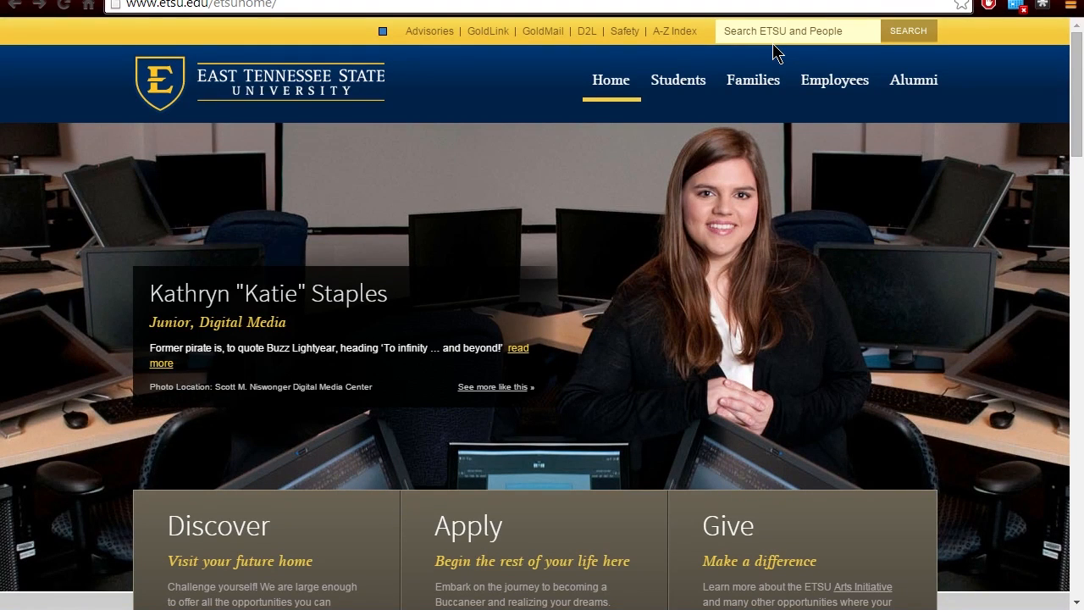
mouse_move(698, 115)
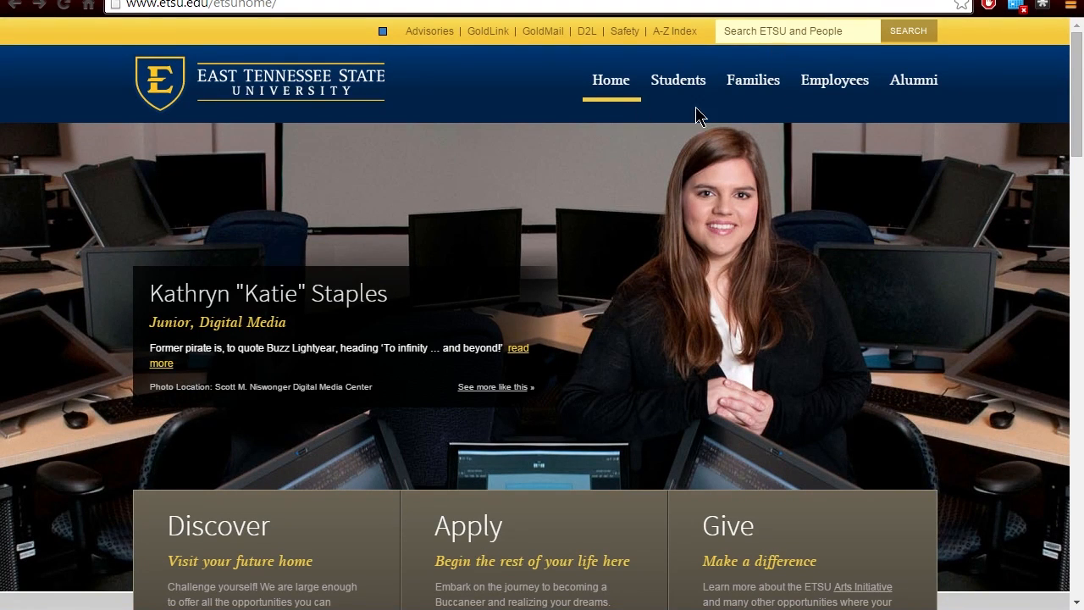
mouse_move(585, 35)
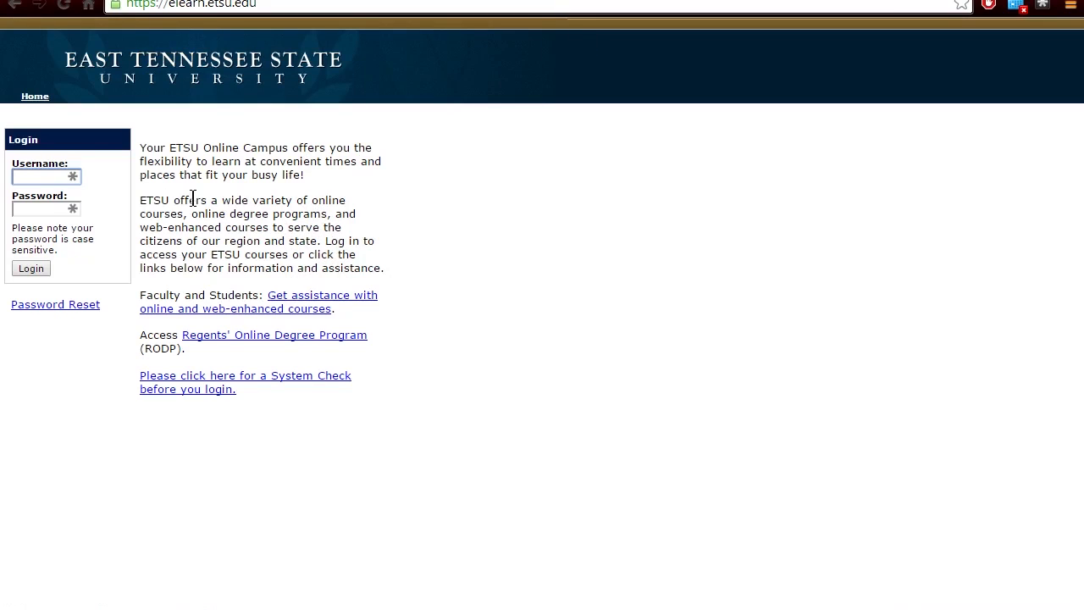
mouse_move(203, 108)
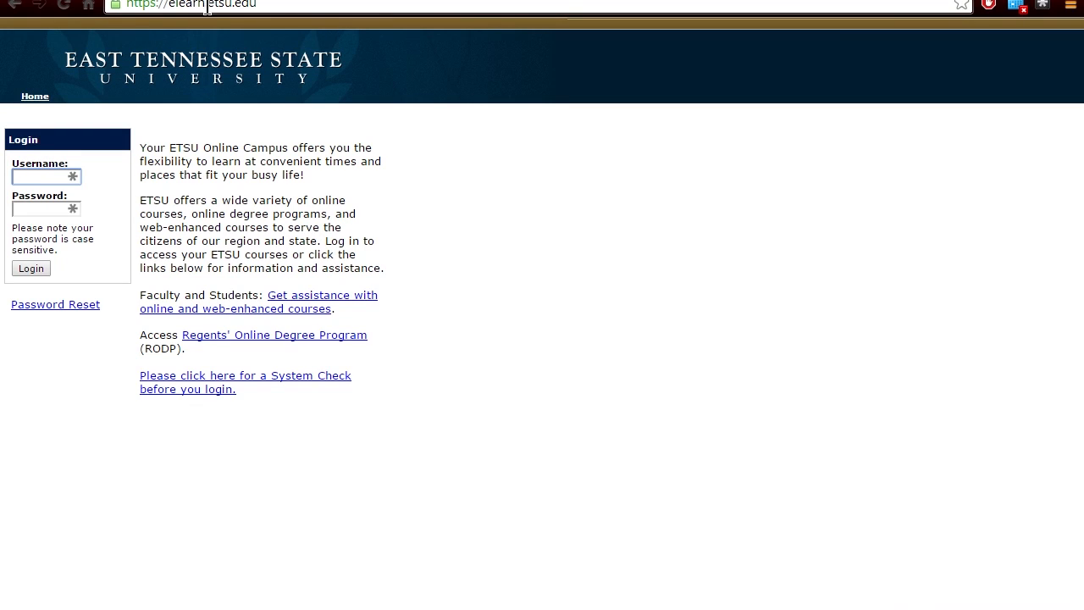
mouse_move(235, 122)
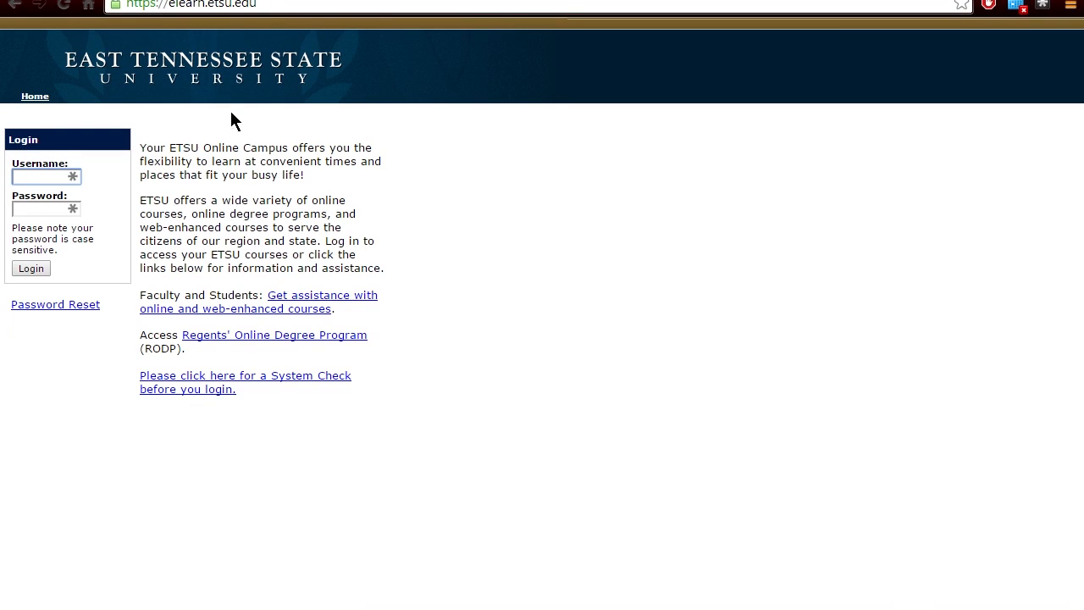
Step: Sign in to D2L and land on the ADMN-0005-399 A Complete History of Time course home
left_click(40, 176)
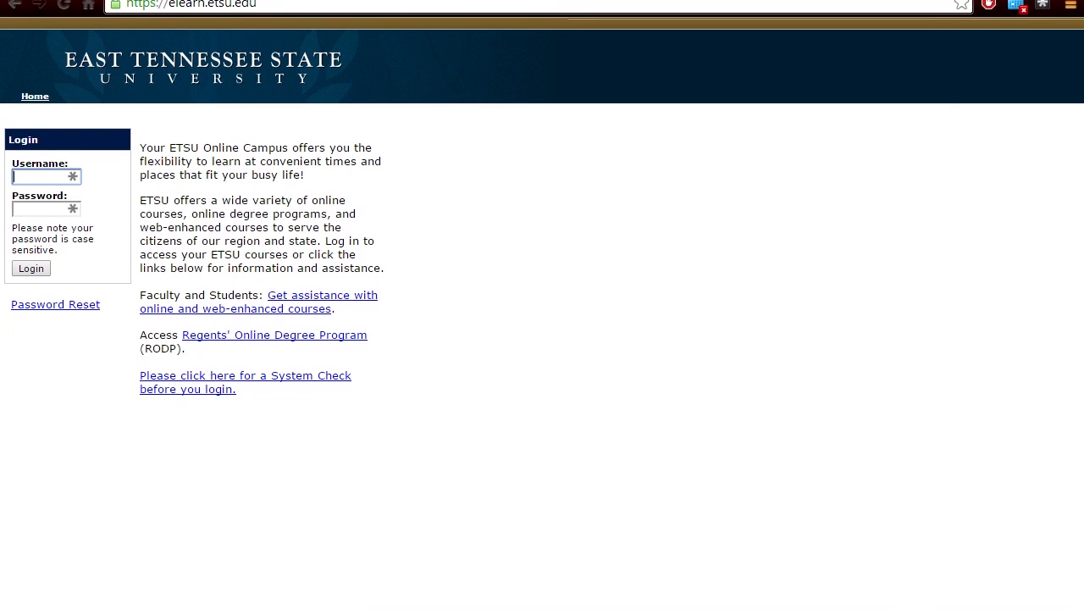
left_click(30, 267)
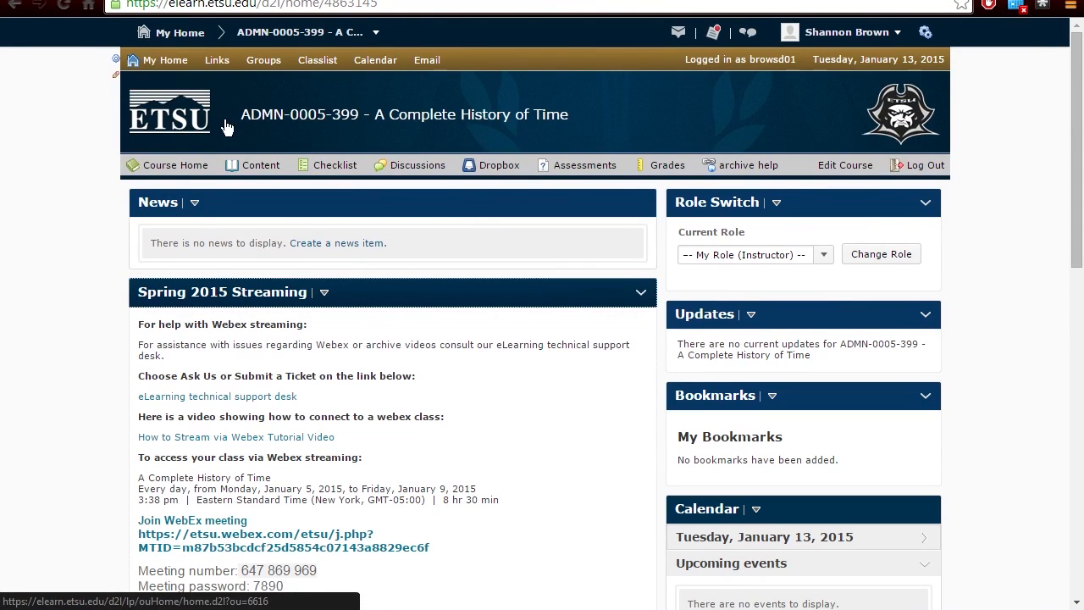
mouse_move(176, 248)
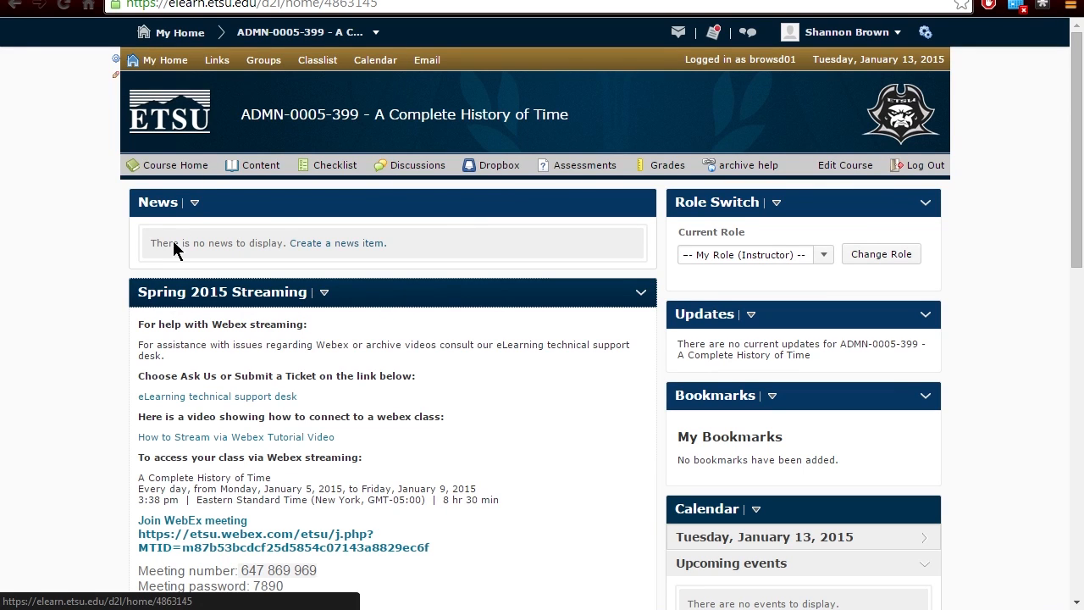
scroll("down", 3)
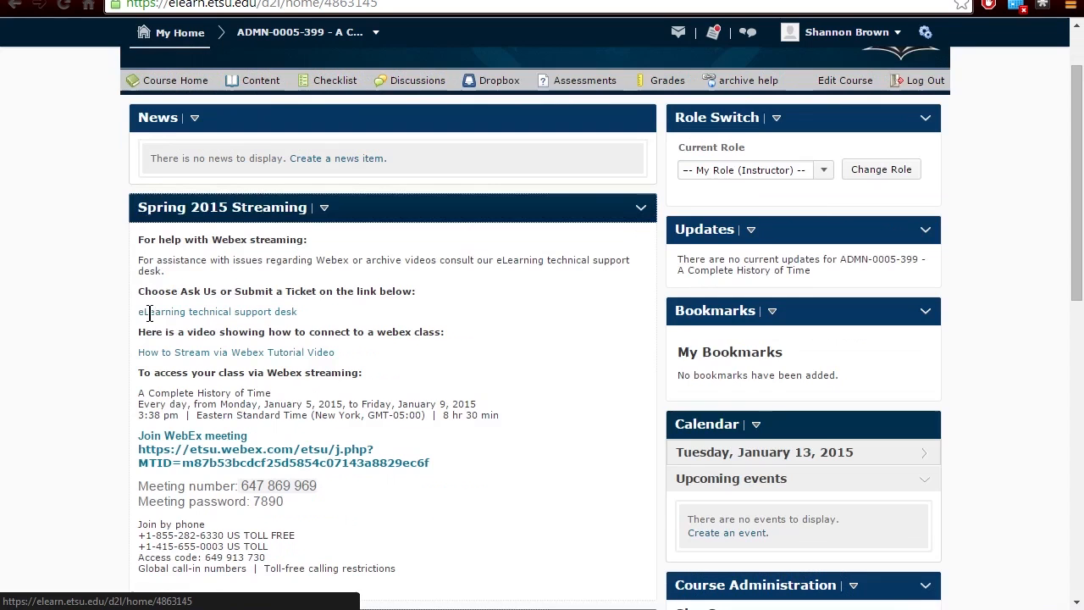
scroll("down", 3)
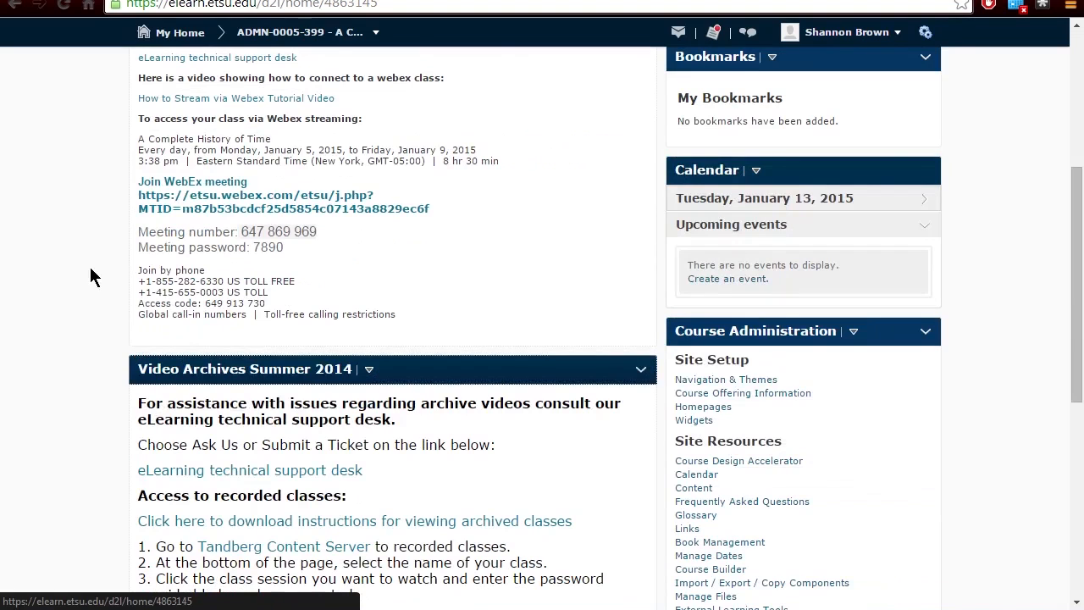
scroll("down", 3)
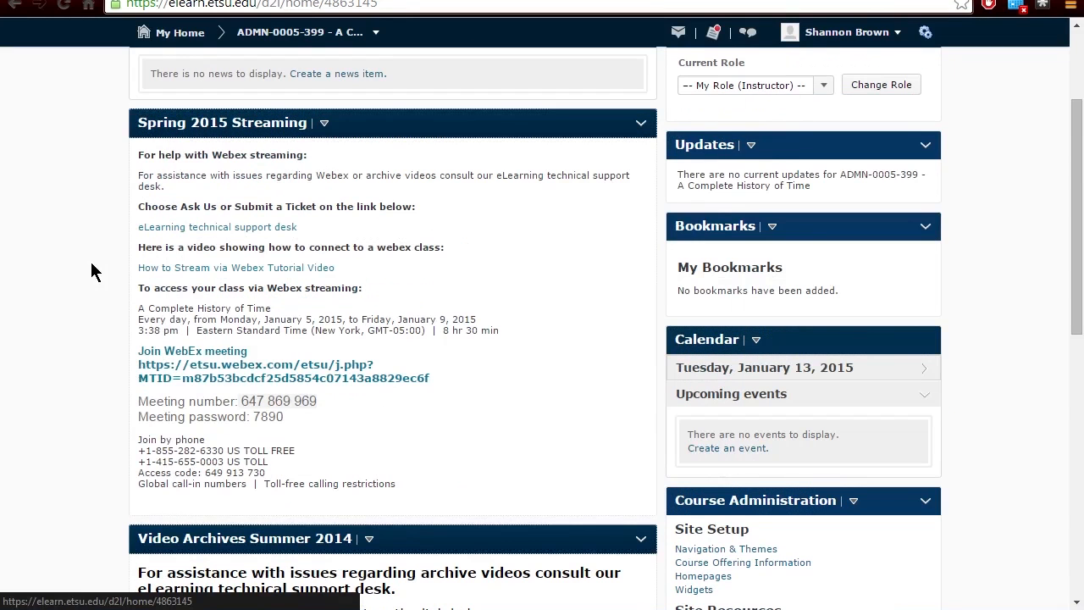
mouse_move(152, 508)
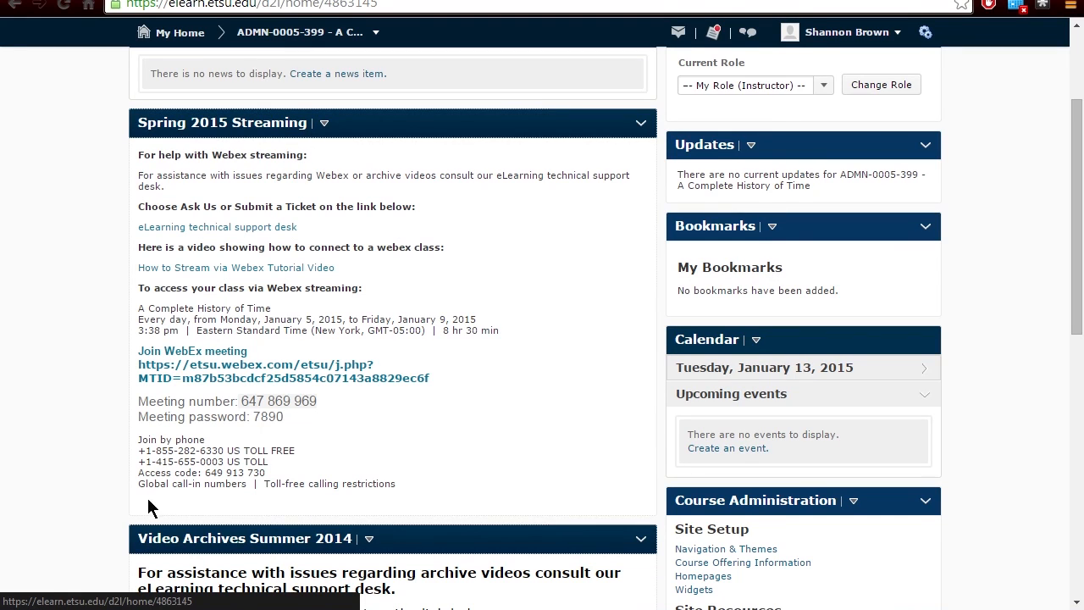
mouse_move(294, 129)
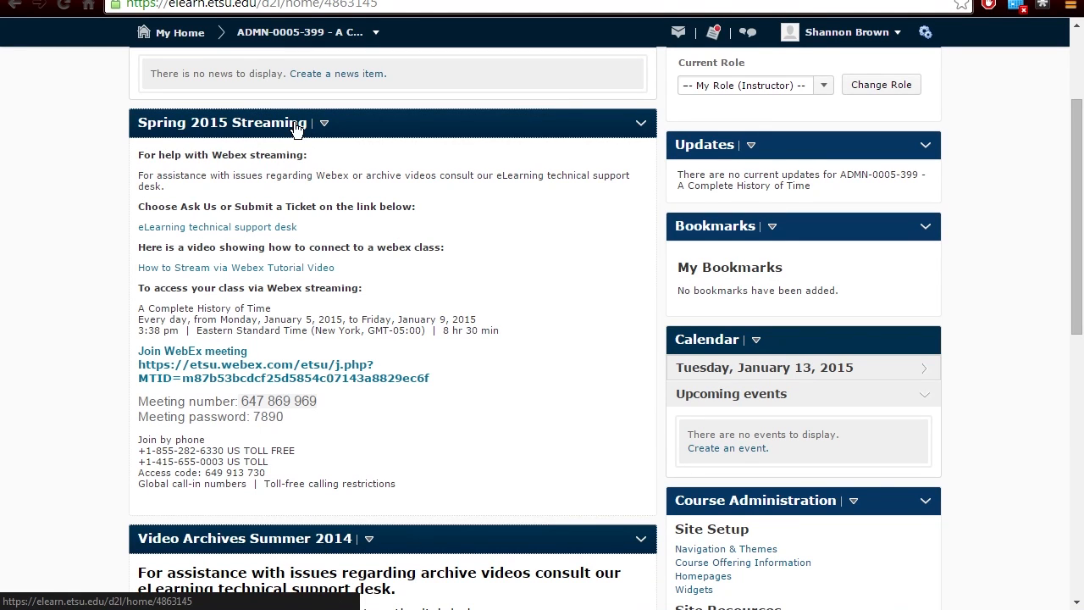
scroll("down", 3)
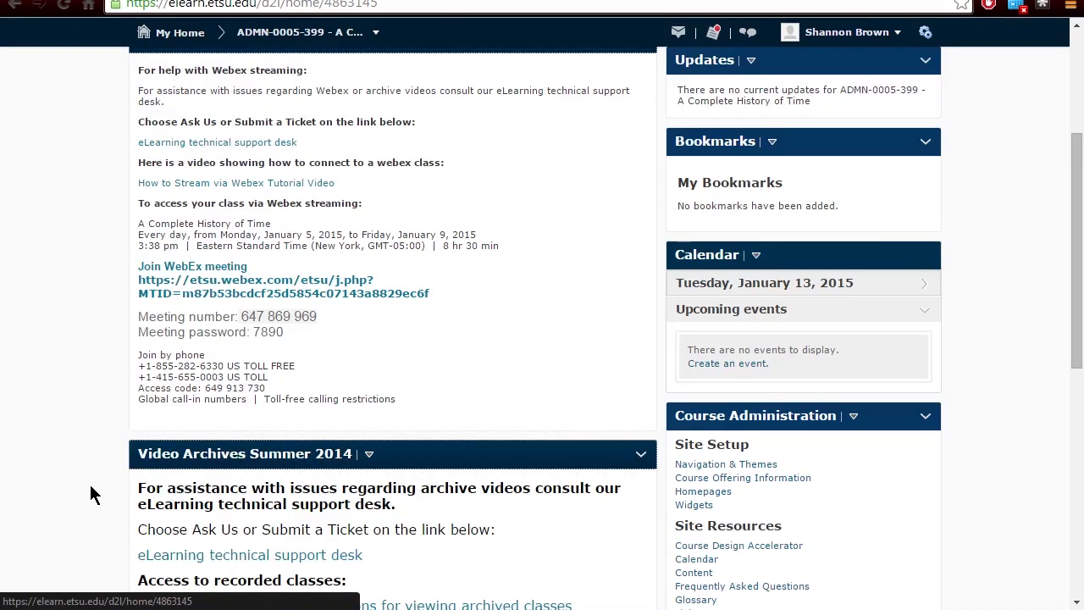
scroll("down", 3)
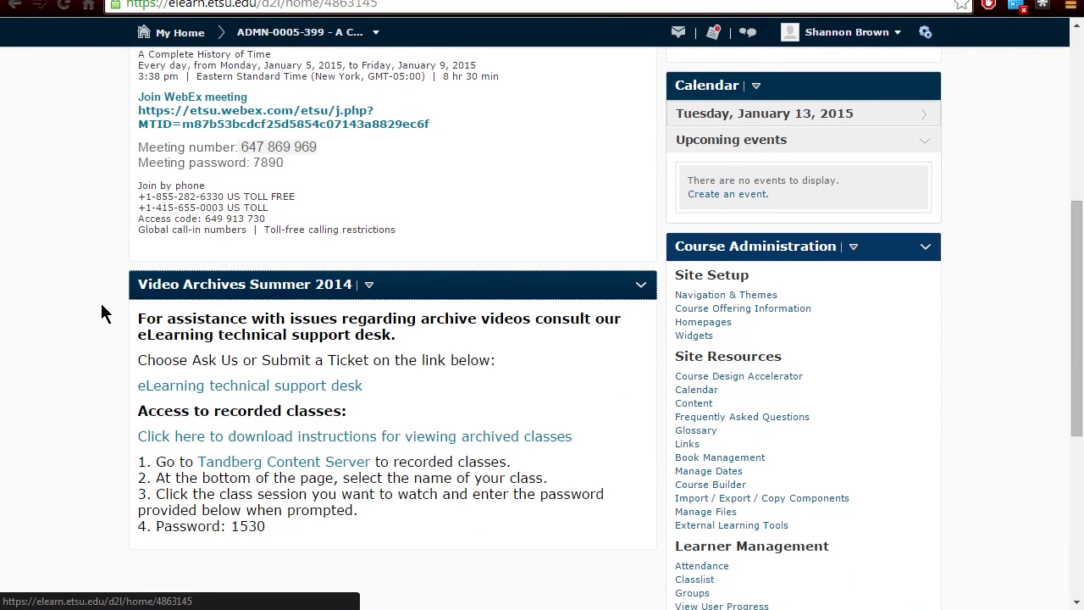
mouse_move(213, 163)
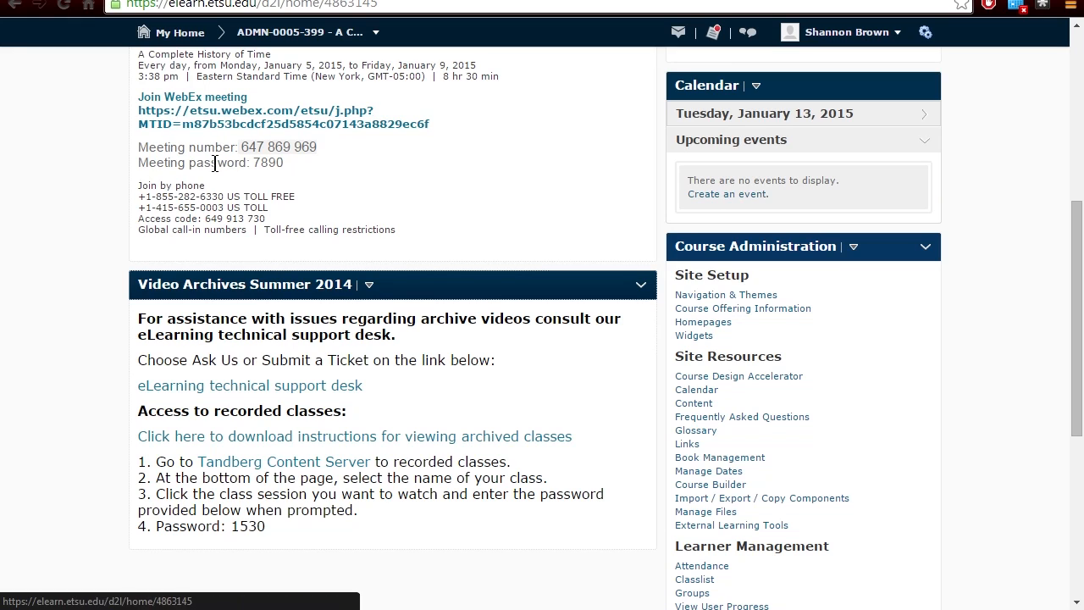
mouse_move(115, 349)
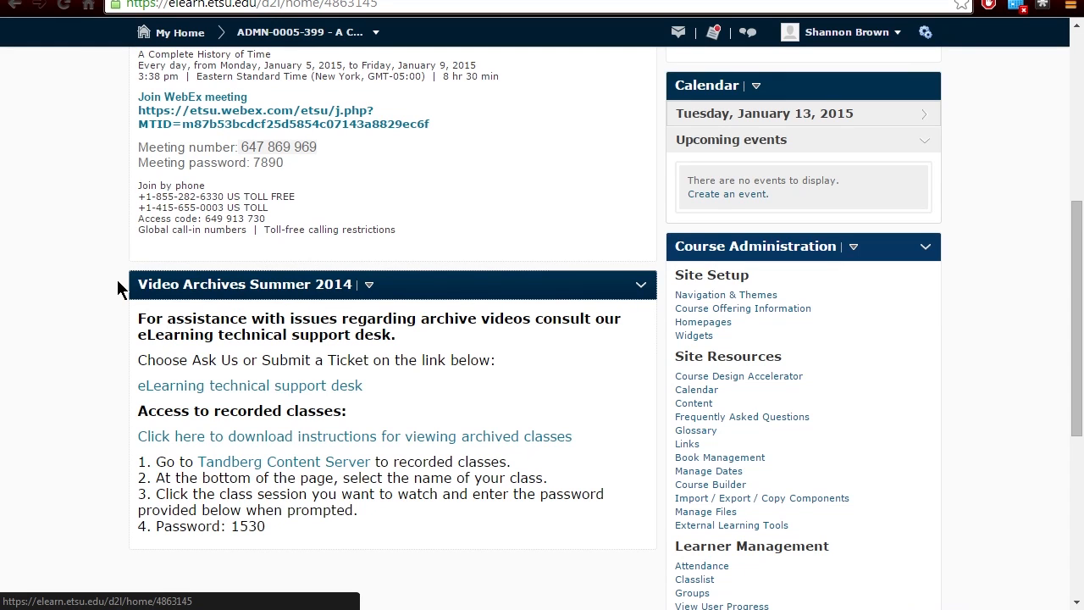
mouse_move(94, 298)
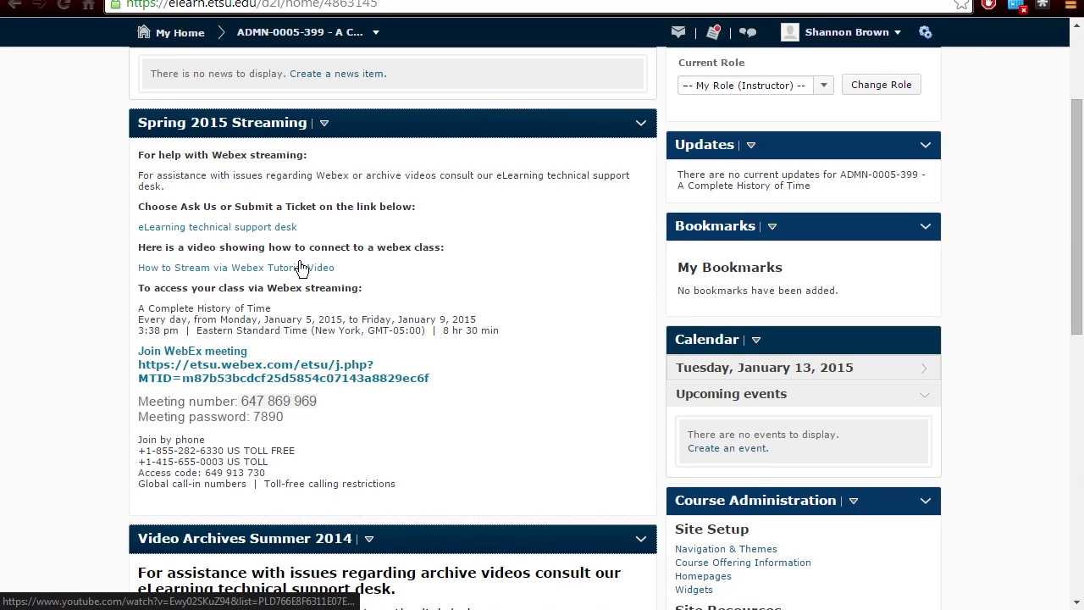
mouse_move(288, 176)
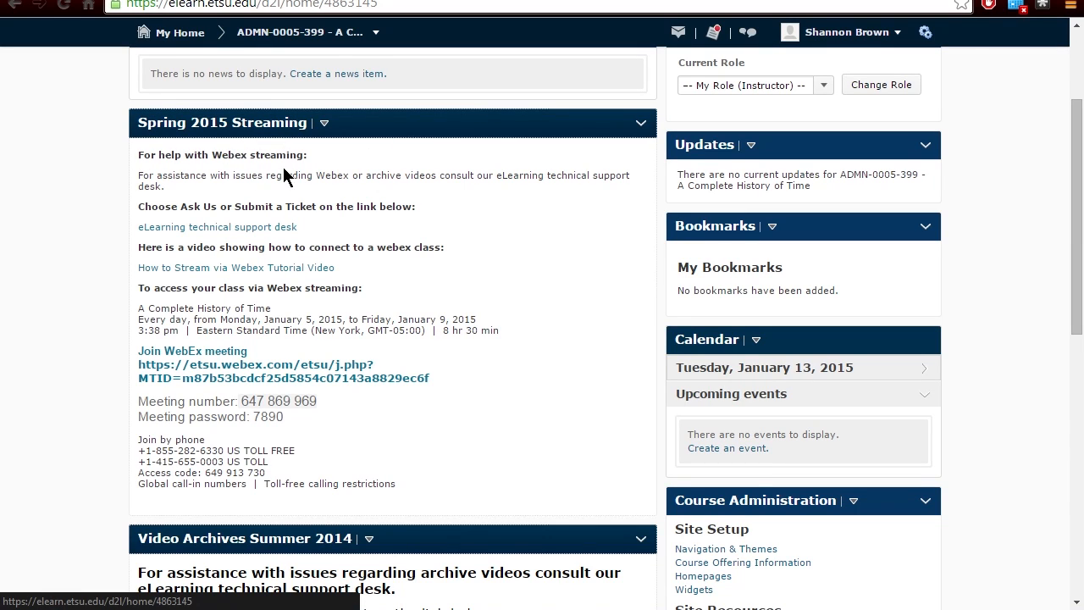
mouse_move(362, 213)
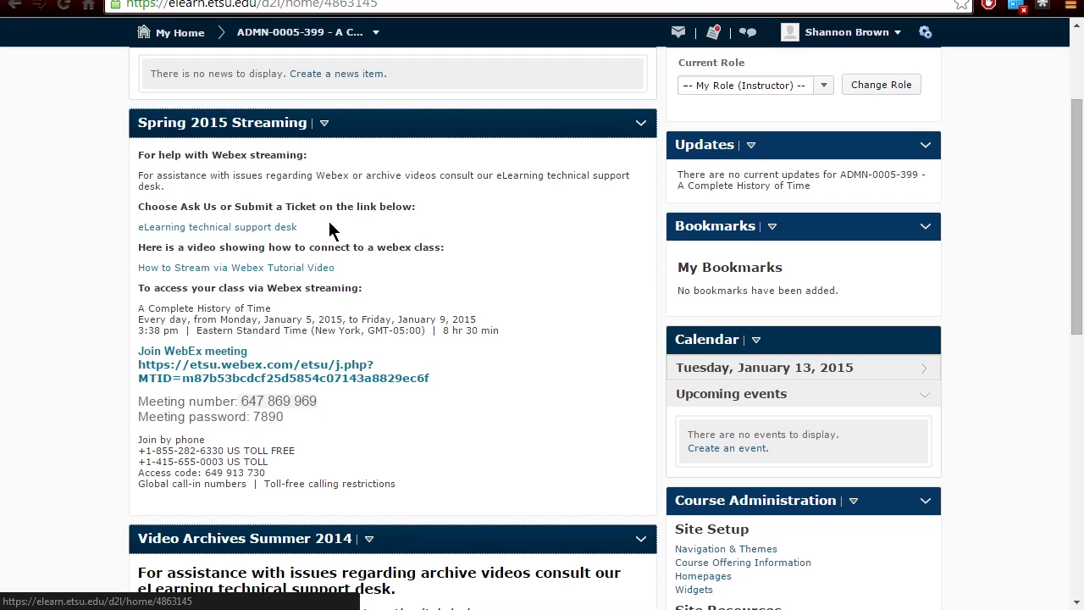
Step: Open the eLearning Zendesk support desk in a new tab and reach its blank Submit a request form
right_click(216, 226)
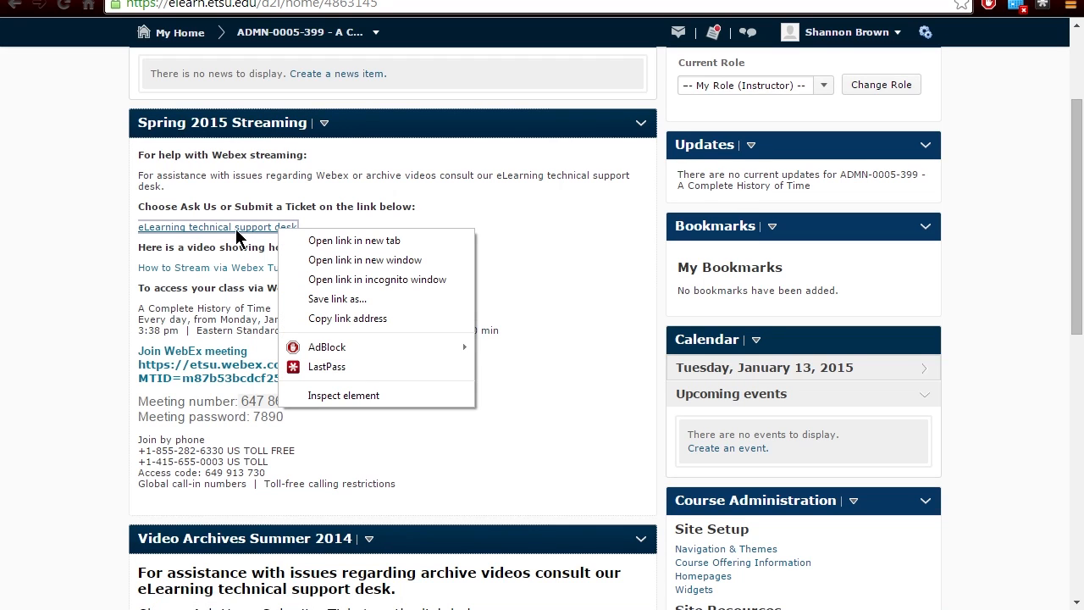
left_click(211, 227)
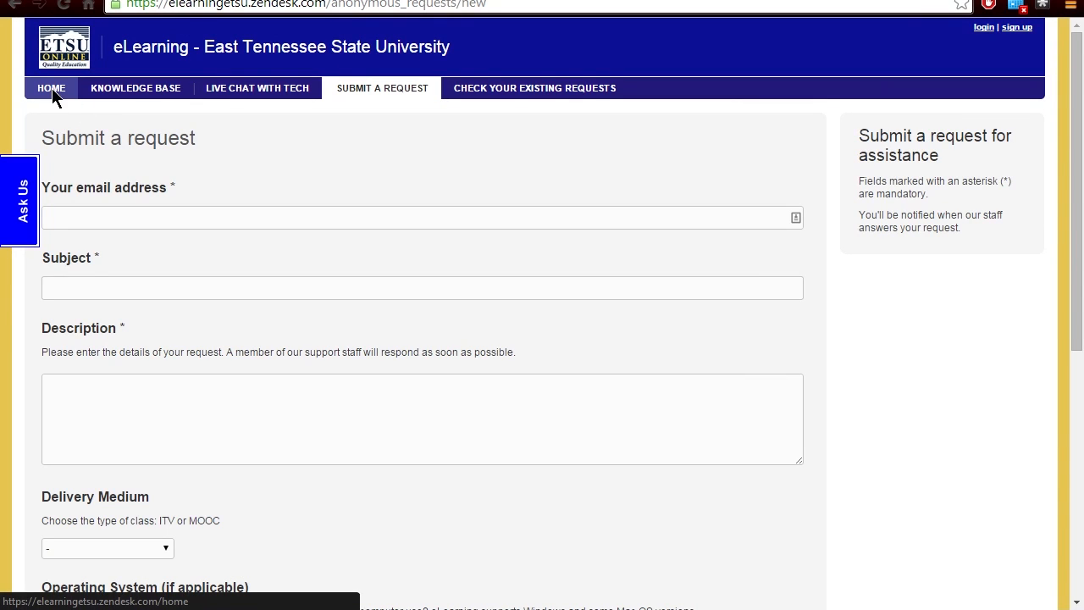
left_click(50, 88)
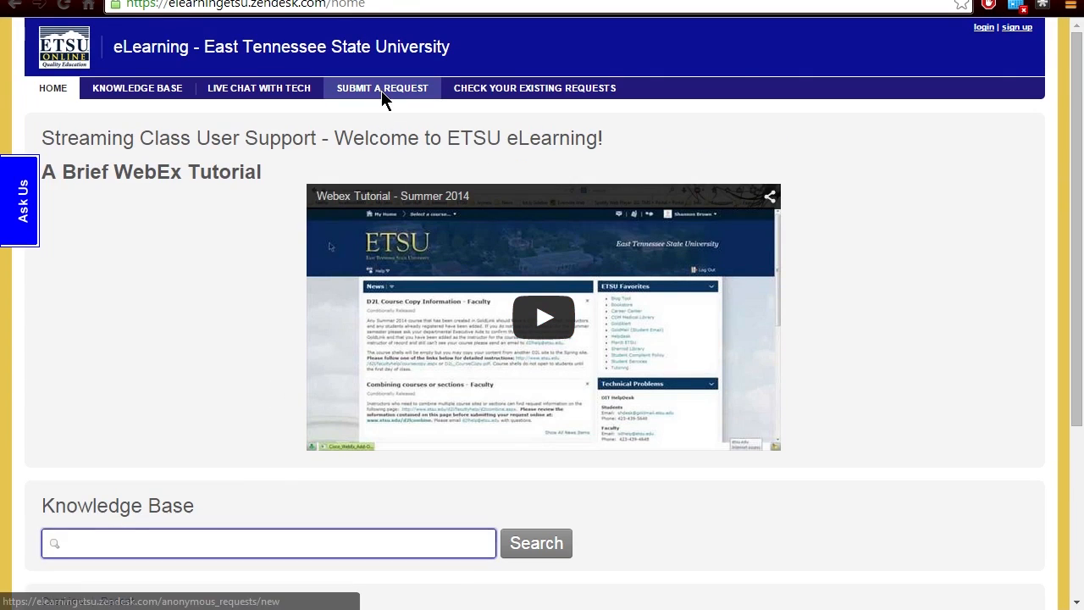
left_click(383, 88)
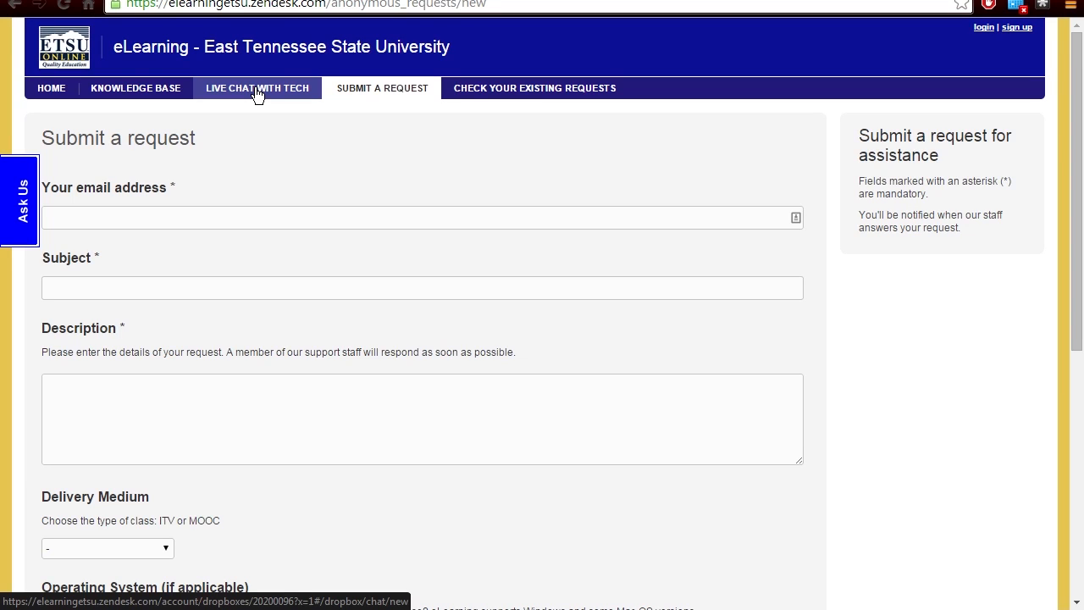
mouse_move(310, 162)
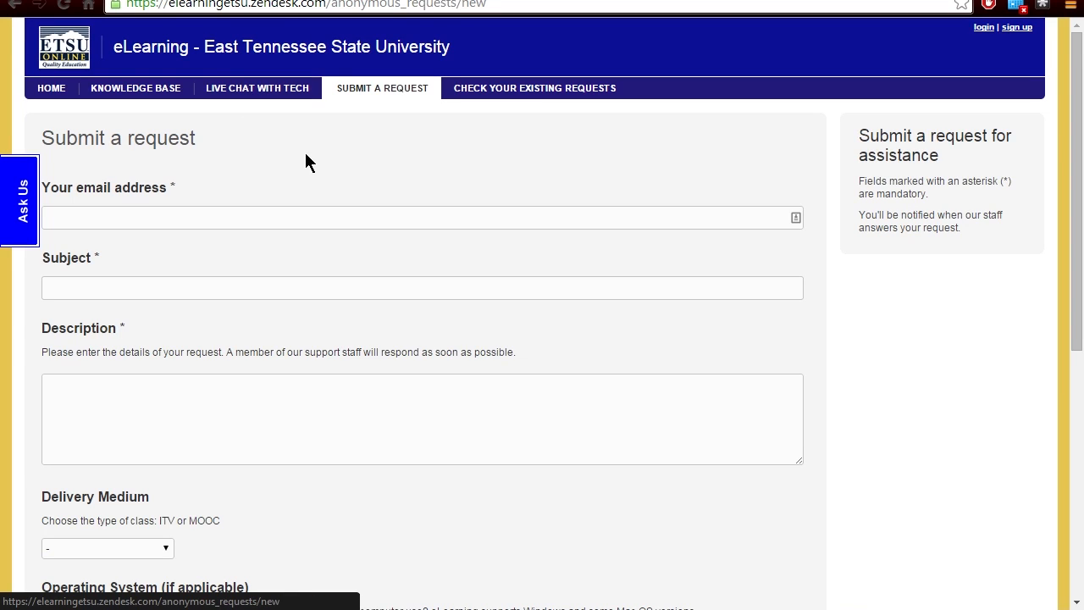
mouse_move(247, 104)
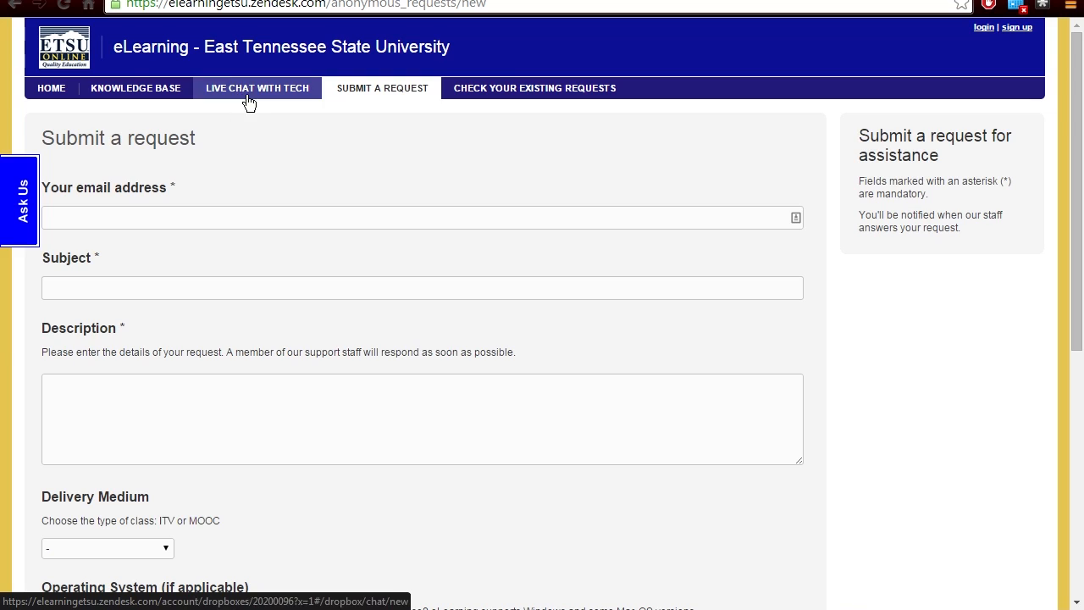
mouse_move(251, 129)
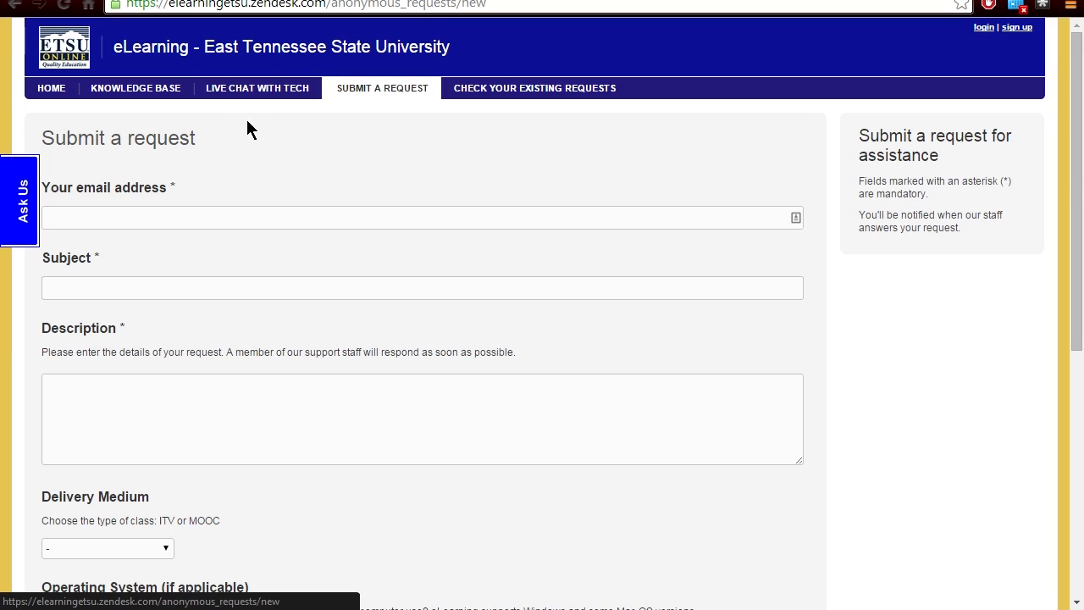
mouse_move(249, 200)
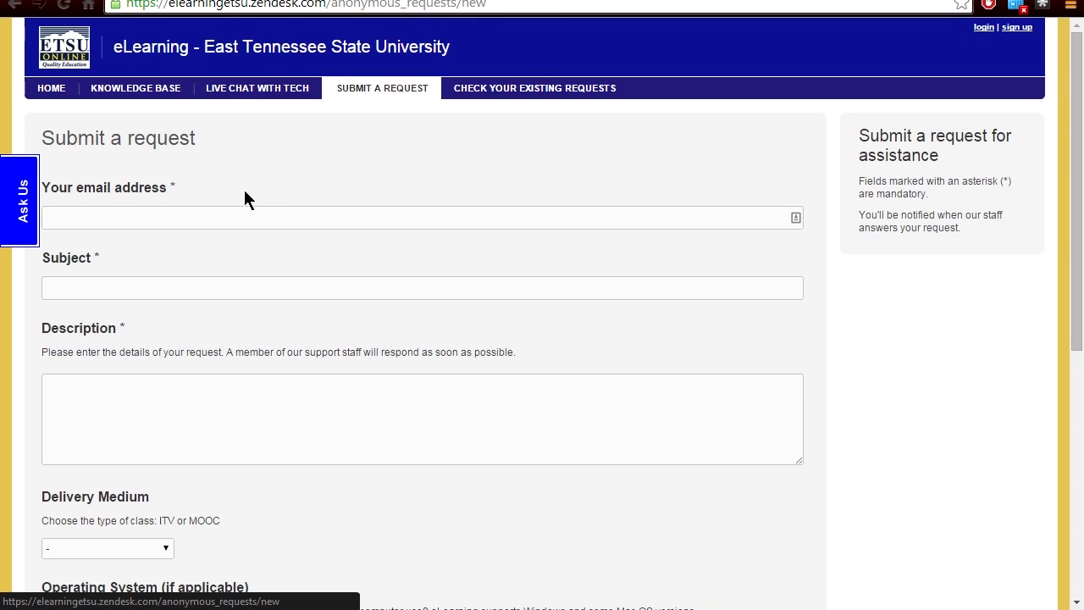
scroll("down", 3)
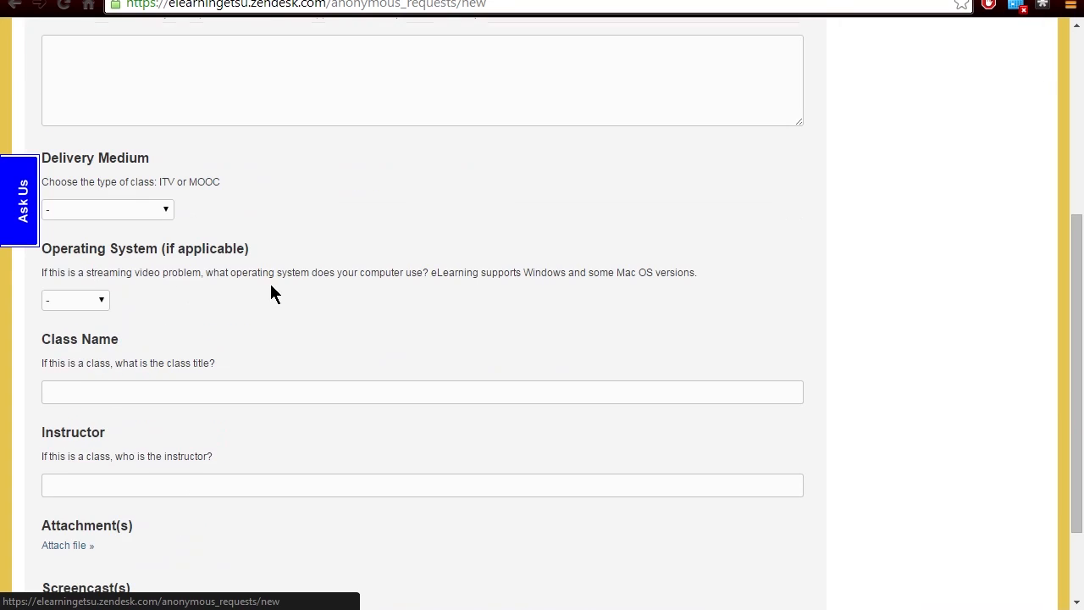
scroll("up", 3)
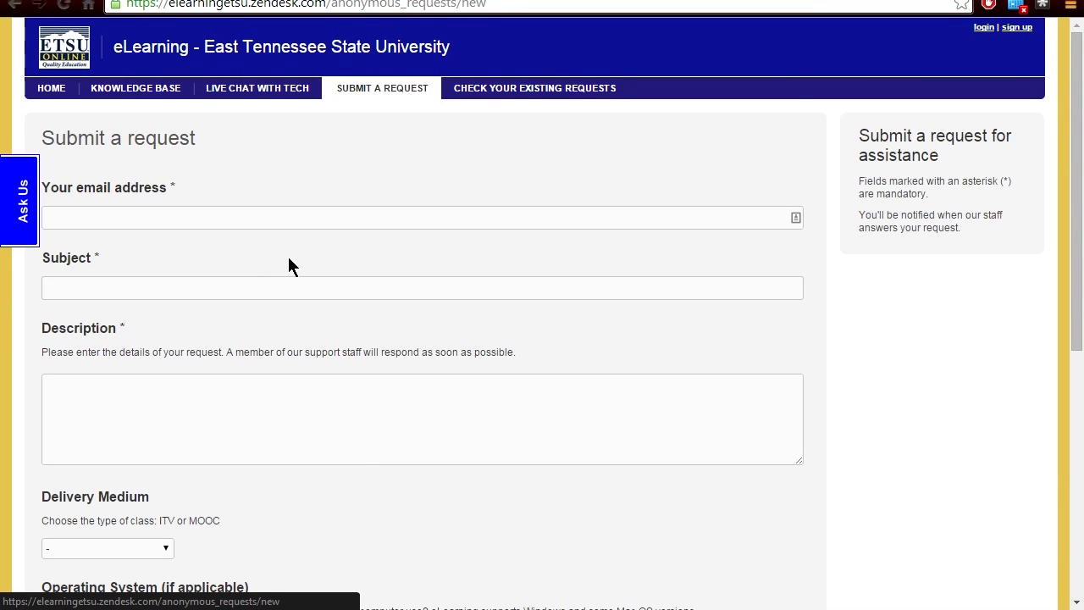
mouse_move(410, 8)
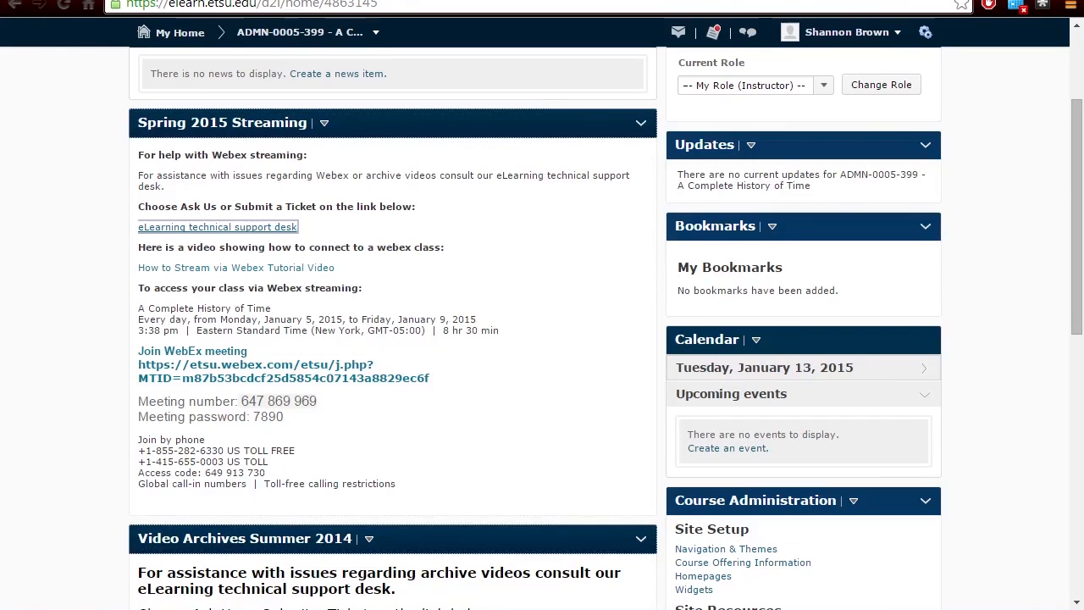
mouse_move(119, 229)
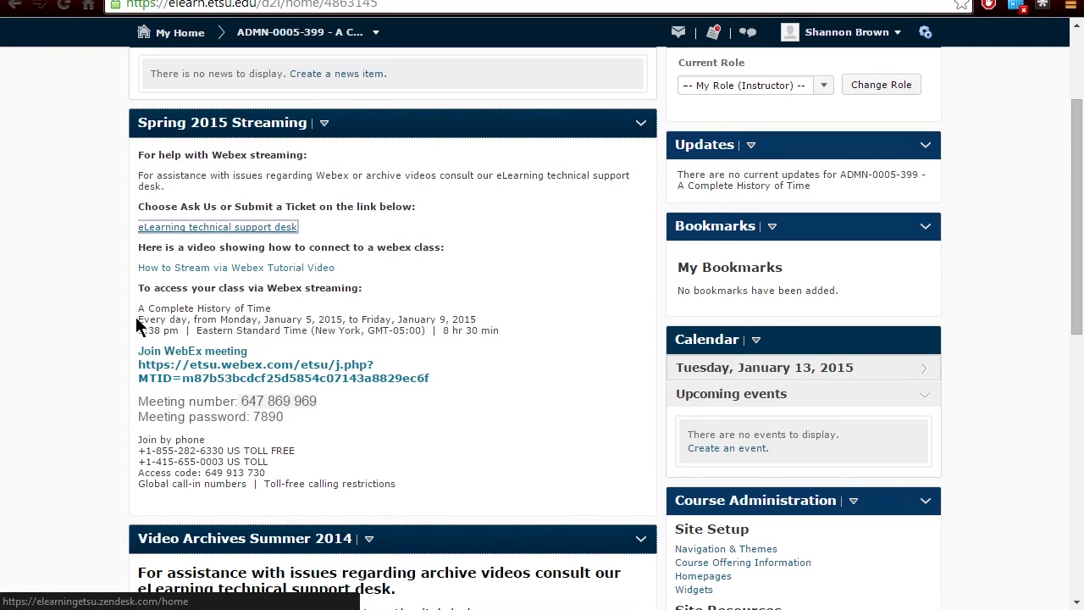
mouse_move(285, 330)
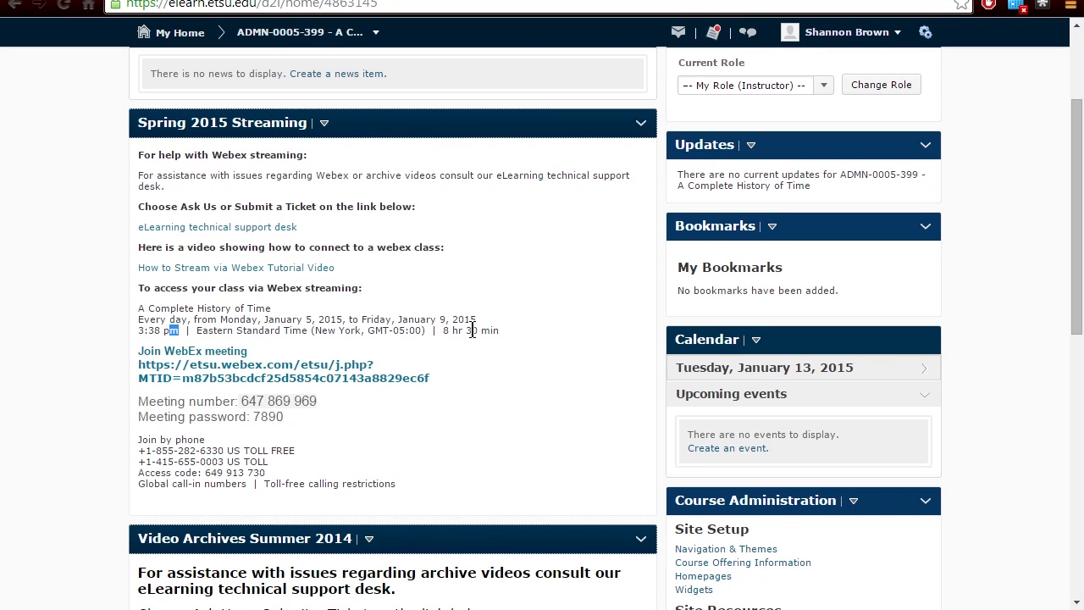
mouse_move(173, 383)
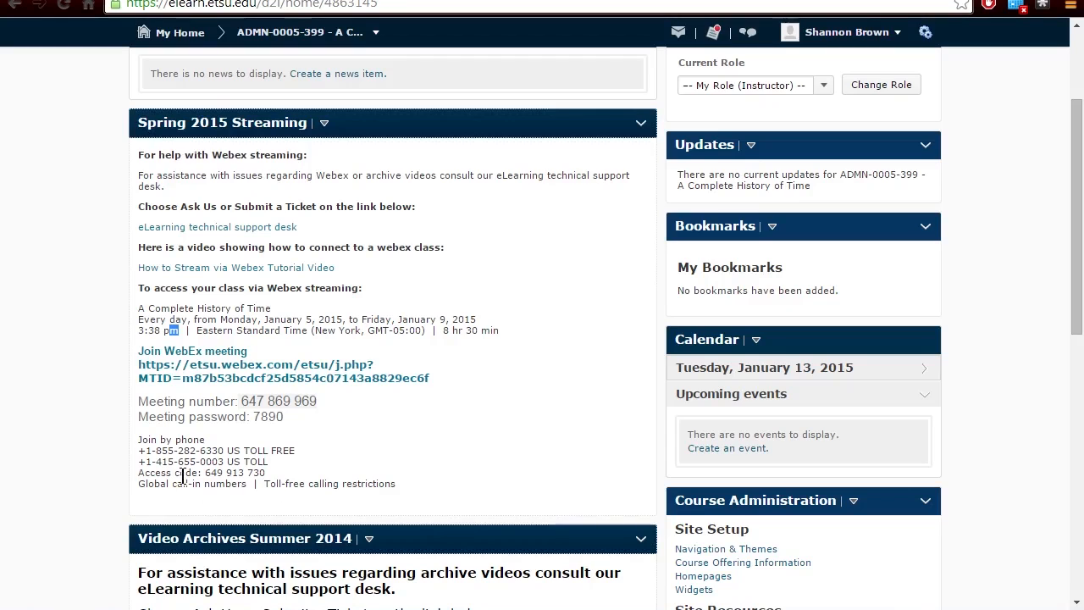
mouse_move(321, 483)
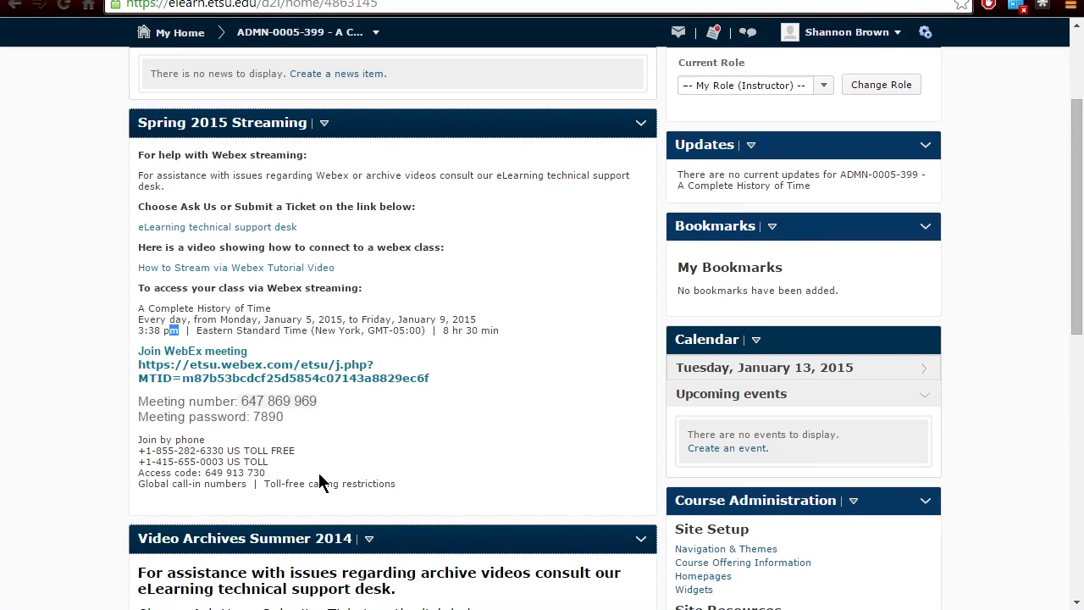
mouse_move(352, 322)
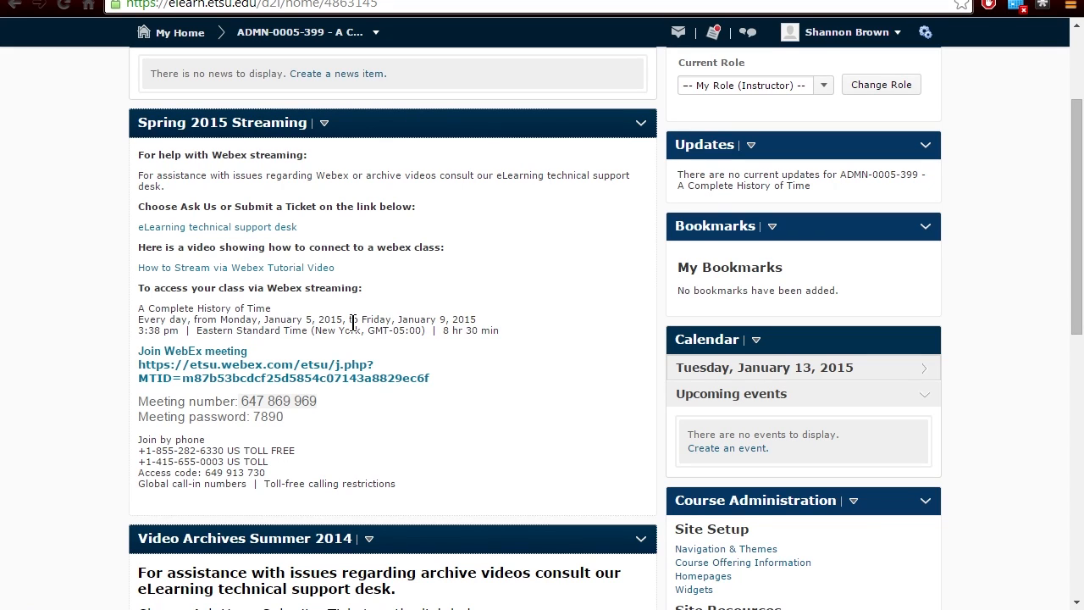
mouse_move(298, 324)
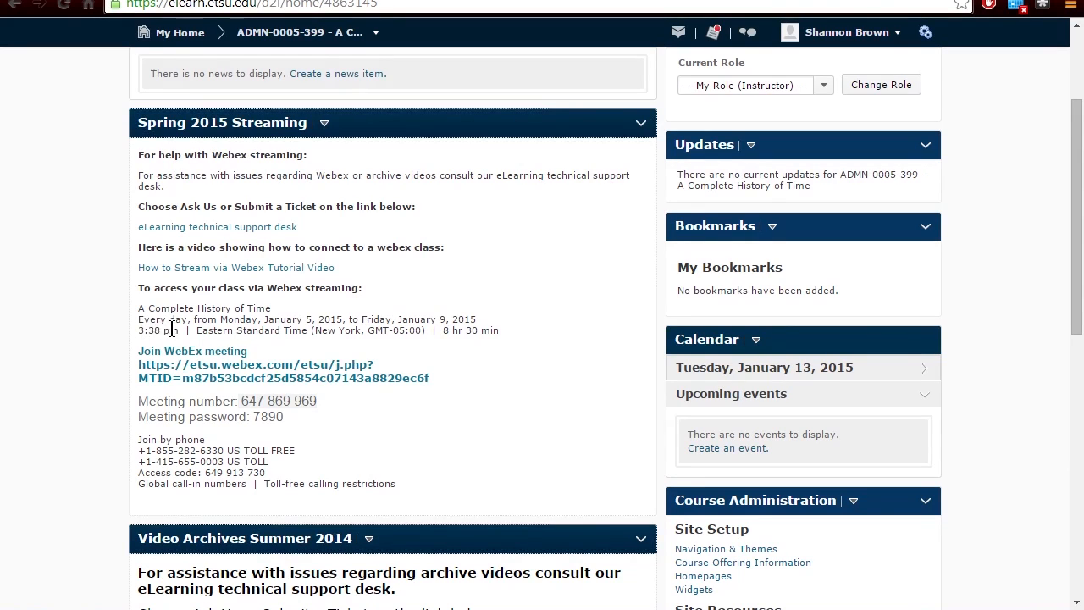
mouse_move(128, 342)
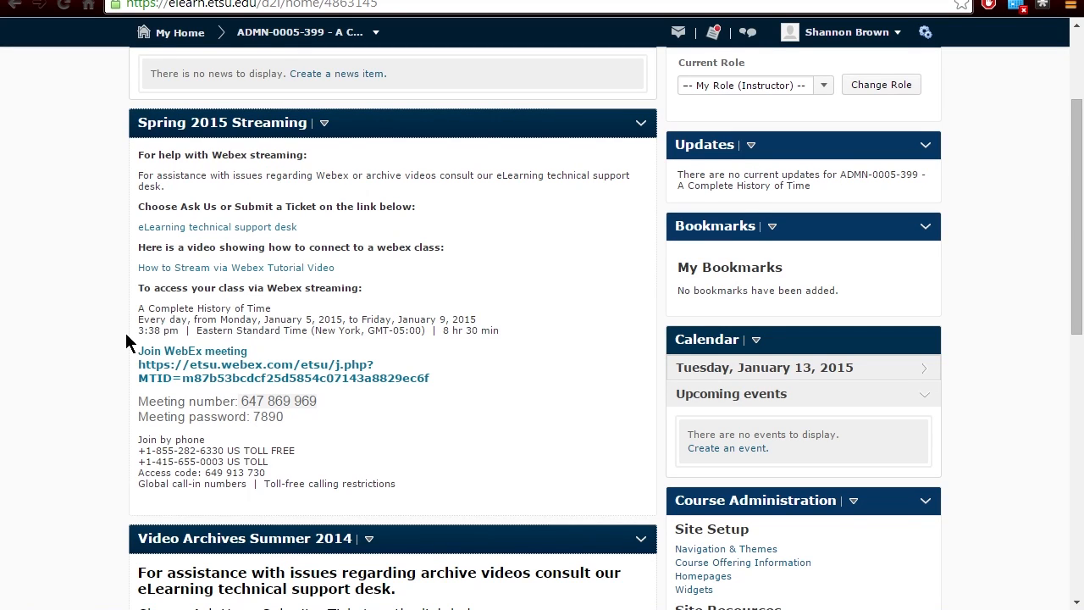
mouse_move(169, 330)
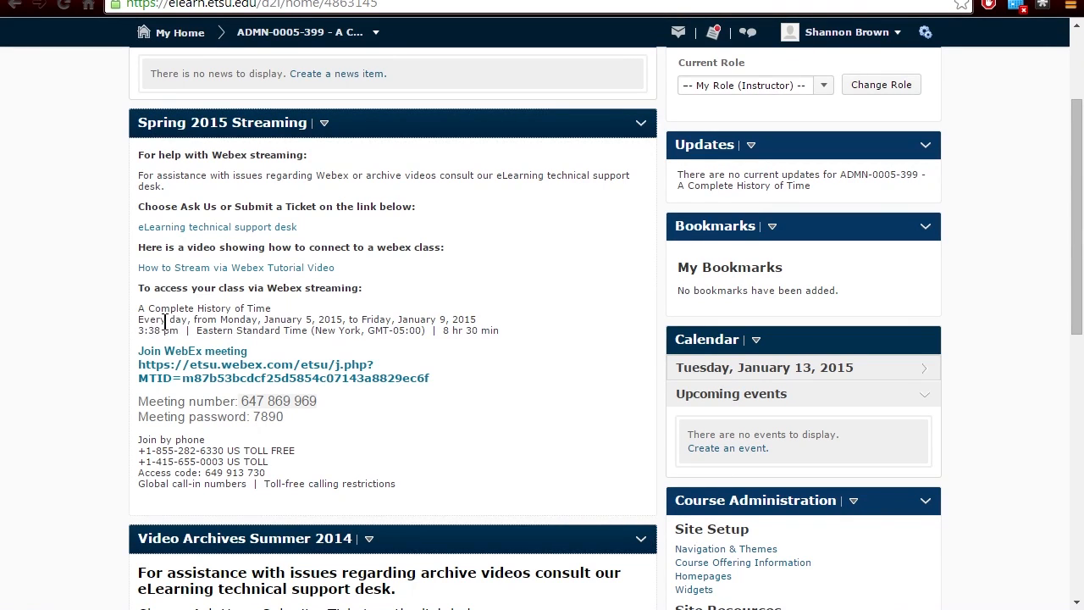
Step: Return to the D2L course home showing the Spring 2015 Streaming WebEx meeting details
double_click(156, 330)
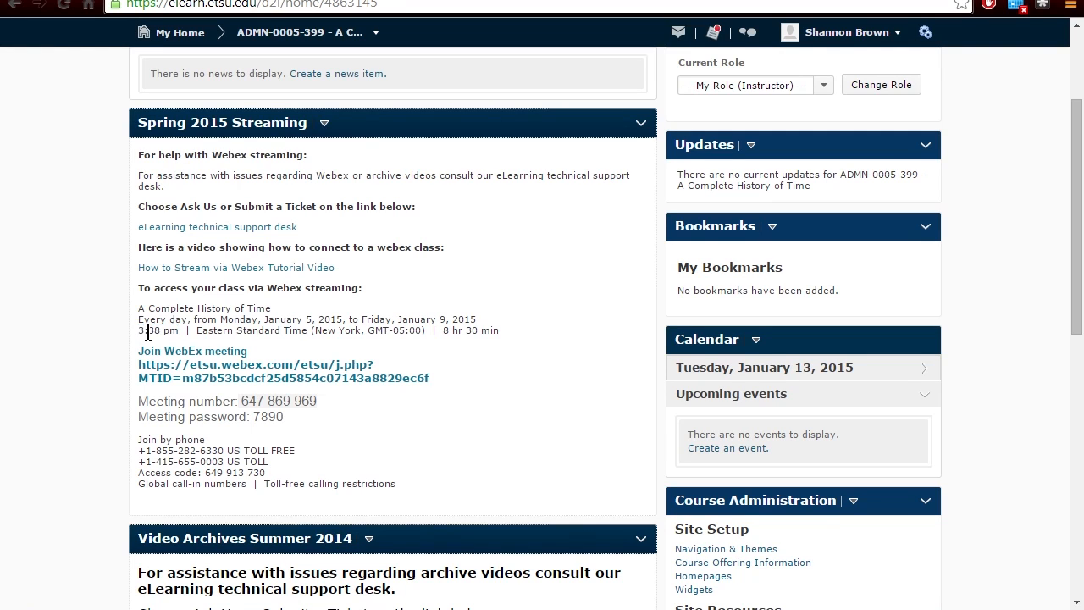
mouse_move(210, 330)
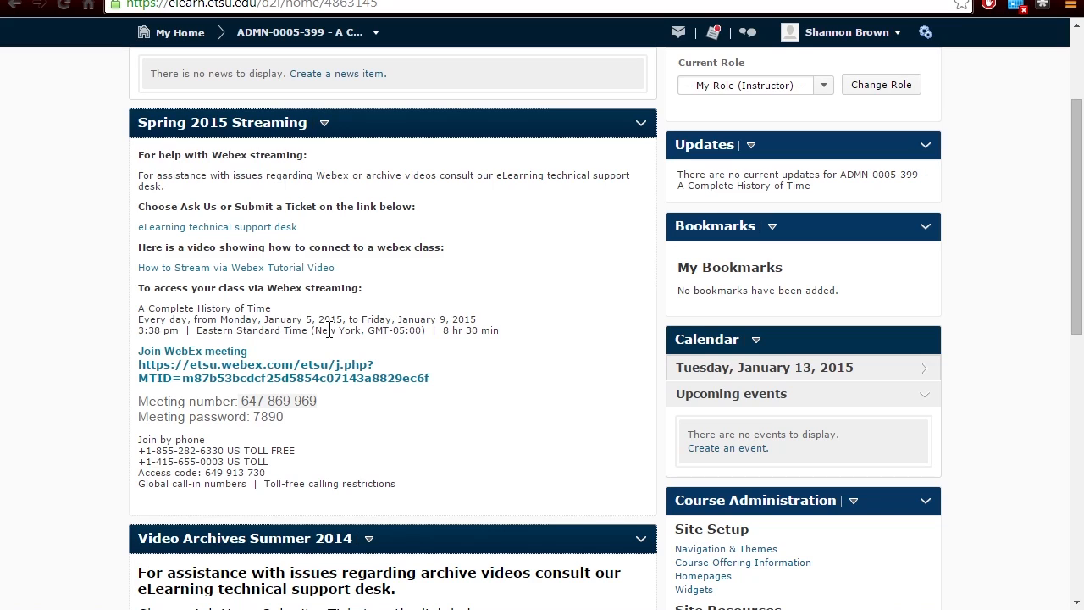
mouse_move(213, 416)
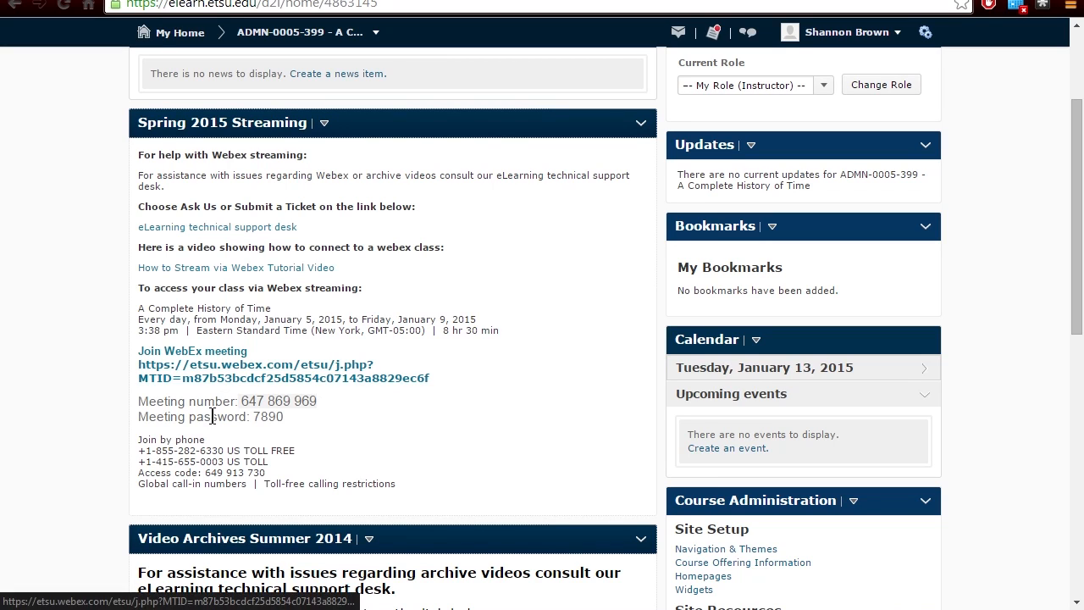
mouse_move(207, 421)
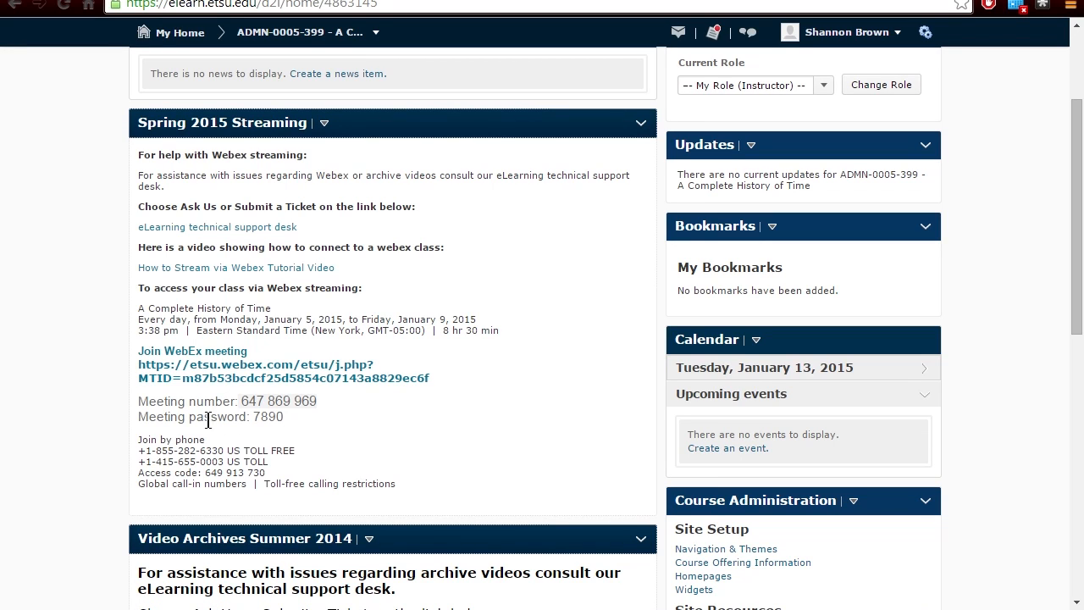
mouse_move(305, 403)
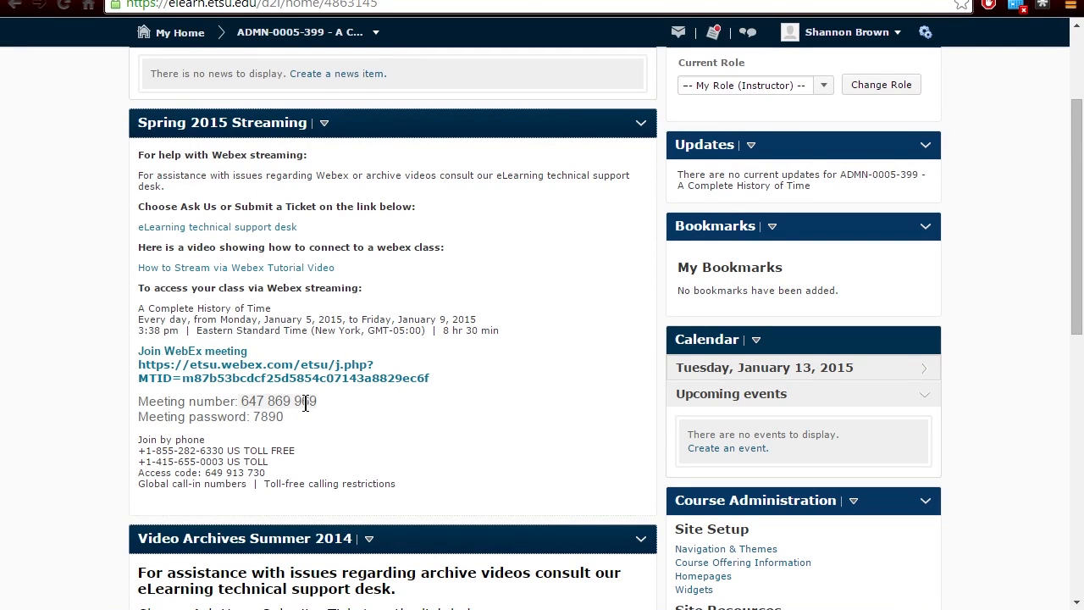
mouse_move(156, 434)
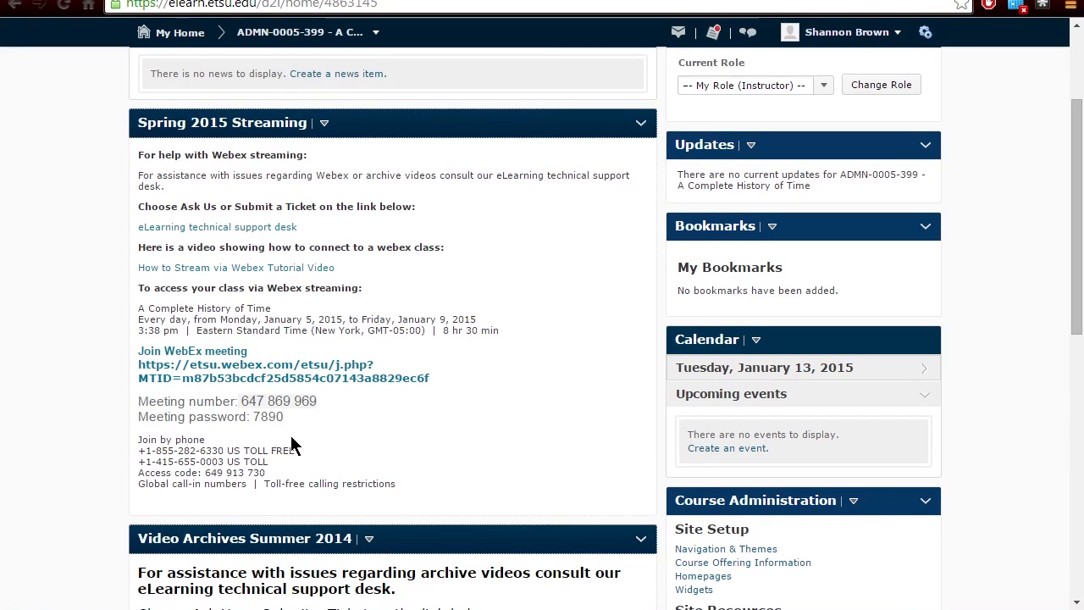
mouse_move(305, 447)
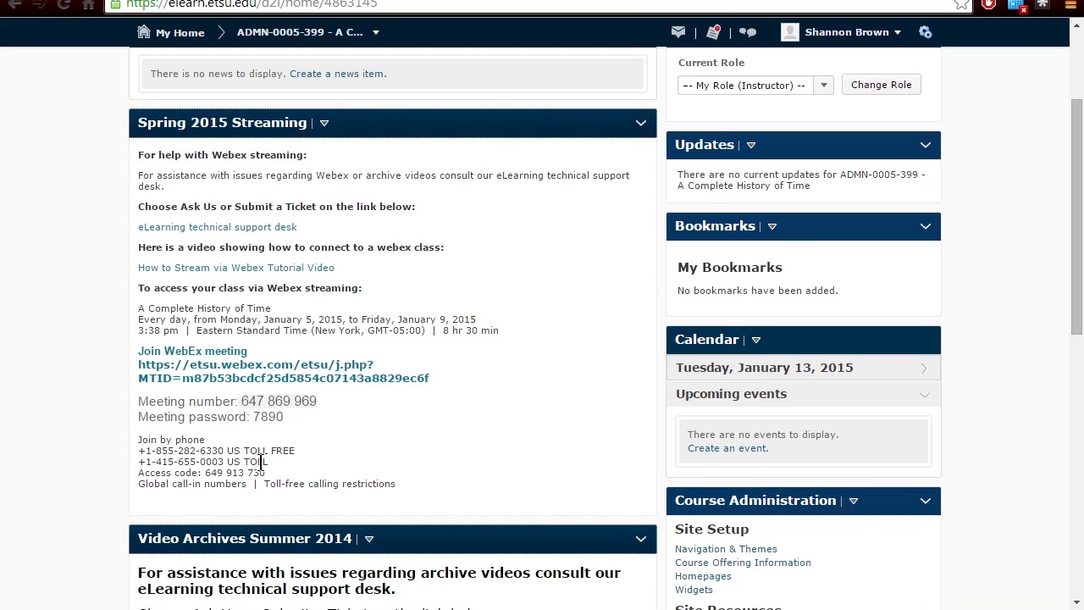
mouse_move(246, 334)
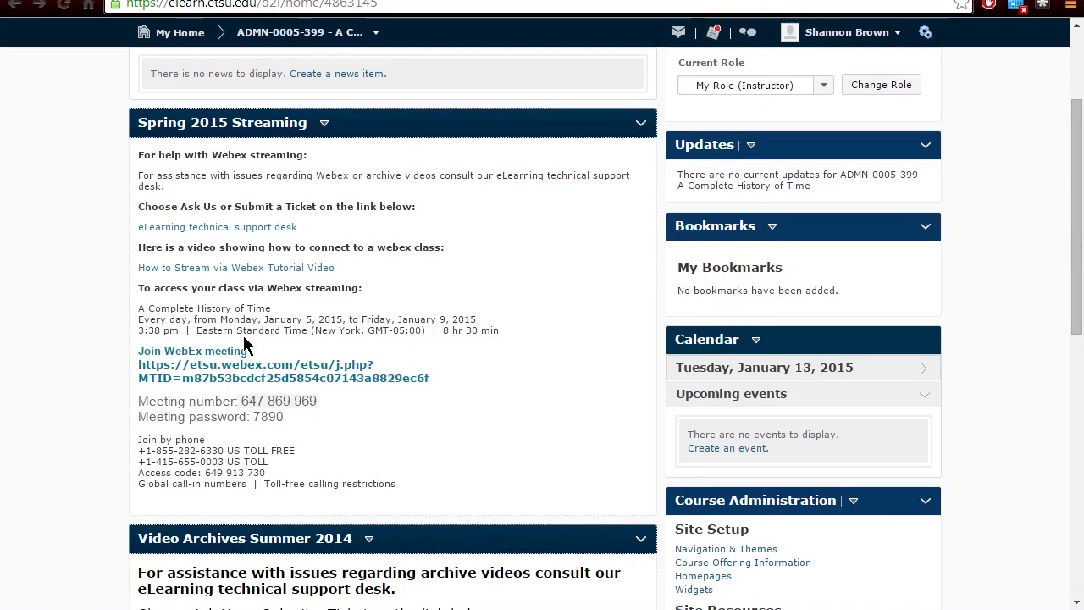
mouse_move(218, 359)
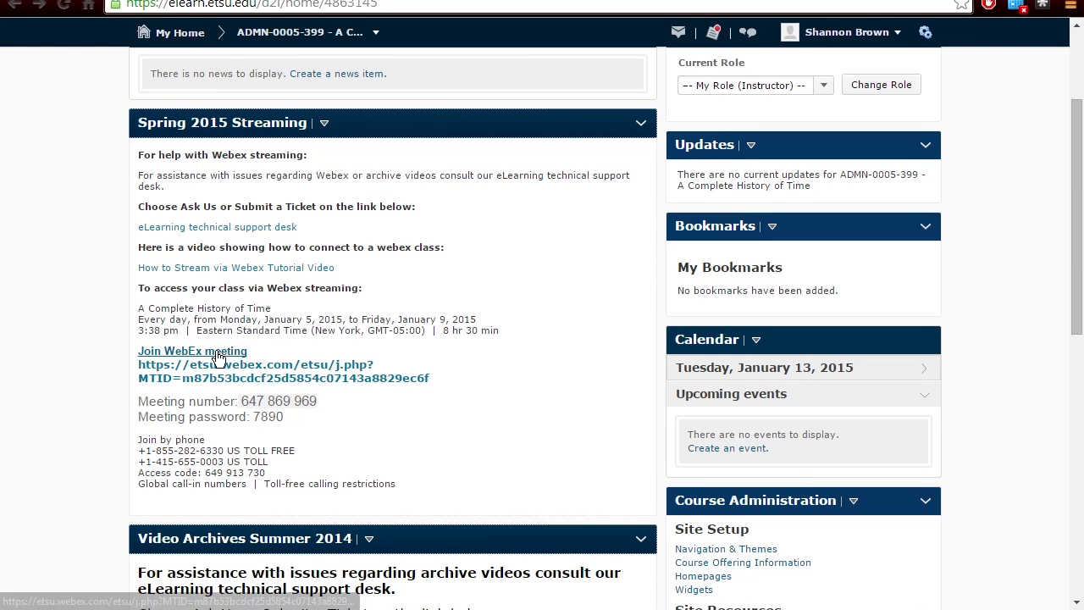
Step: On the WebEx join page enter the name 'John S' and a gmail email address
left_click(191, 350)
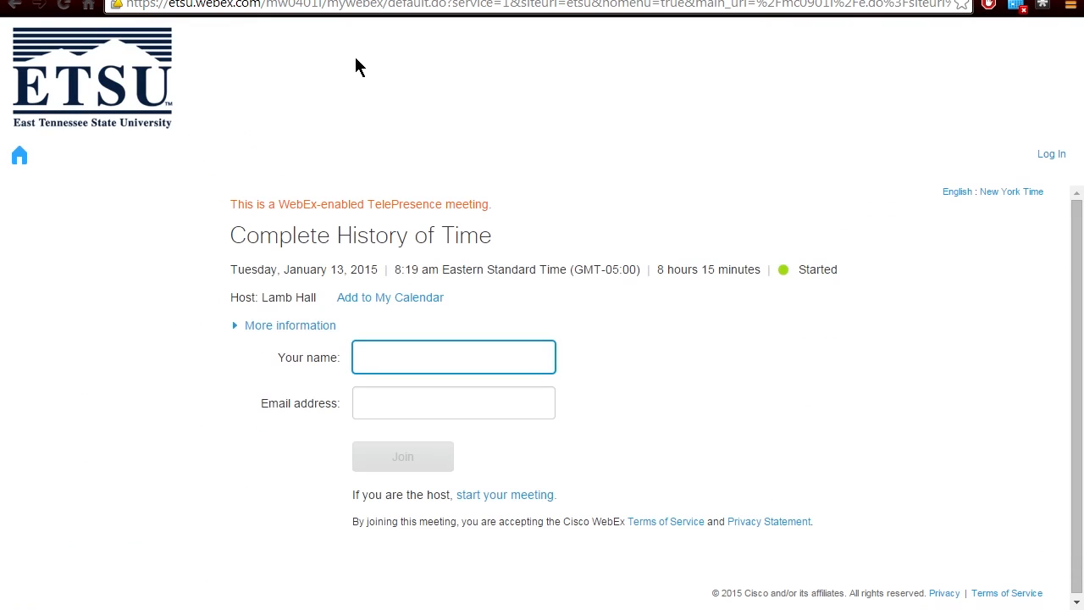
mouse_move(416, 132)
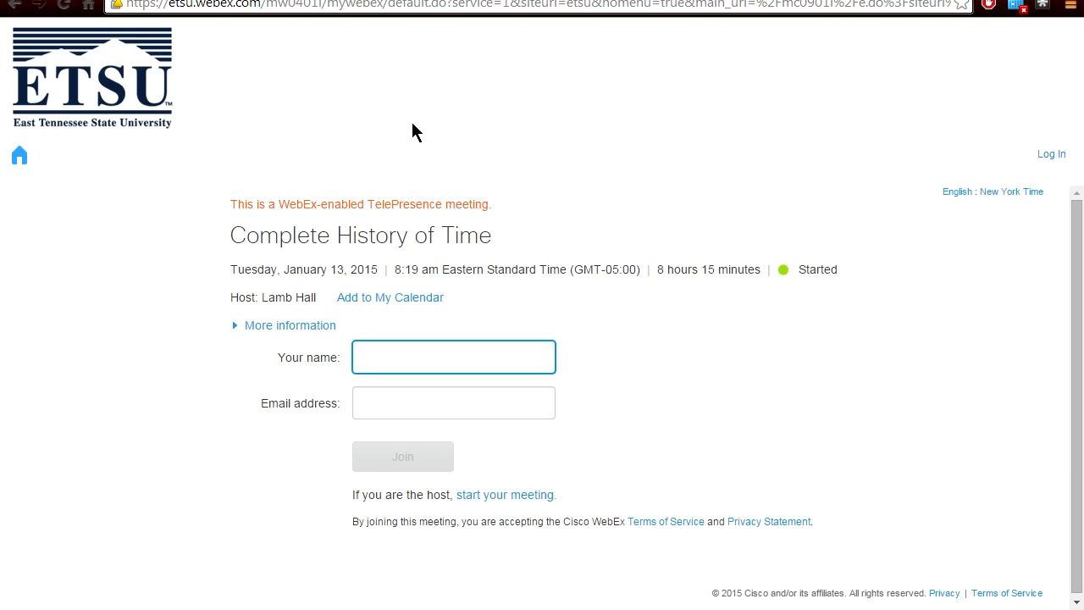
mouse_move(403, 186)
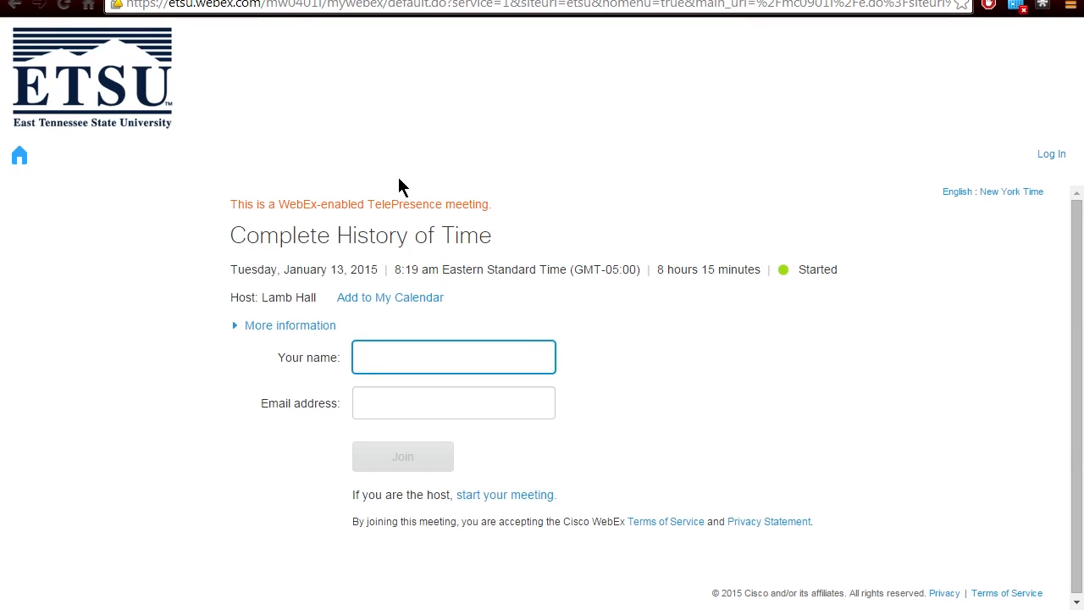
left_click(453, 357)
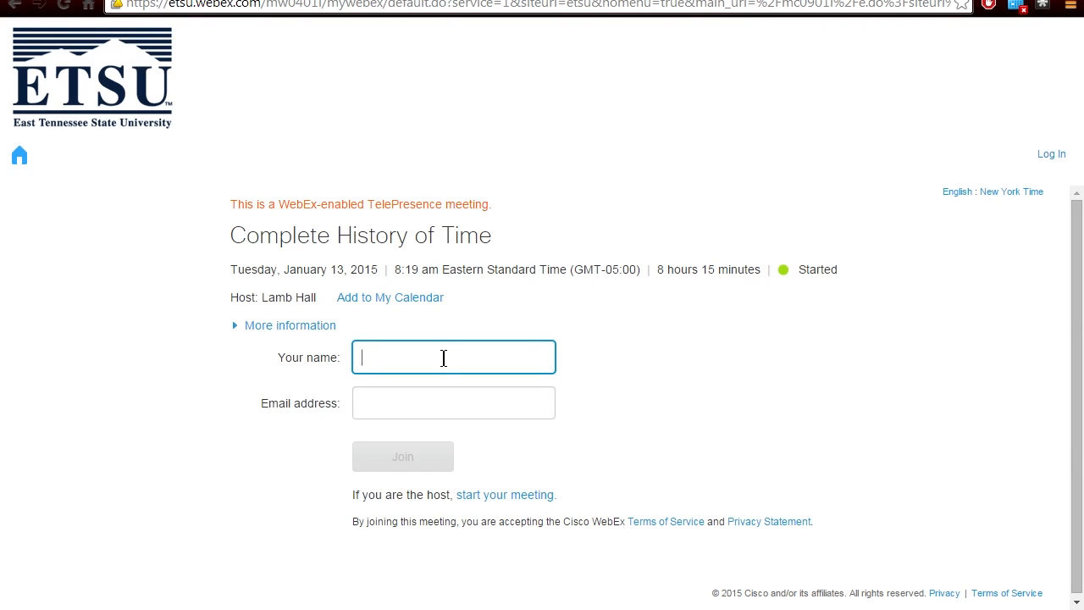
type("Joh")
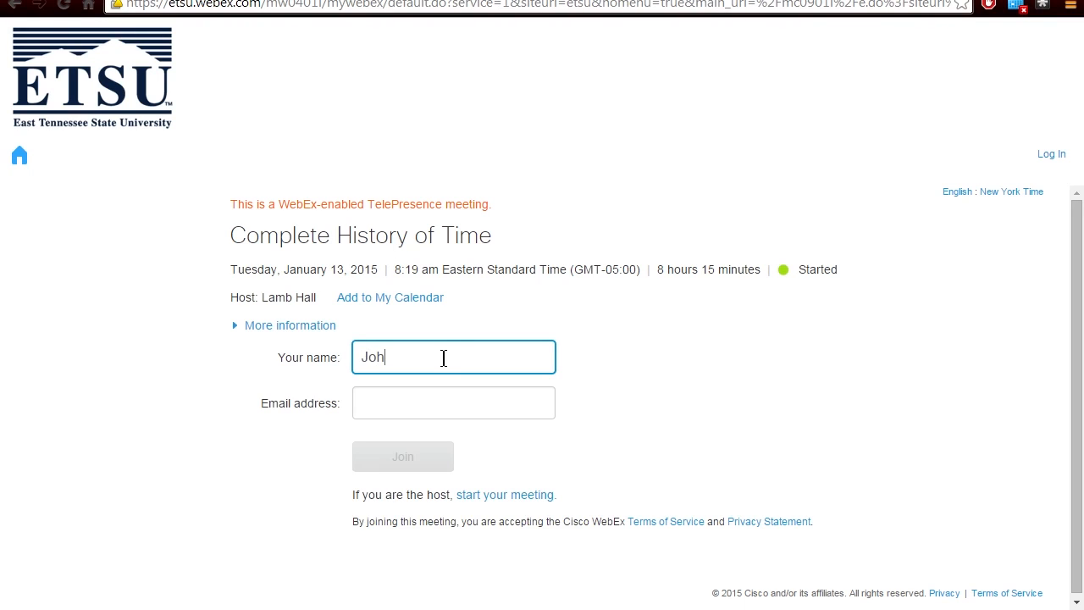
type("n S")
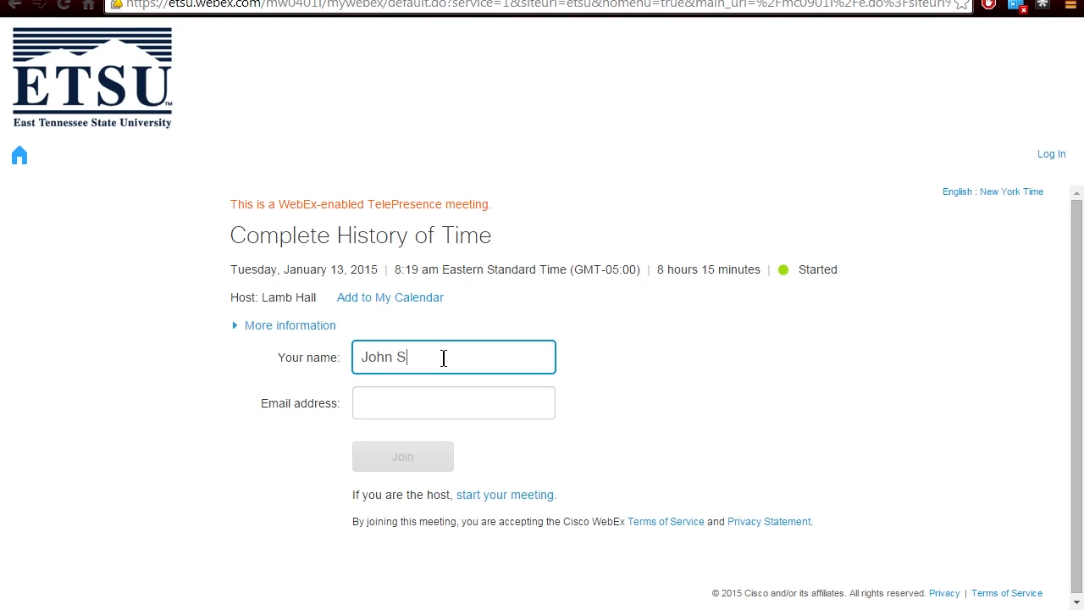
left_click(454, 403)
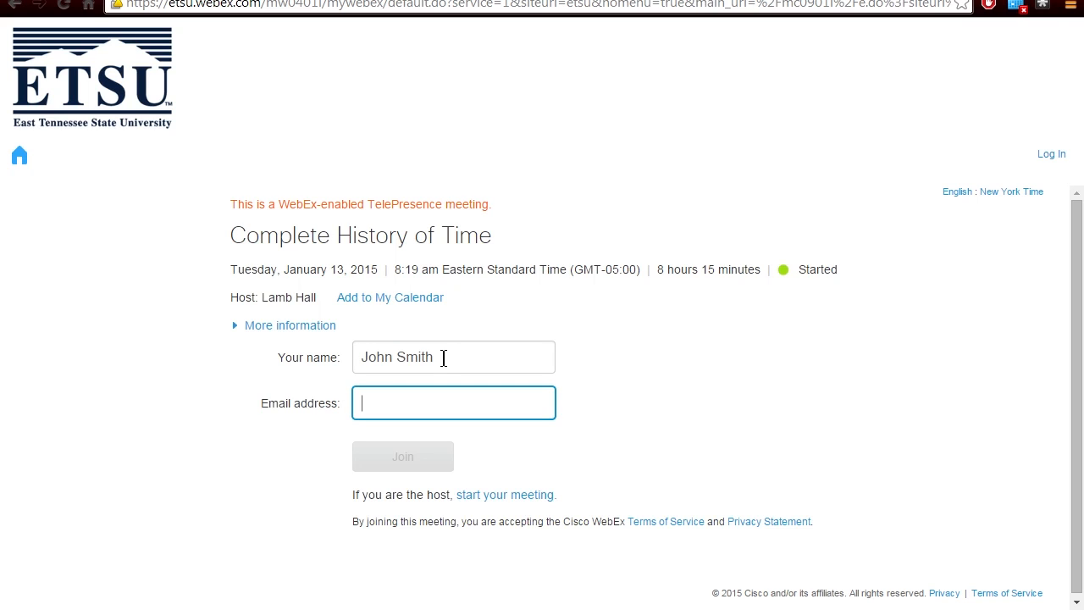
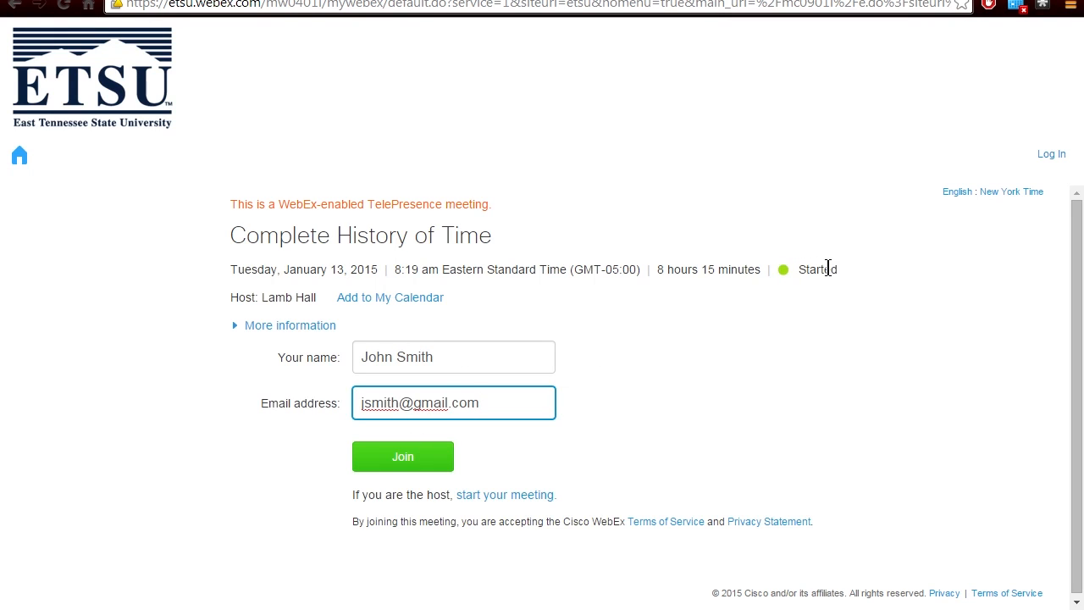
mouse_move(787, 279)
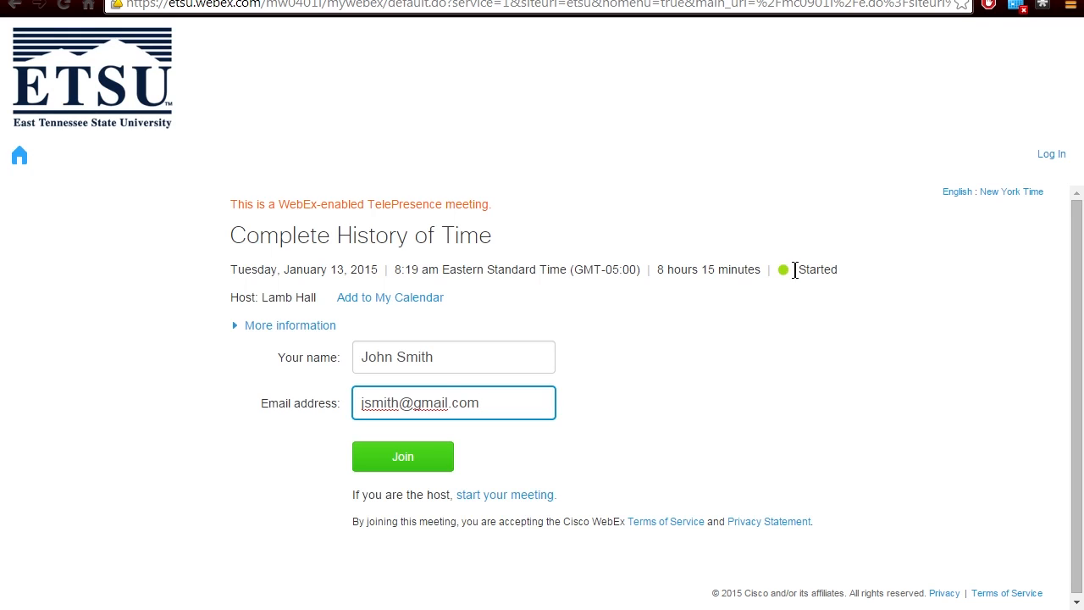
mouse_move(792, 281)
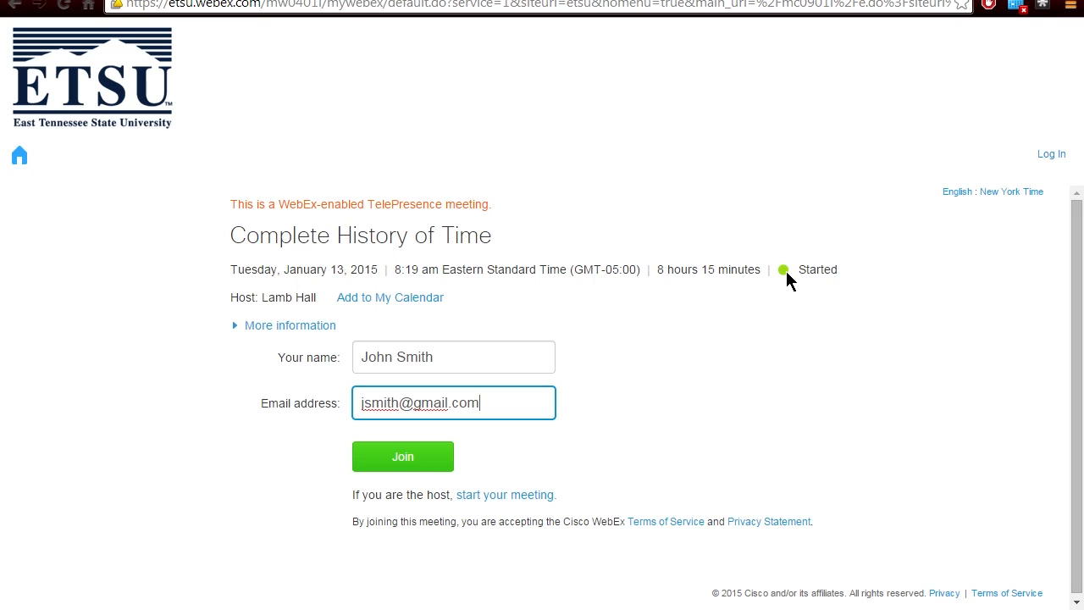
mouse_move(794, 282)
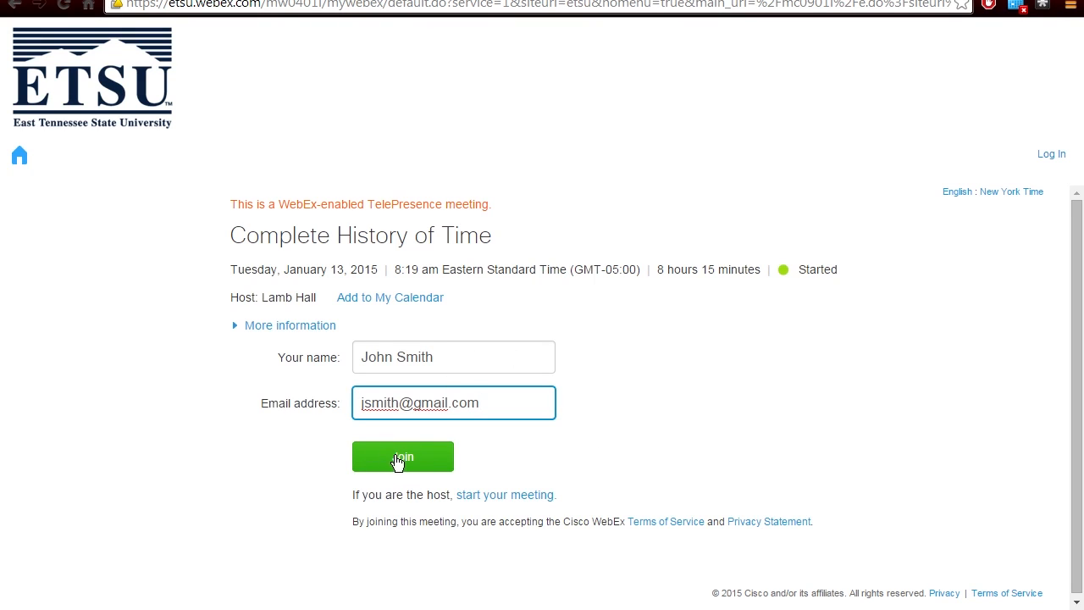
mouse_move(845, 275)
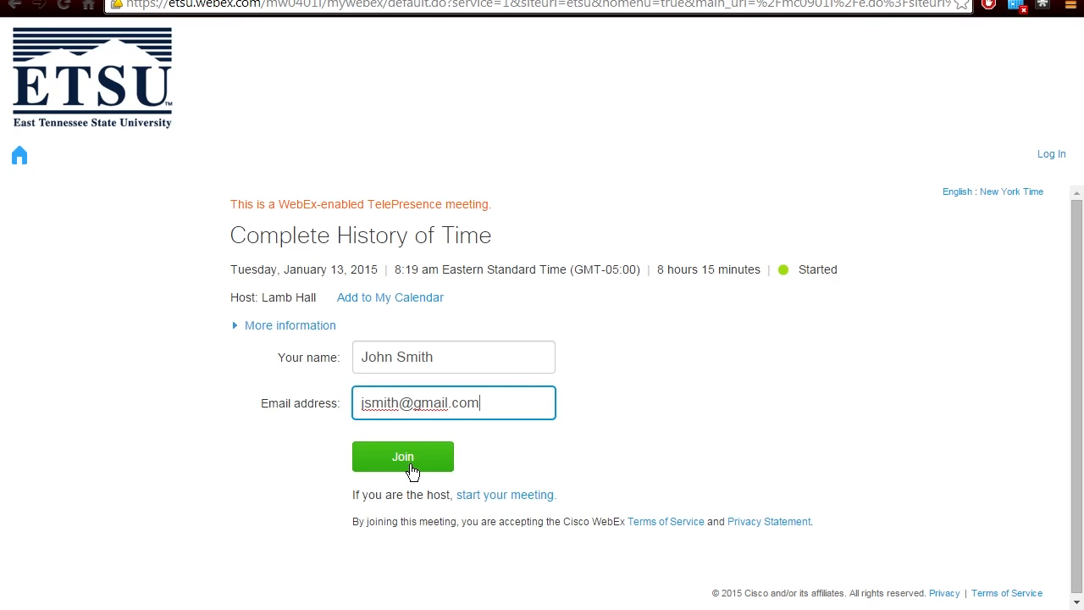
Step: Join the Complete History of Time meeting so the Audio Conference options appear
left_click(403, 457)
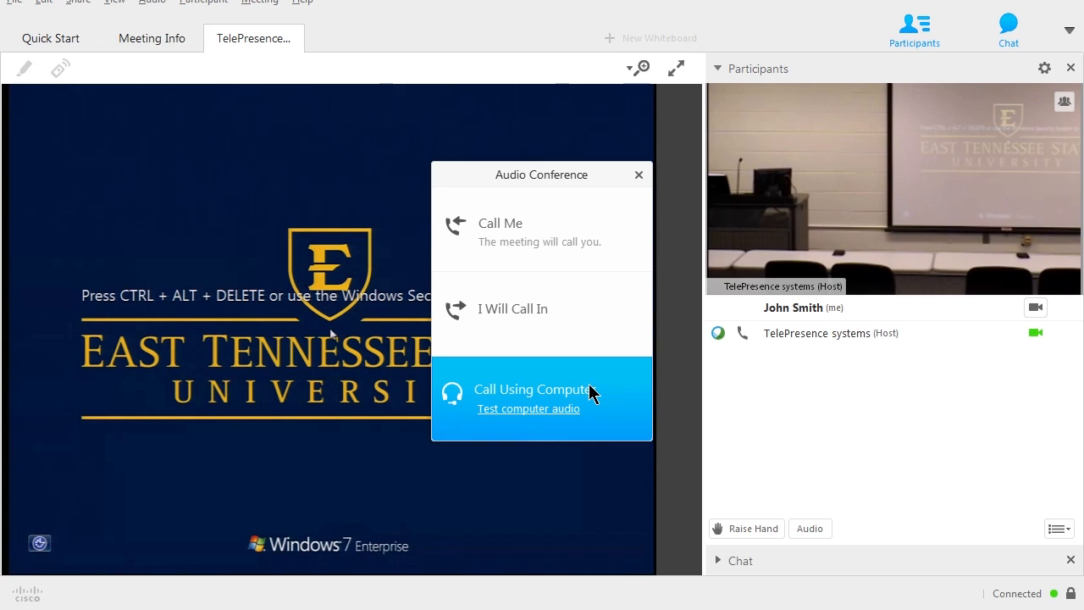
mouse_move(589, 393)
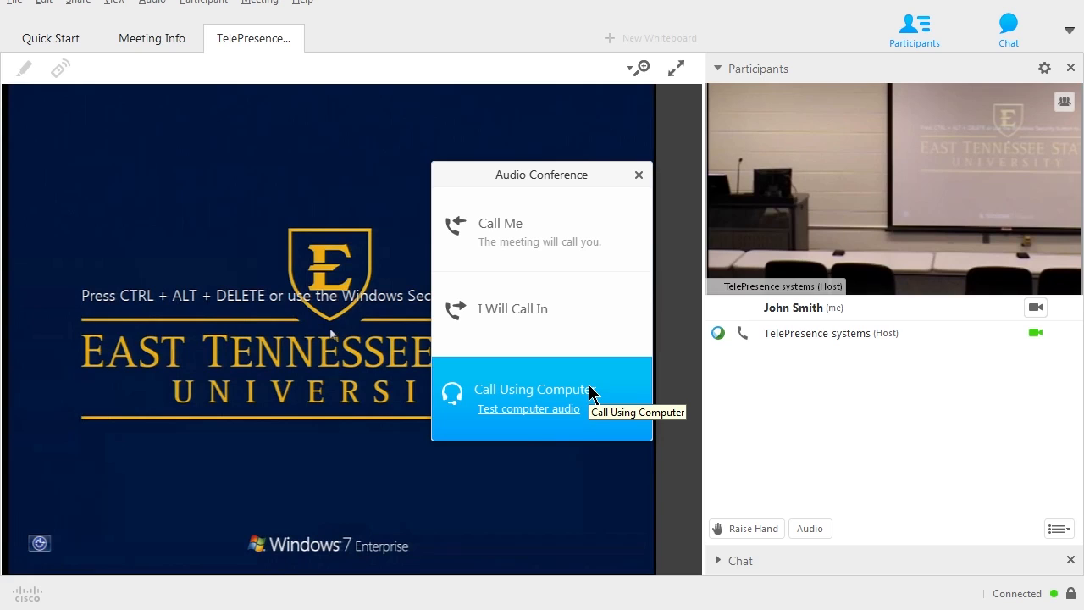
mouse_move(535, 209)
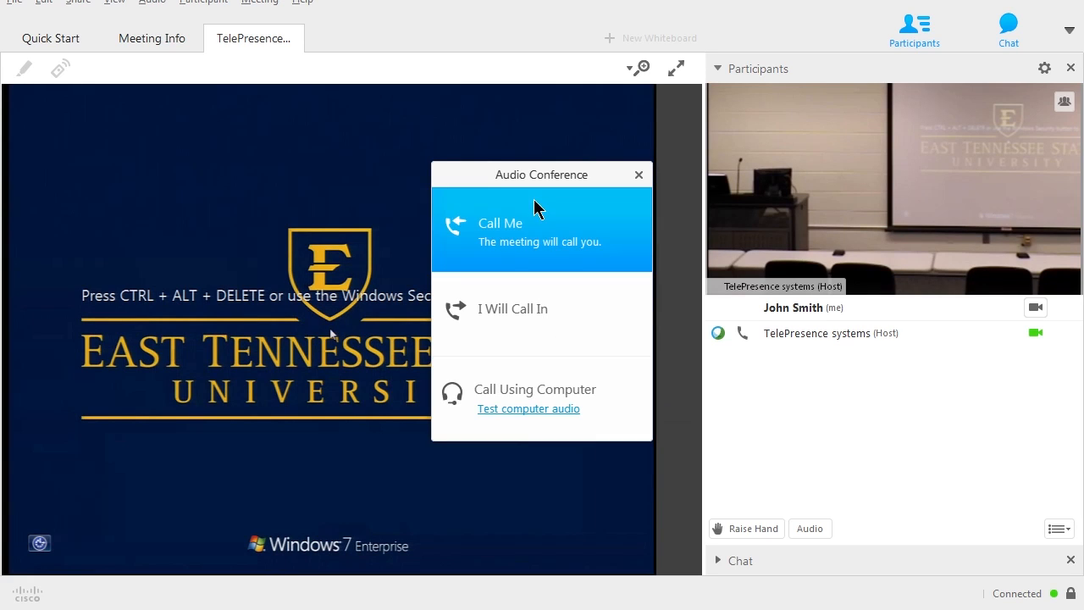
mouse_move(533, 223)
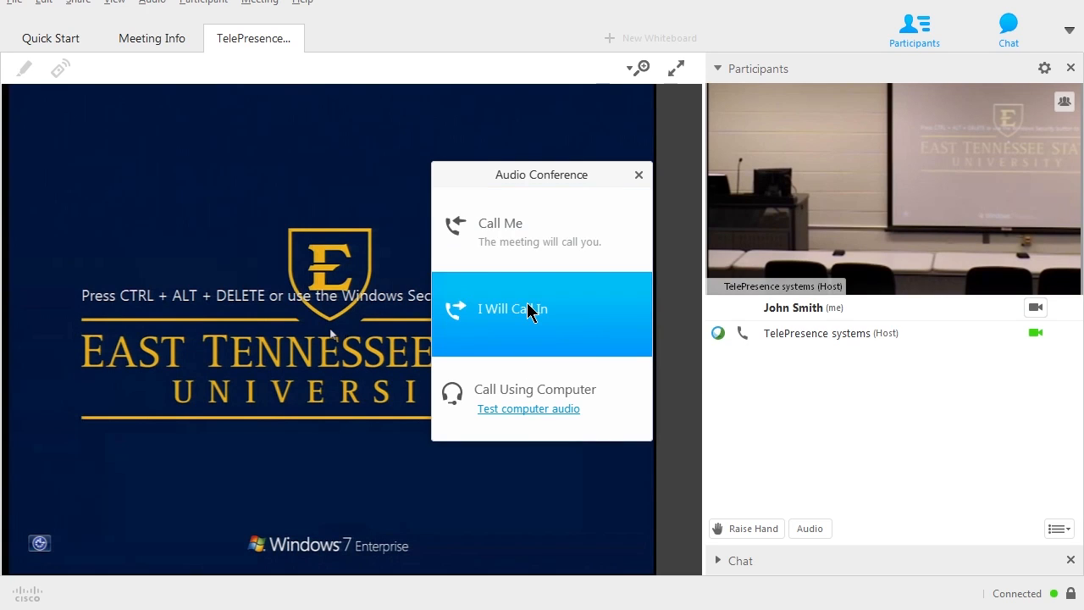
mouse_move(532, 312)
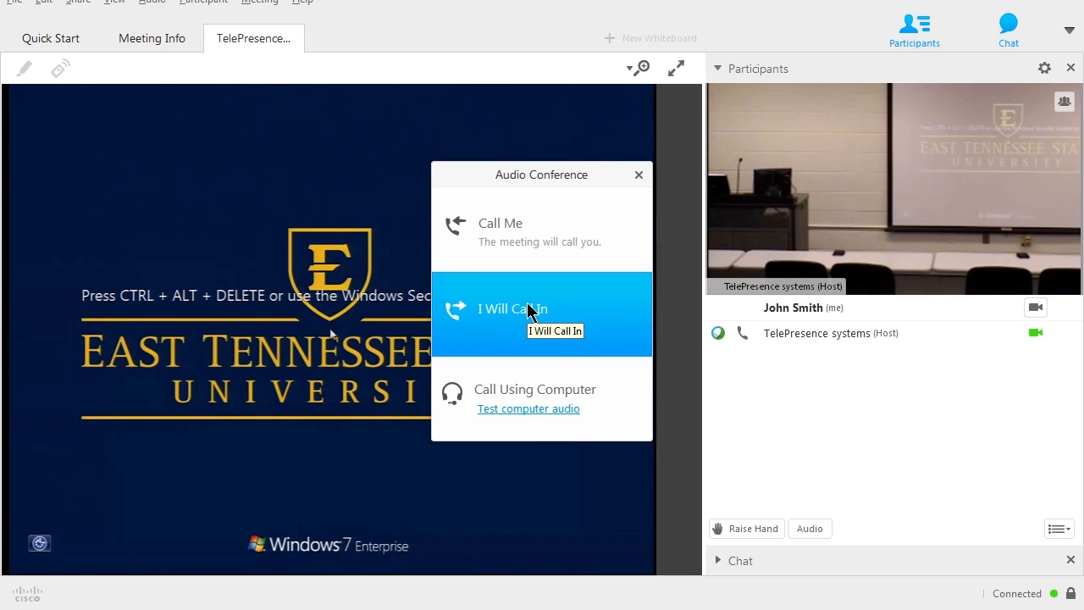
mouse_move(559, 396)
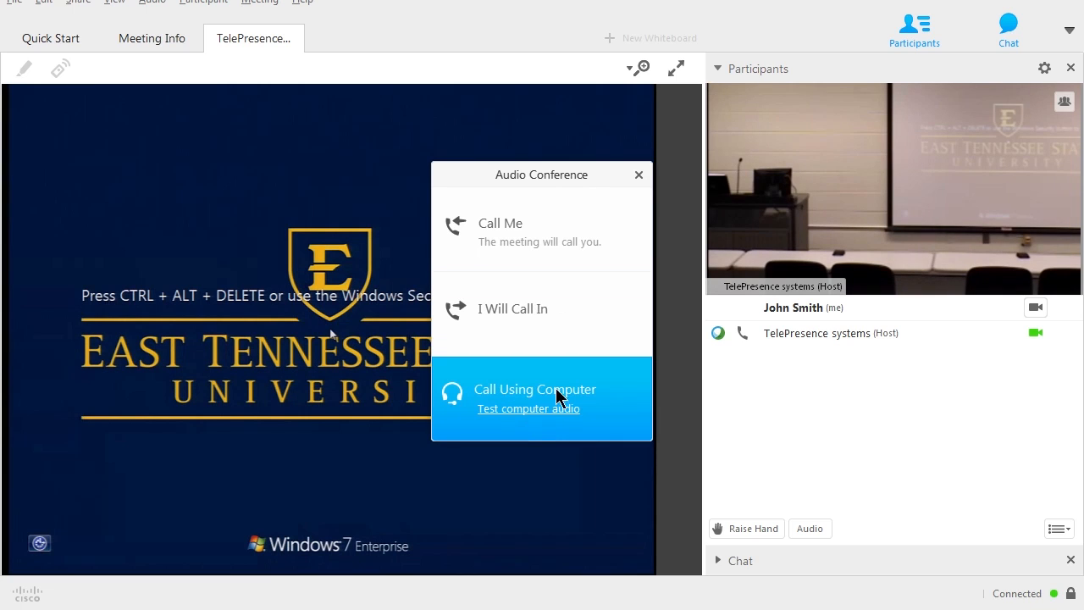
mouse_move(530, 413)
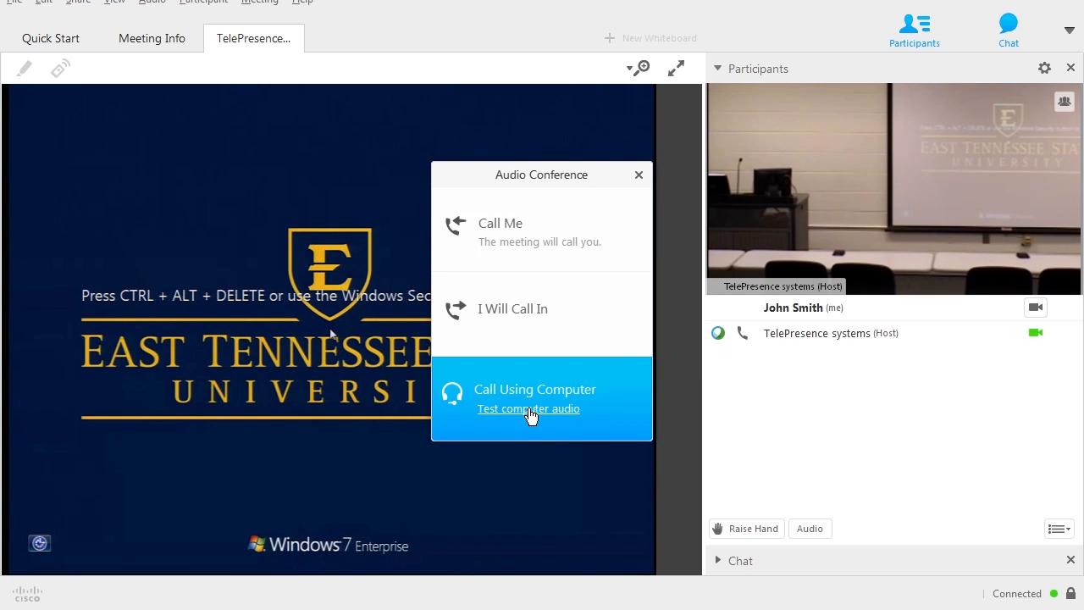
left_click(528, 408)
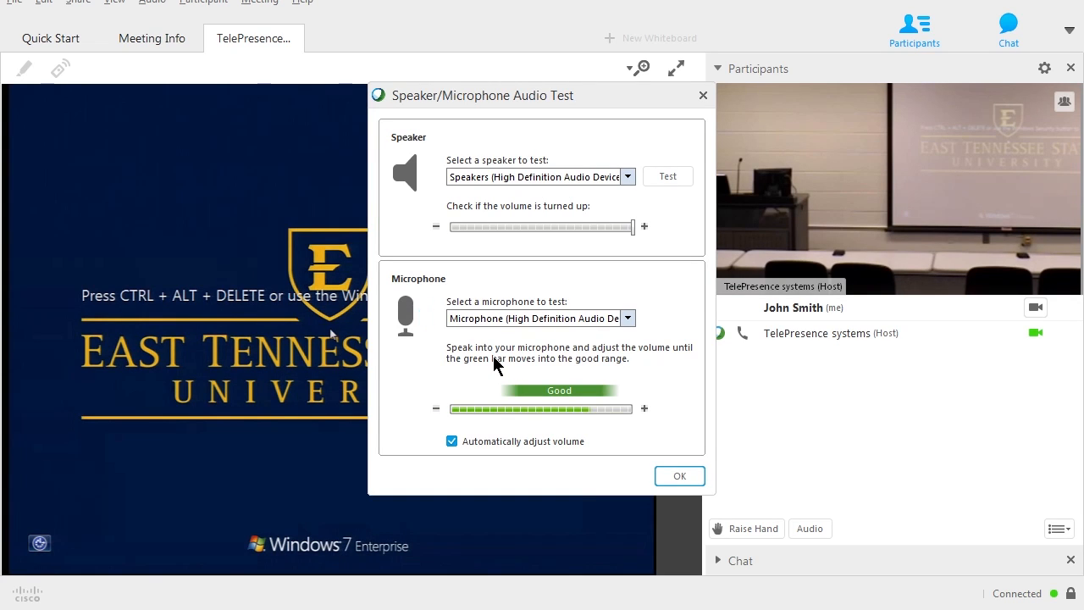
left_click(667, 176)
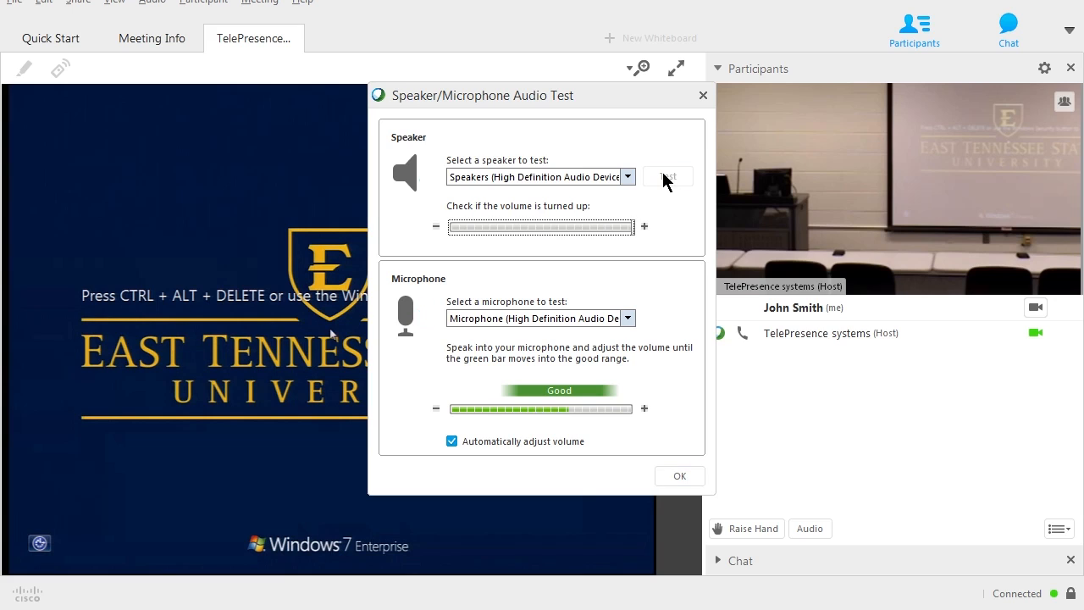
left_click(667, 176)
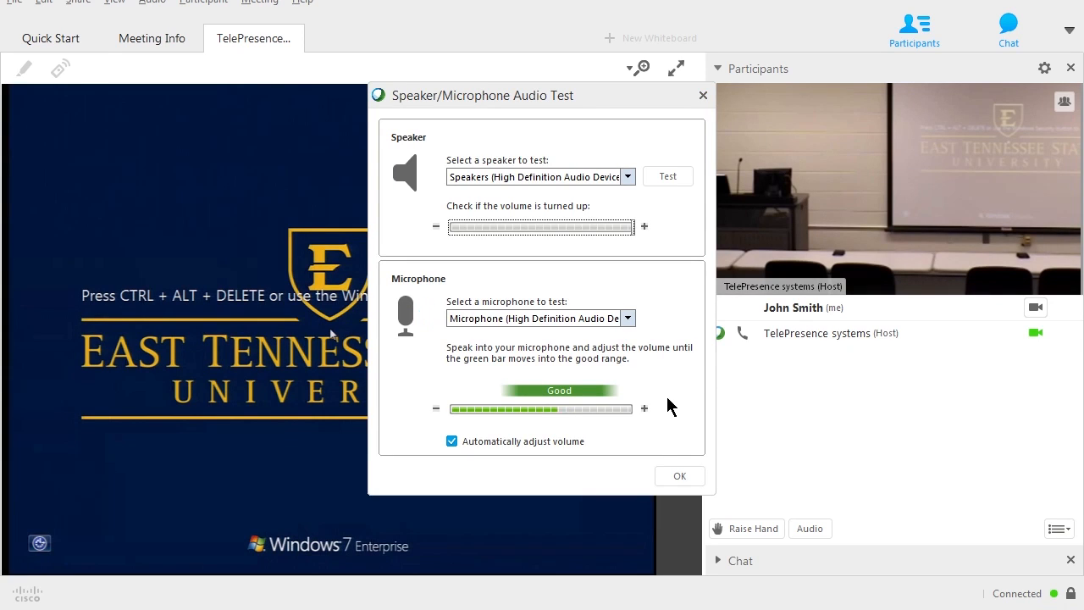
mouse_move(494, 451)
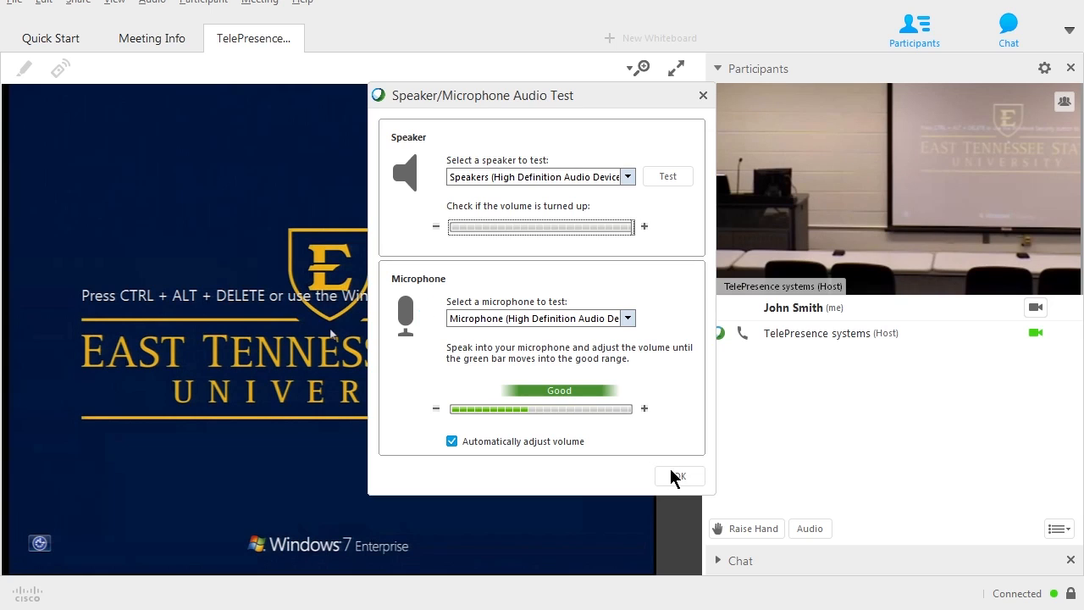
left_click(681, 476)
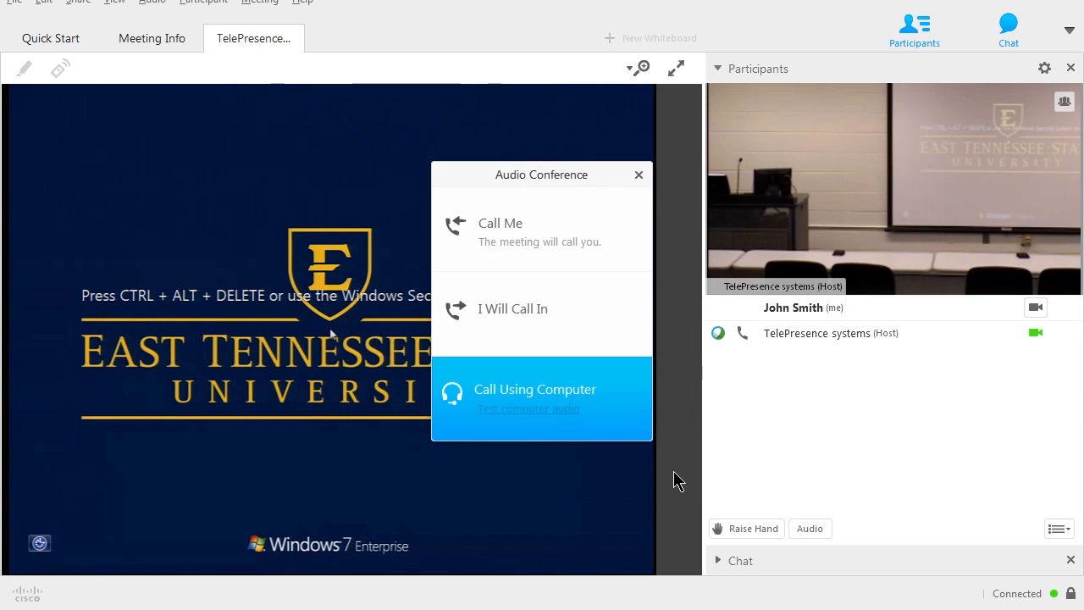
mouse_move(600, 386)
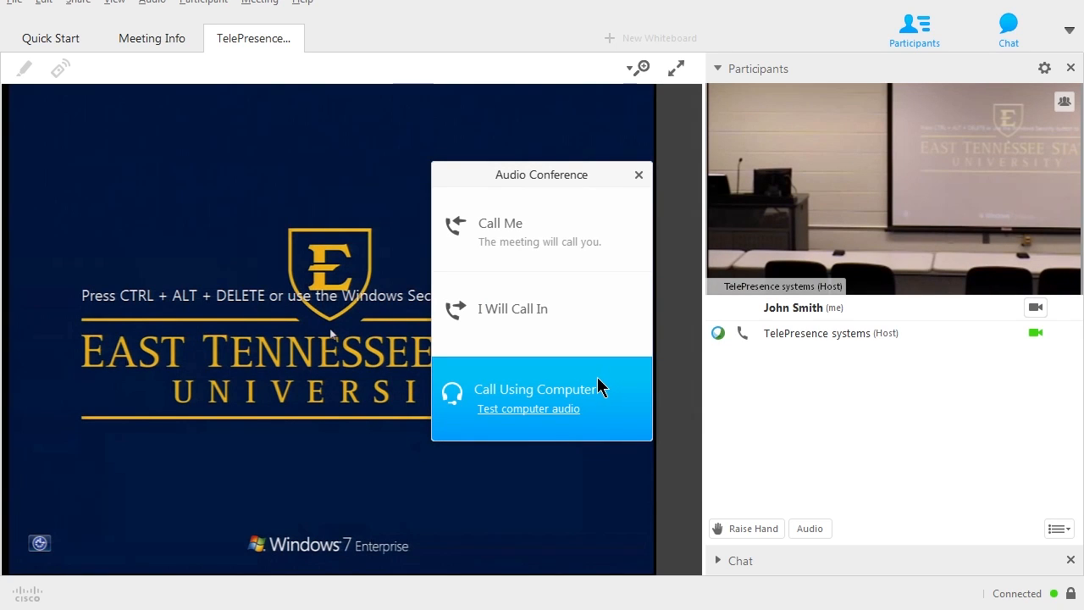
mouse_move(600, 386)
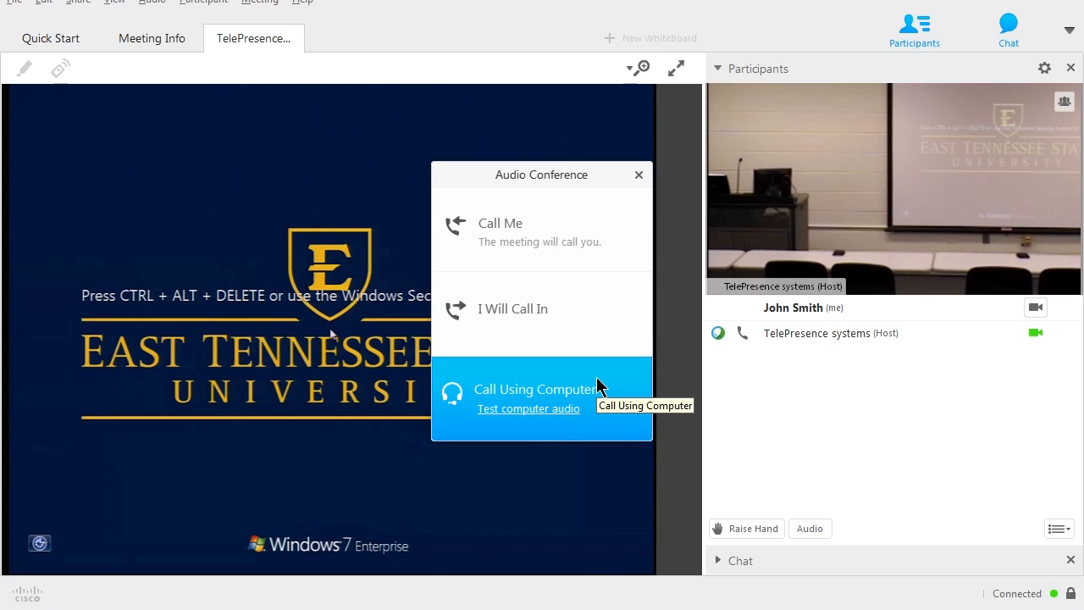
mouse_move(538, 388)
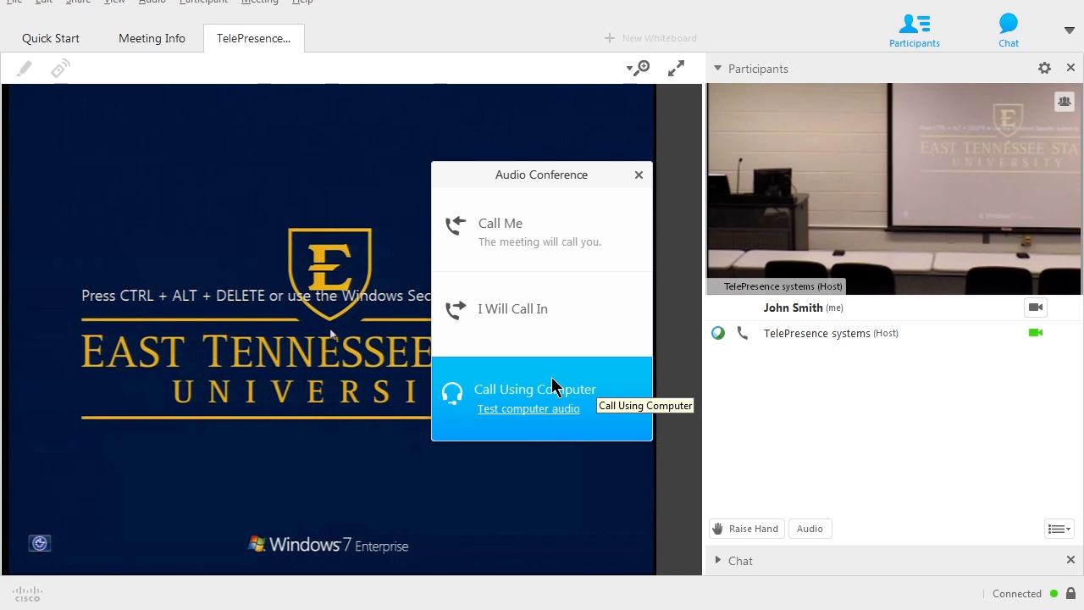
Step: Connect to the meeting audio with Call Using Computer
left_click(542, 388)
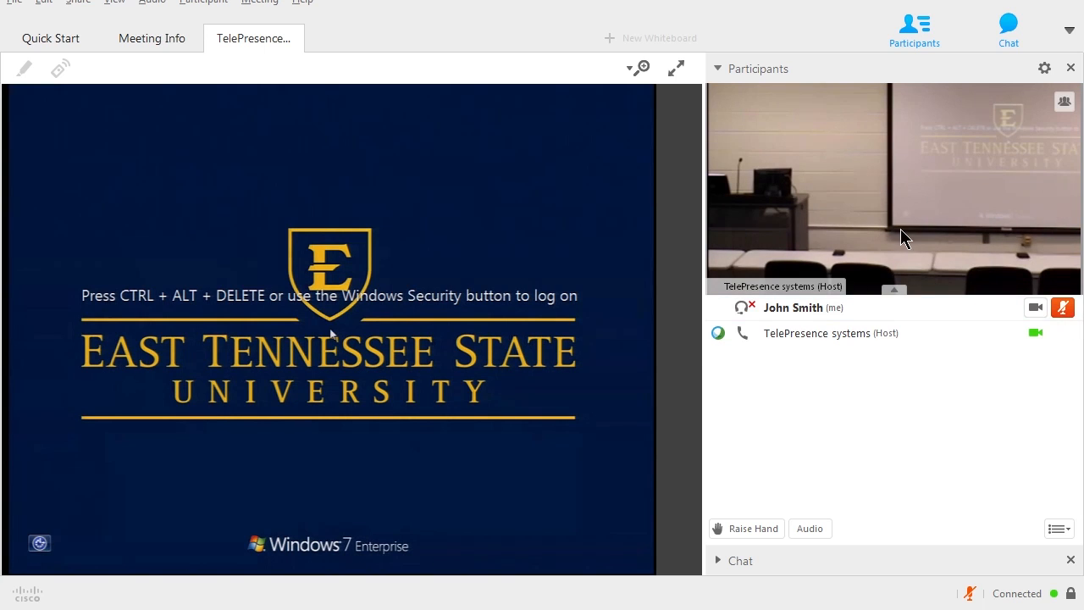
mouse_move(881, 250)
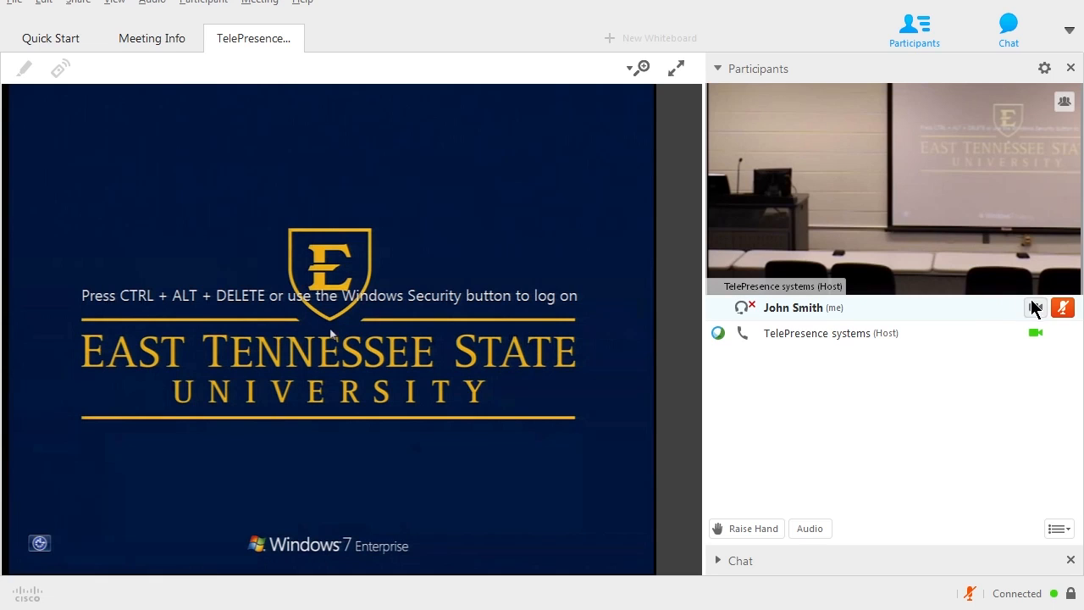
mouse_move(1060, 308)
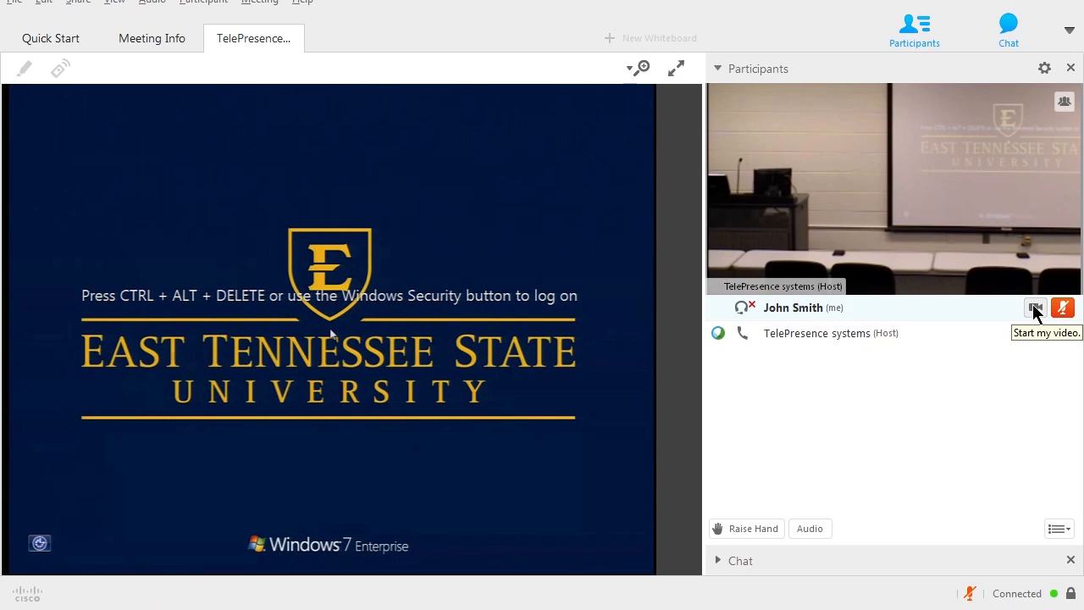
left_click(1034, 308)
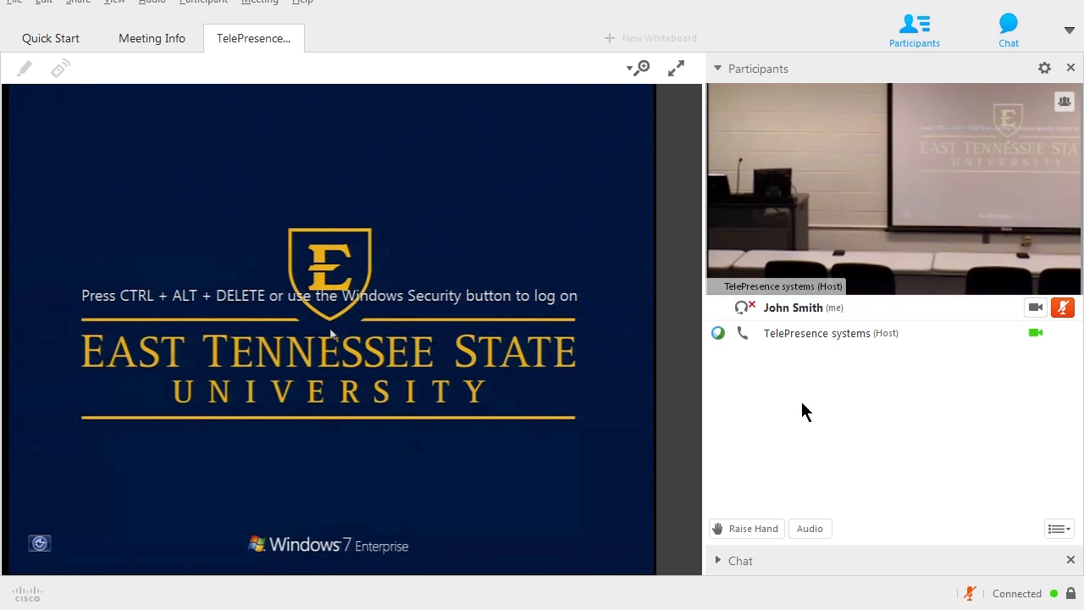
mouse_move(698, 230)
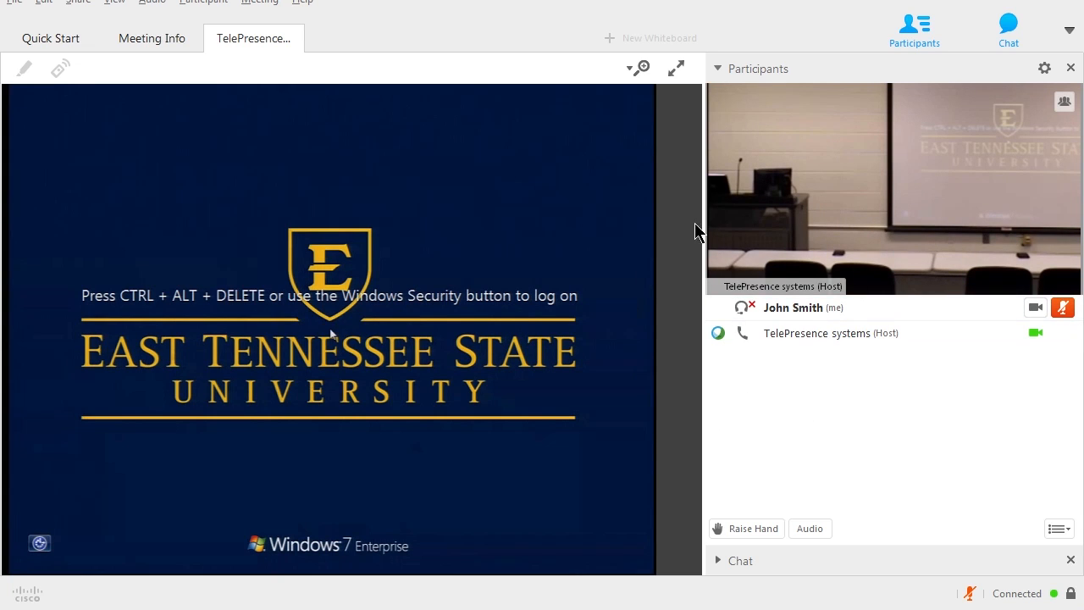
mouse_move(914, 142)
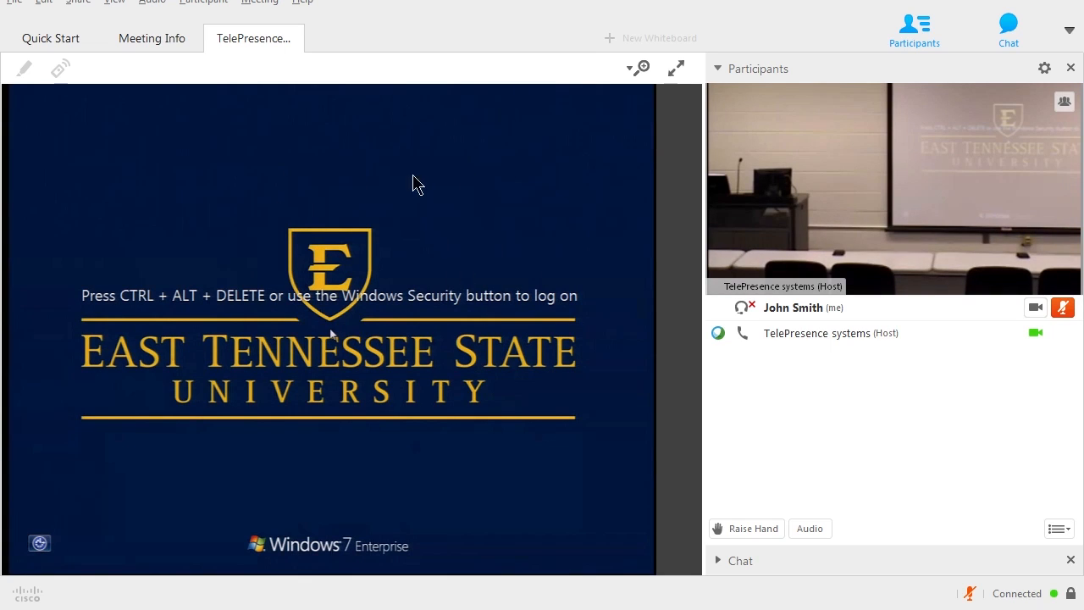
mouse_move(958, 318)
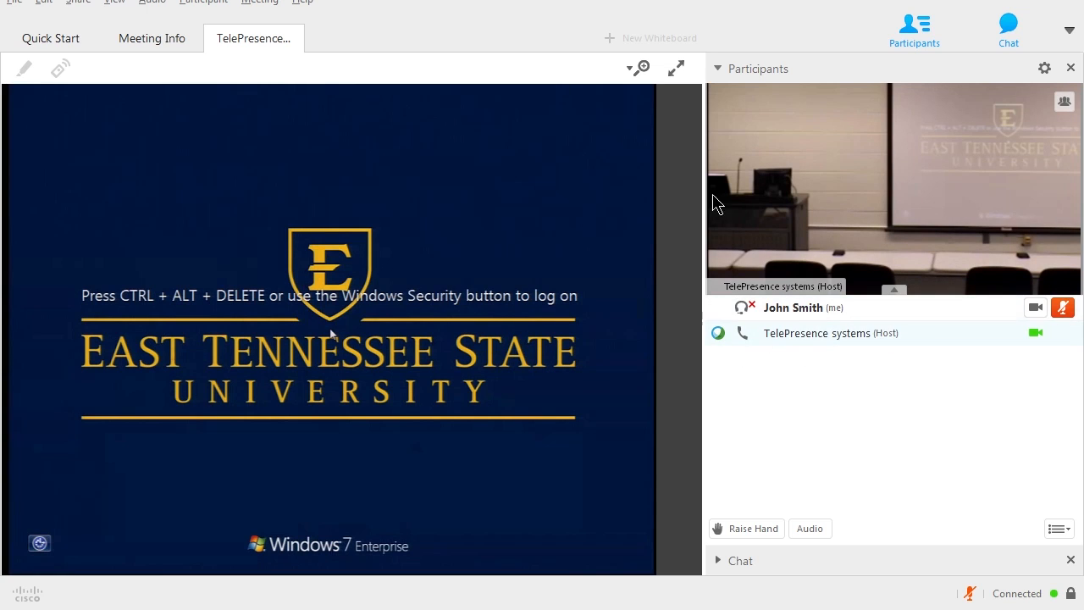
mouse_move(735, 67)
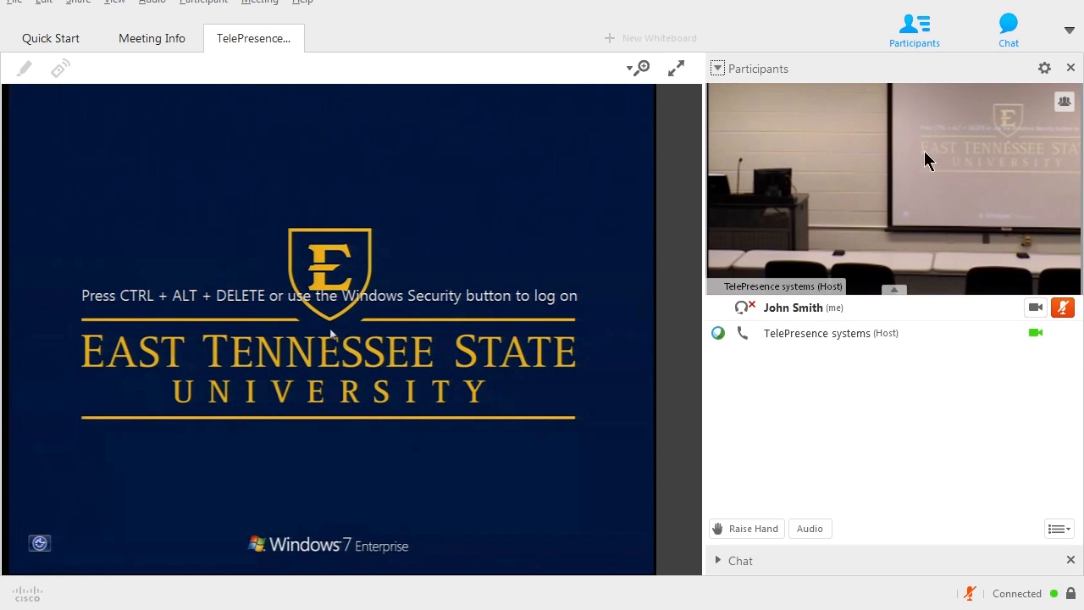
mouse_move(843, 193)
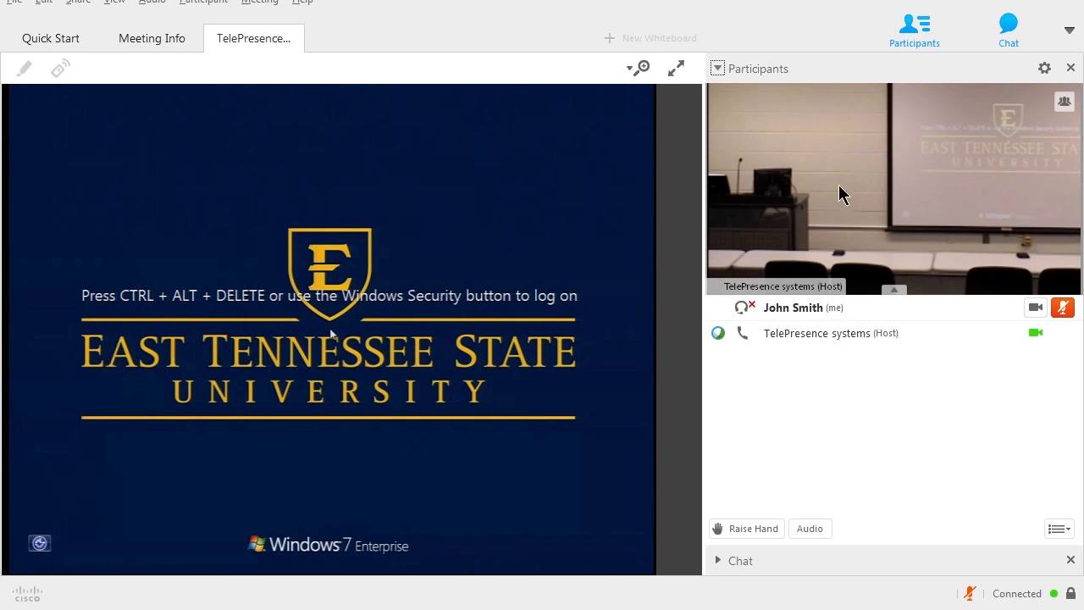
mouse_move(887, 176)
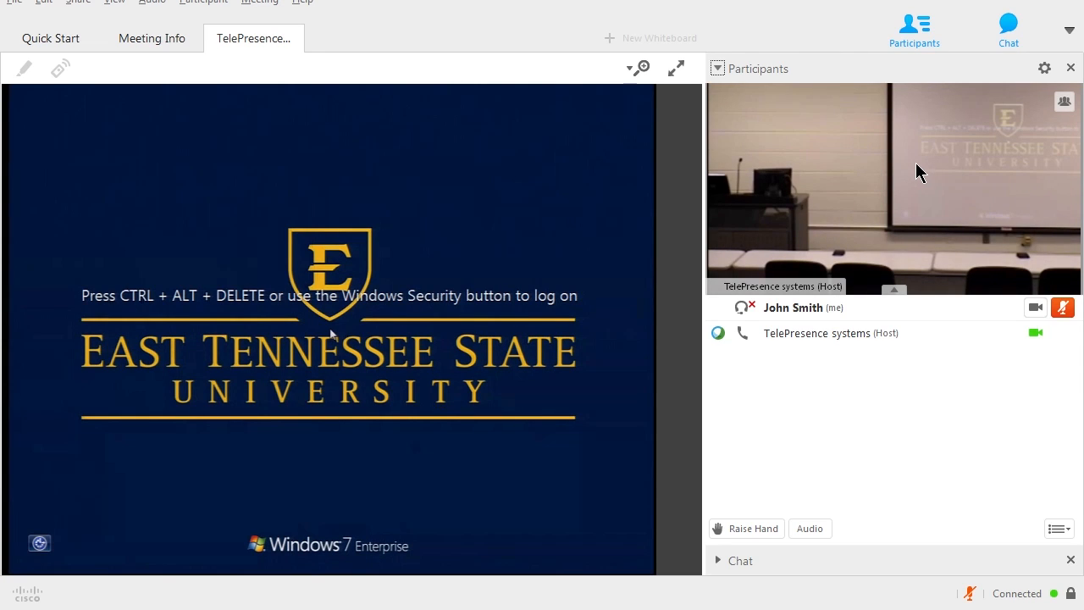
mouse_move(1057, 127)
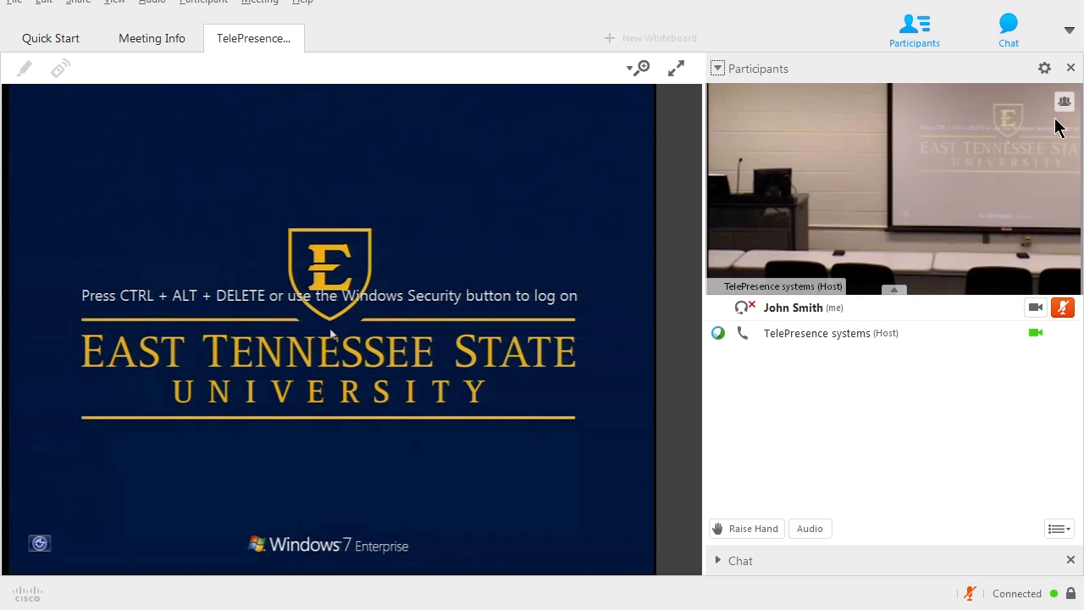
mouse_move(1064, 103)
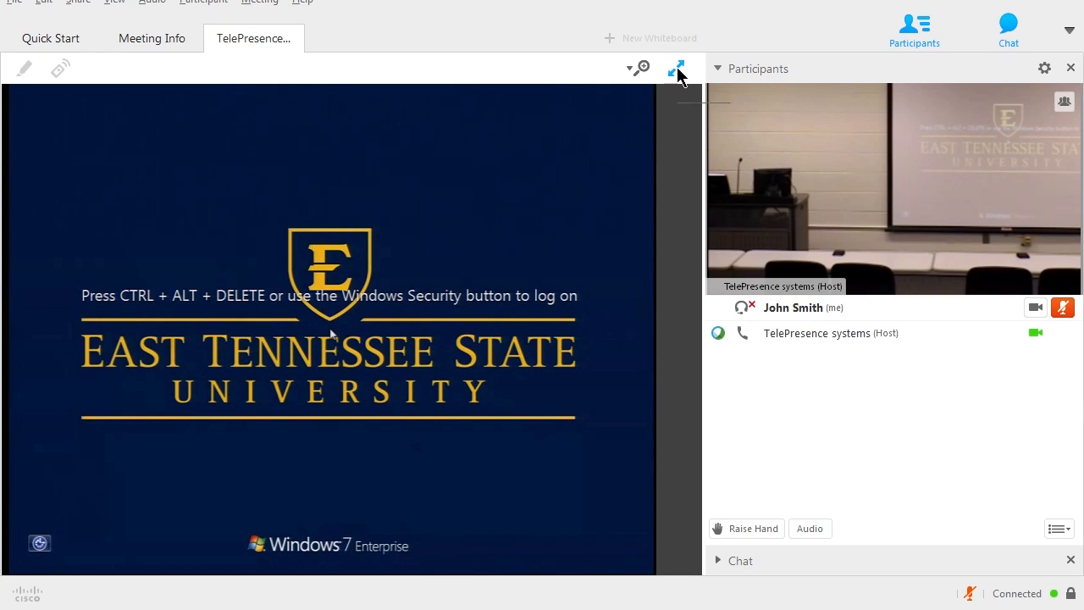
mouse_move(677, 68)
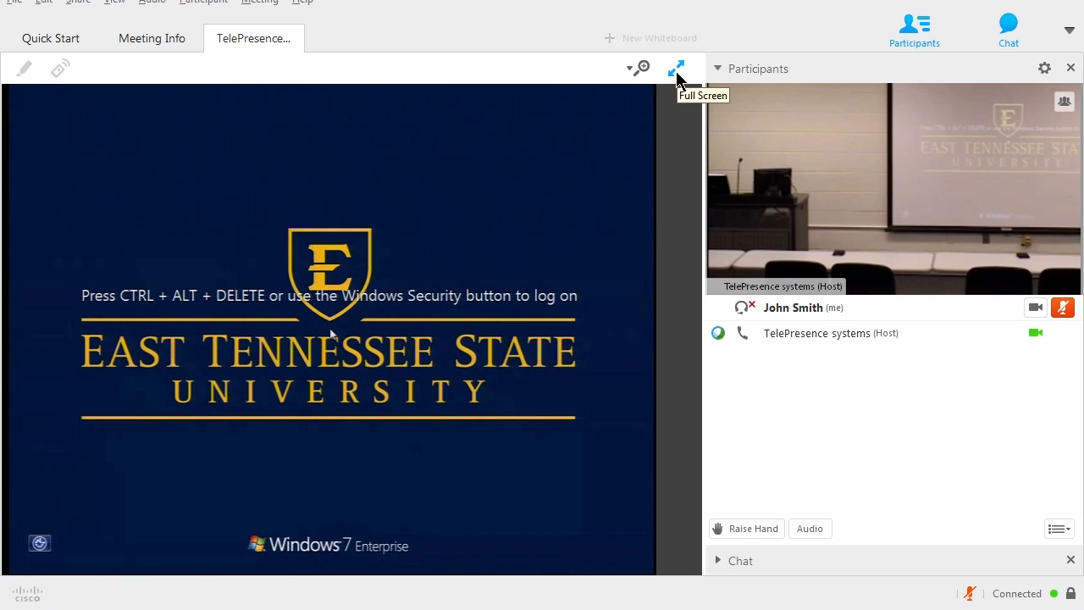
Step: Show the shared screen full screen with chat open, briefly showing and hiding Participants
left_click(674, 67)
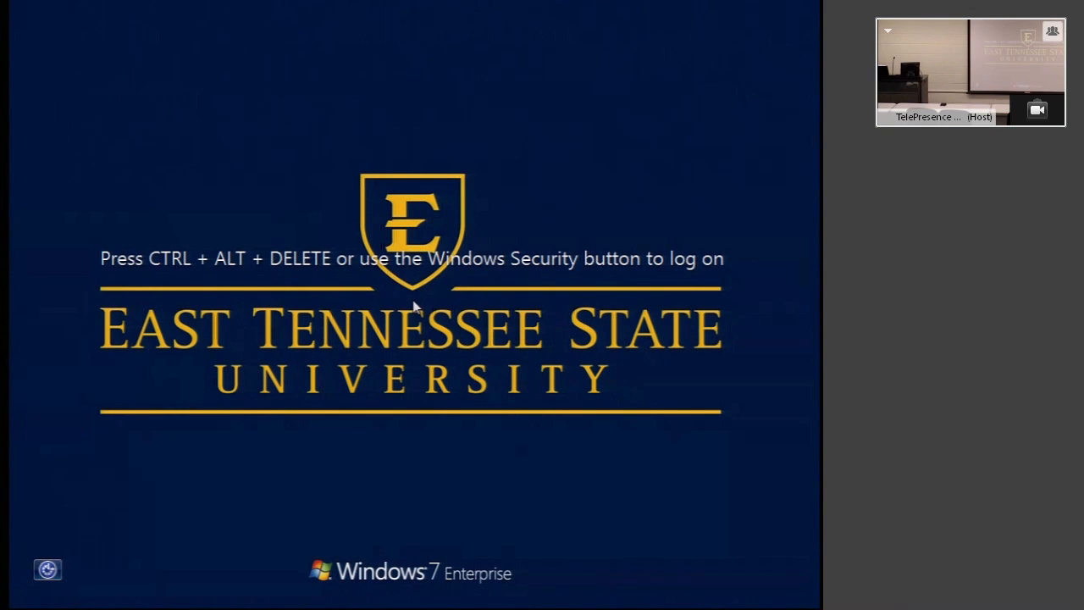
mouse_move(586, 17)
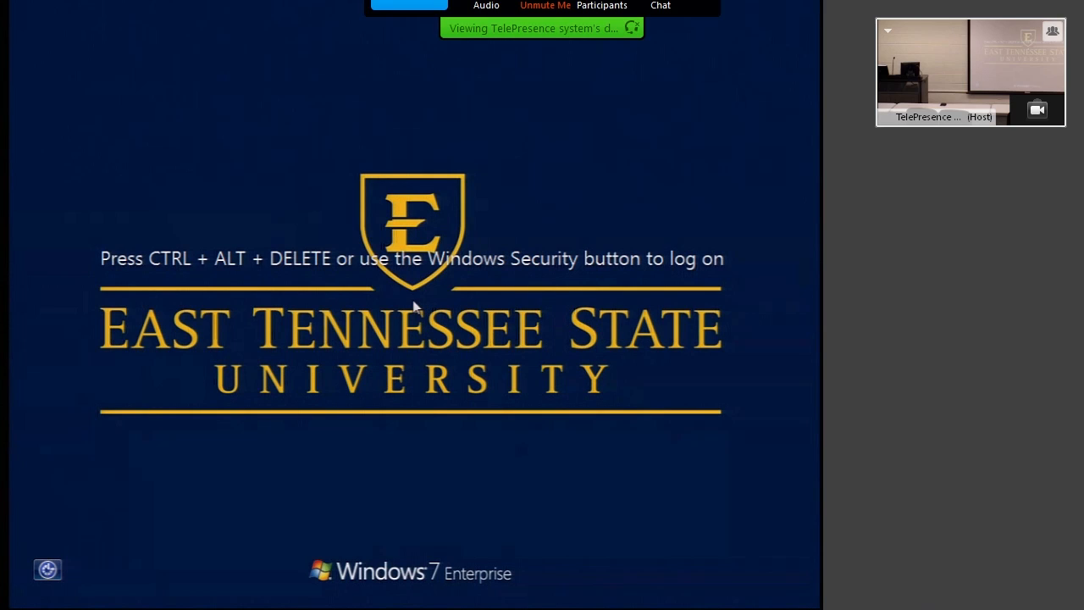
left_click(660, 5)
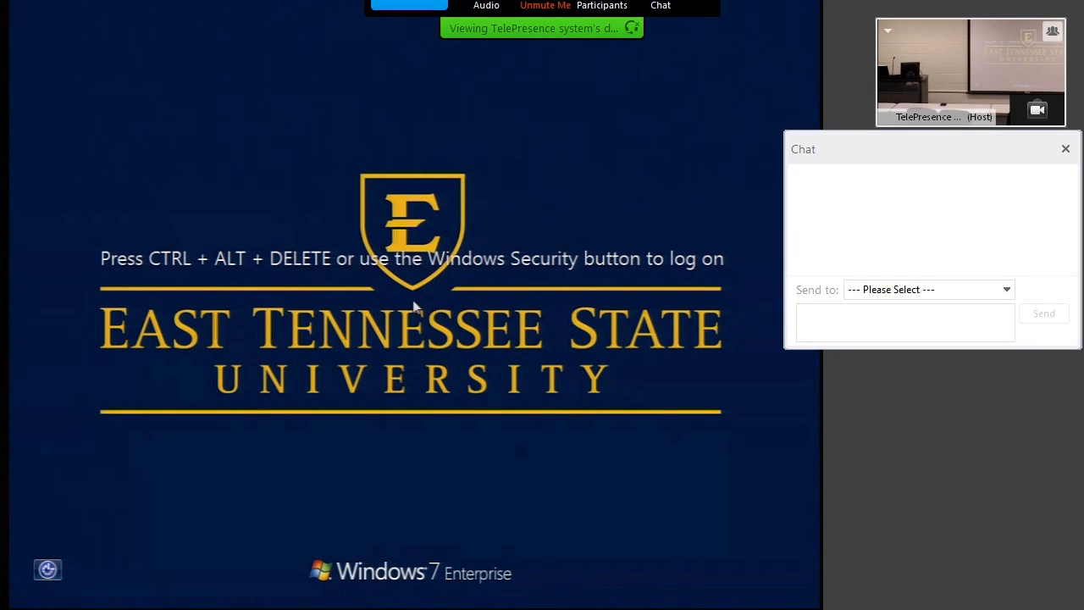
left_click(610, 5)
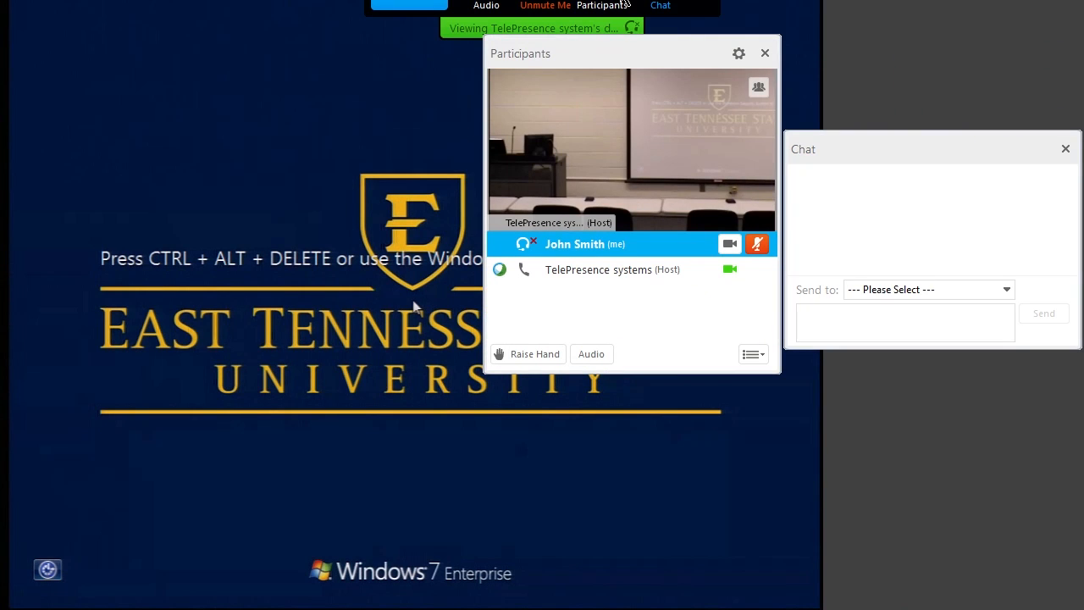
left_click(765, 53)
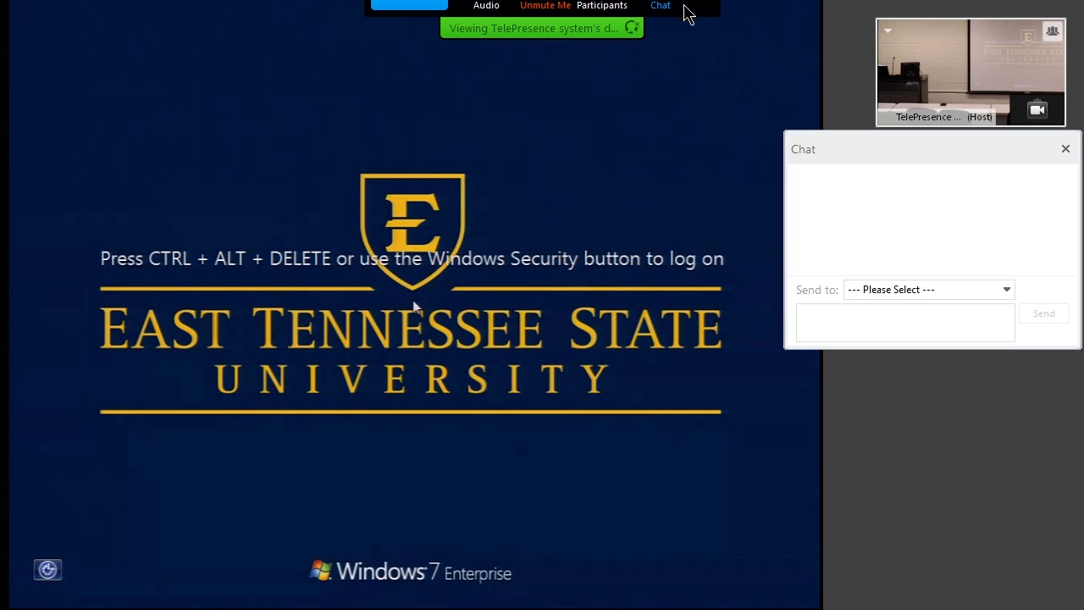
mouse_move(495, 7)
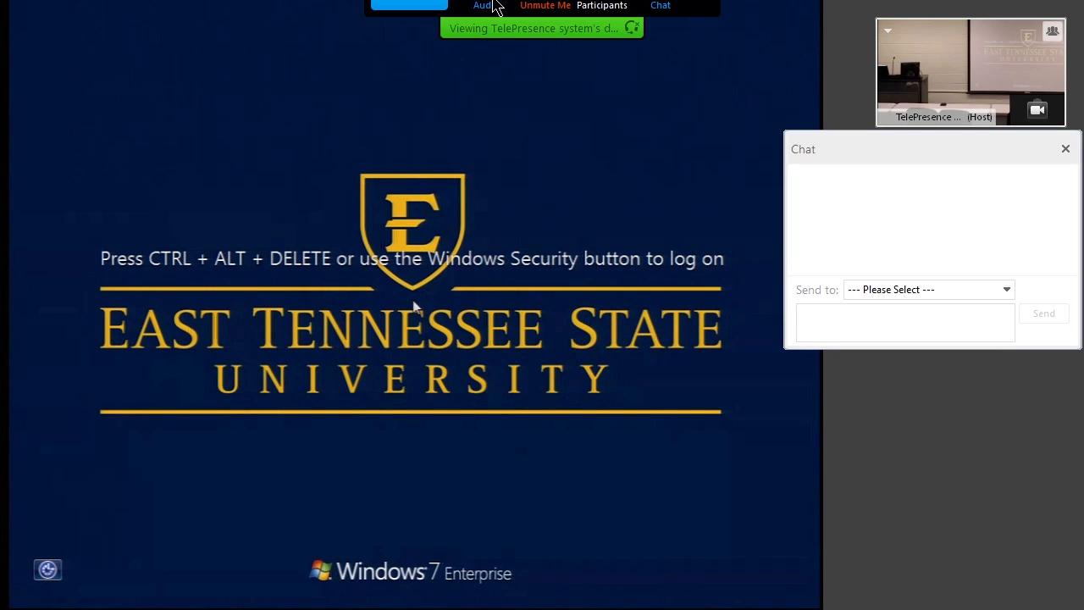
Step: Review the Audio Conference settings from the full-screen toolbar, then close the dialog
left_click(481, 6)
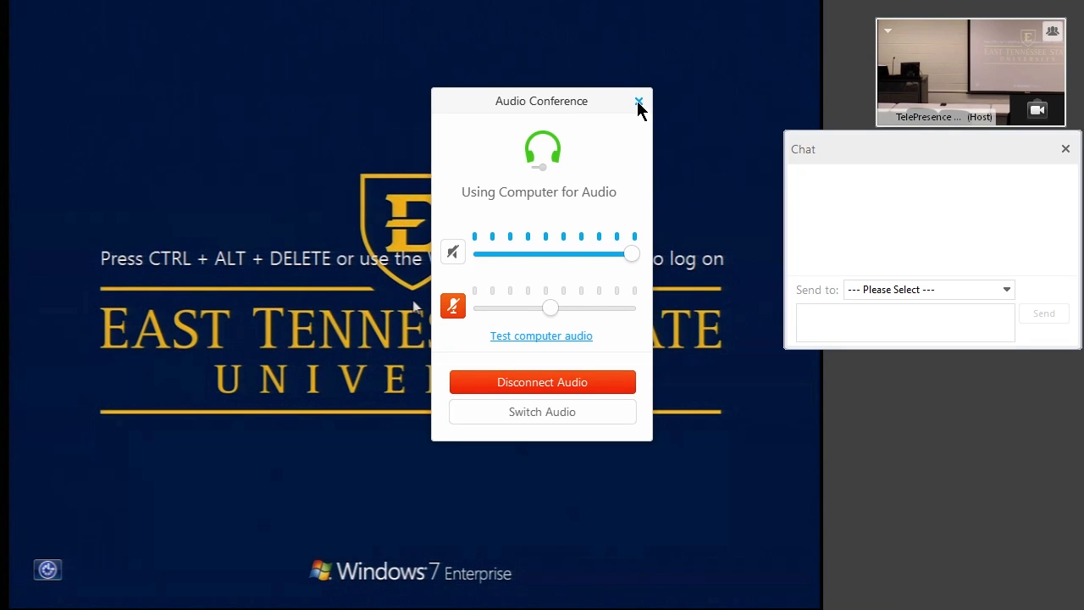
left_click(637, 102)
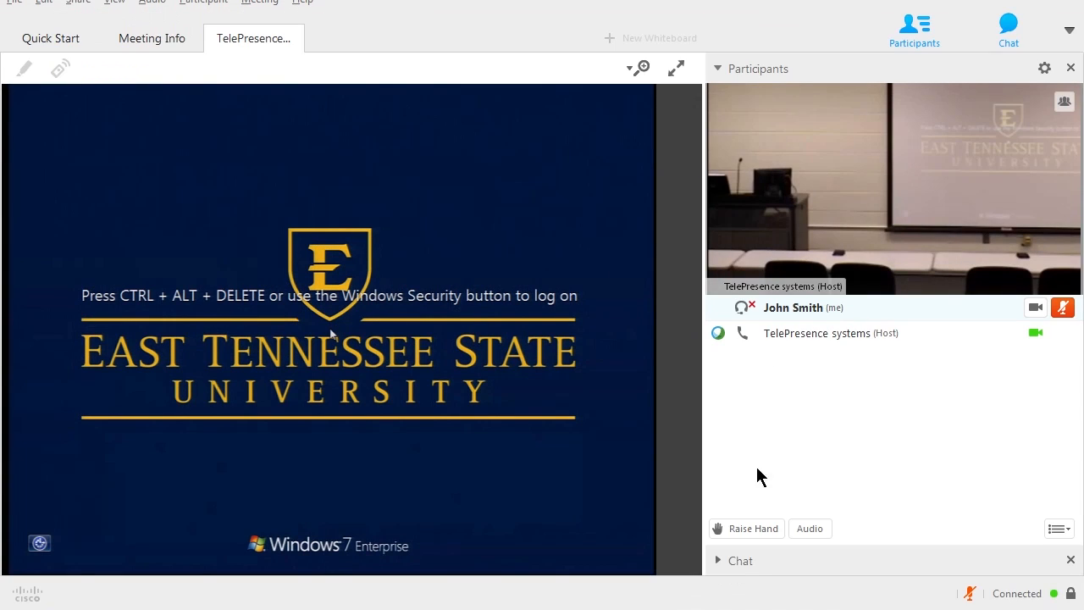
mouse_move(992, 75)
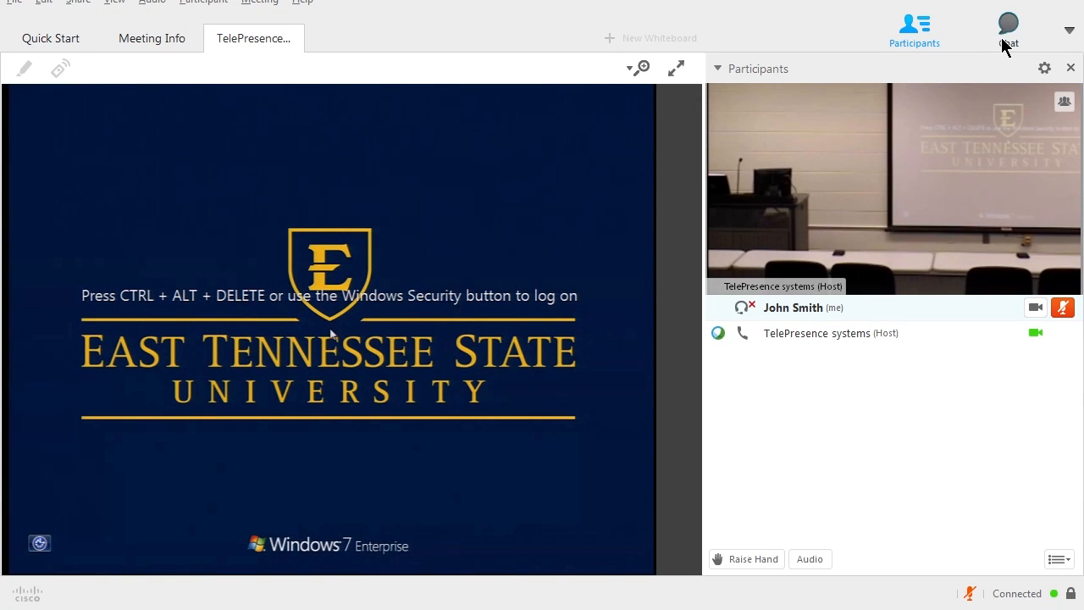
Step: Expand the chat panel in the side area, collapsing the participants list
left_click(1007, 20)
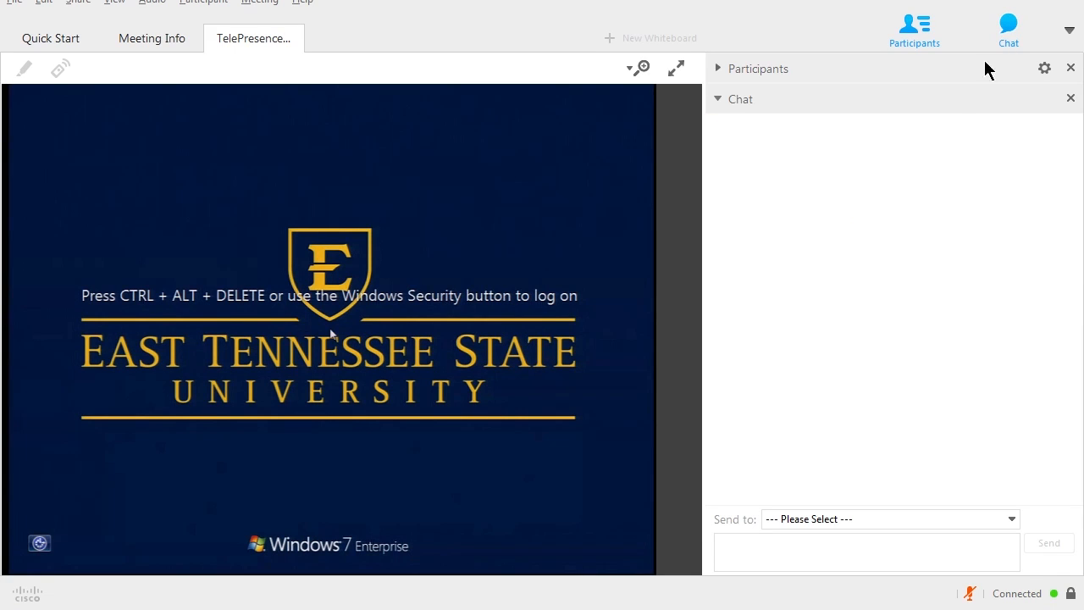
mouse_move(827, 297)
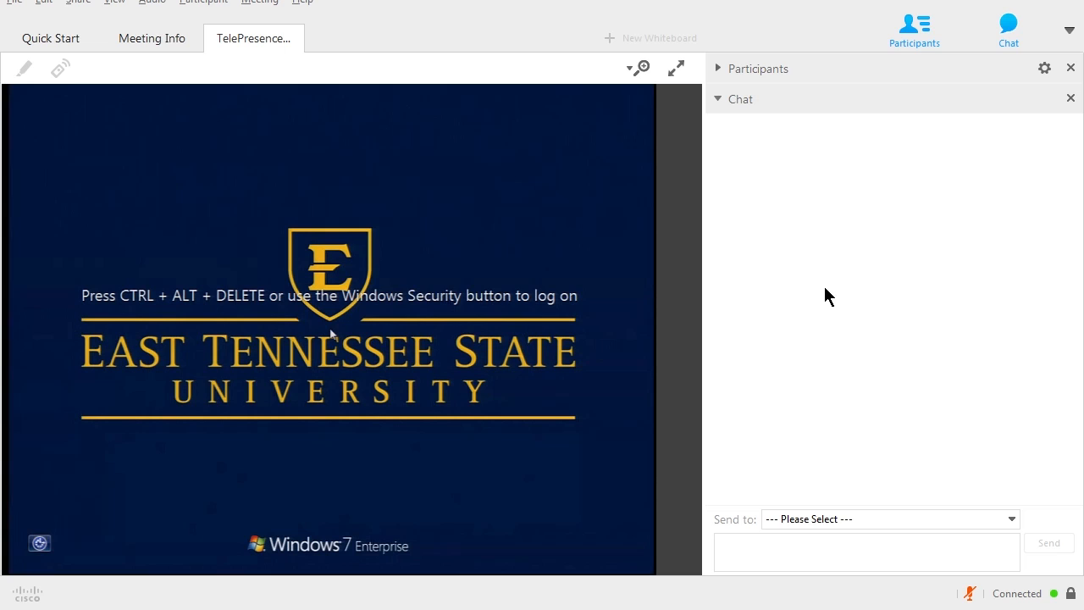
mouse_move(812, 423)
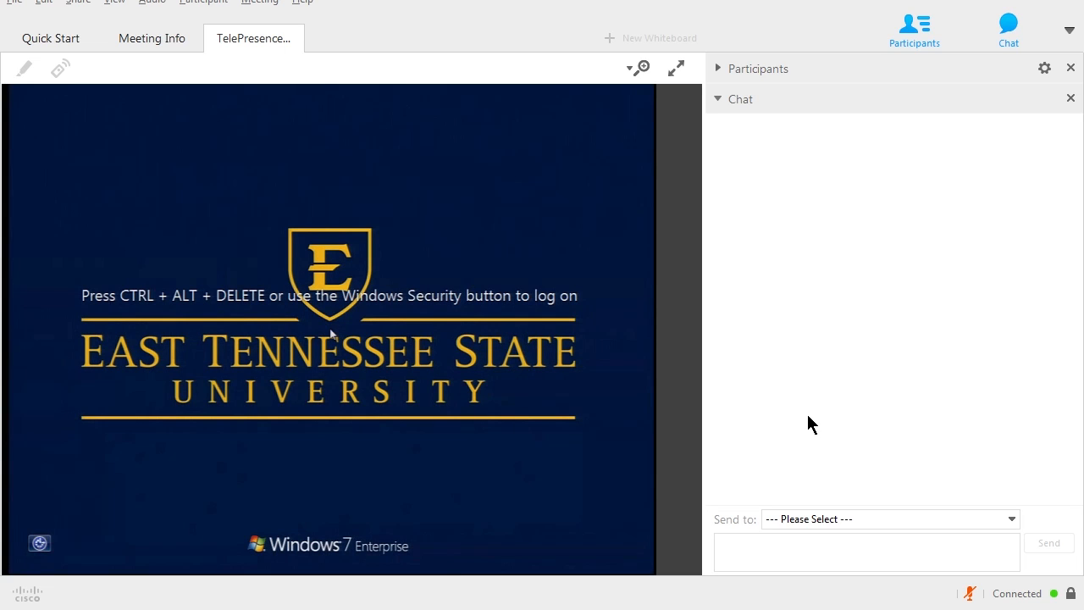
mouse_move(929, 534)
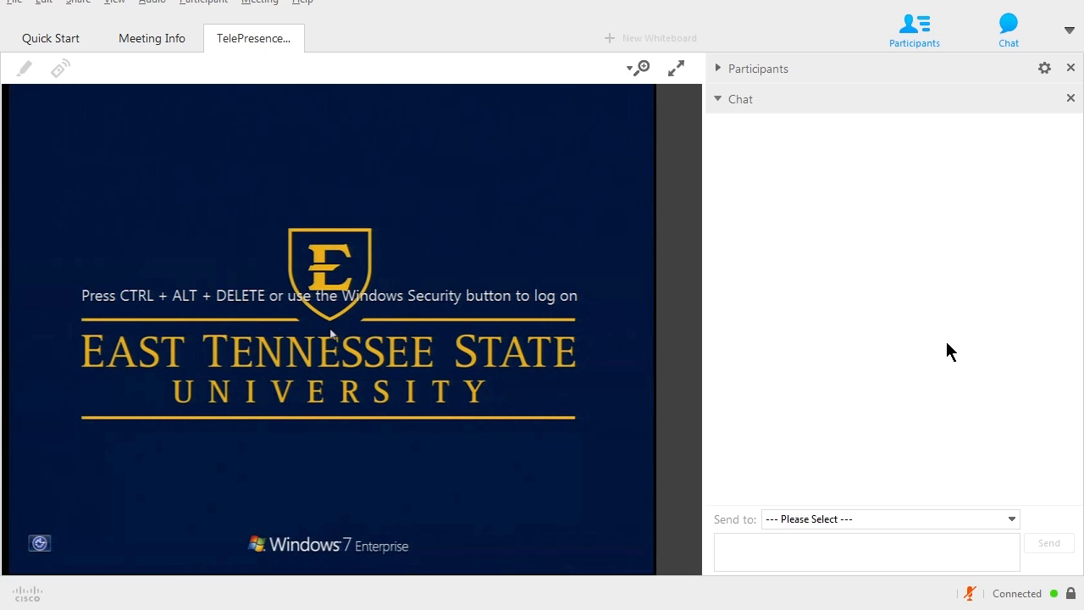
mouse_move(732, 74)
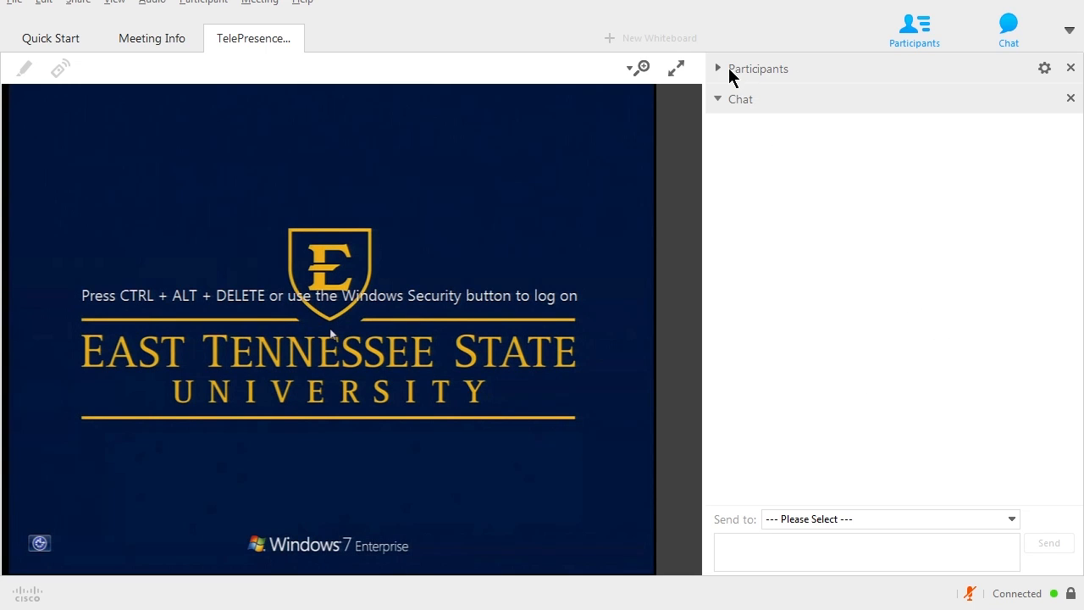
Step: Expand the participants list again, unmute the microphone, then mute it again
left_click(718, 67)
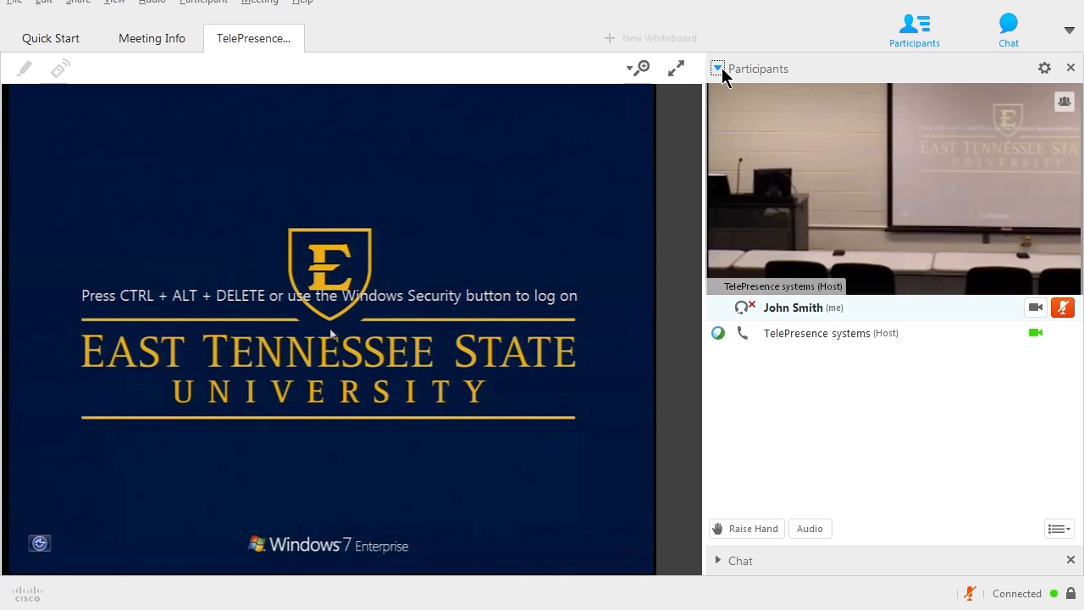
left_click(1063, 308)
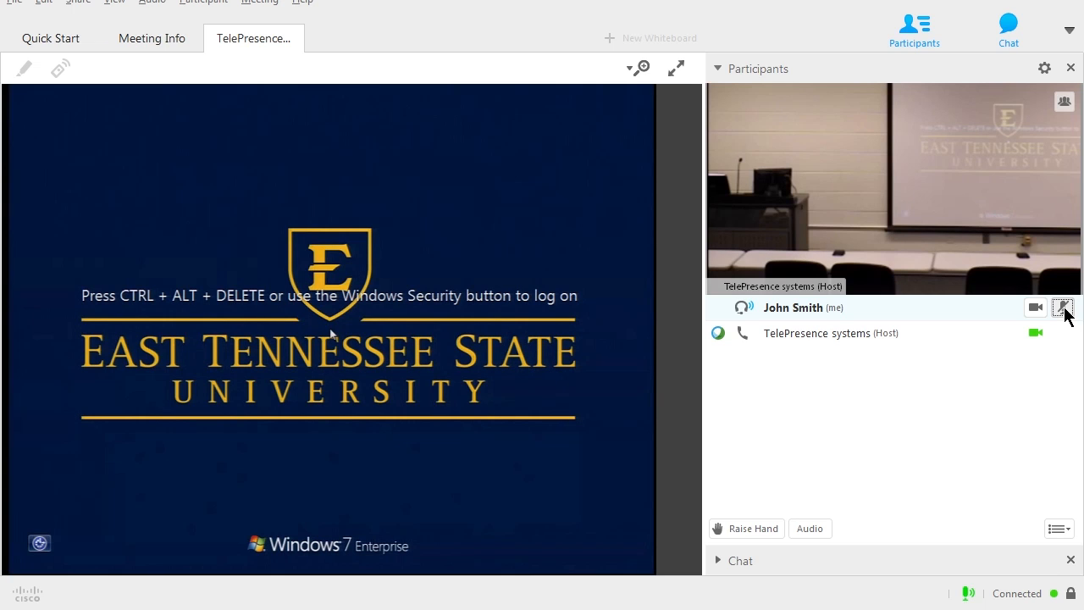
left_click(1060, 308)
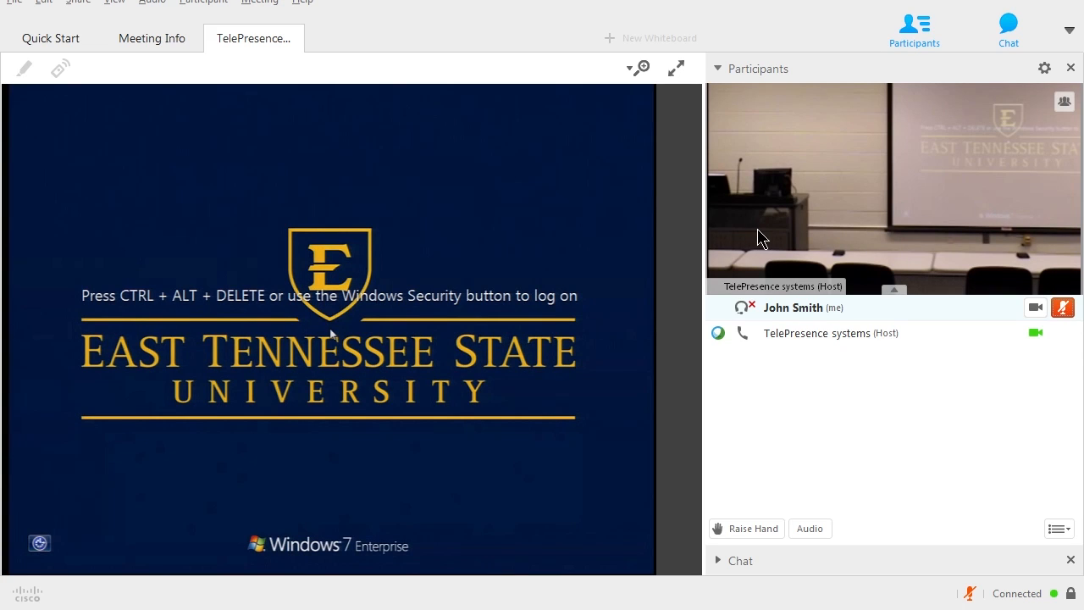
mouse_move(752, 278)
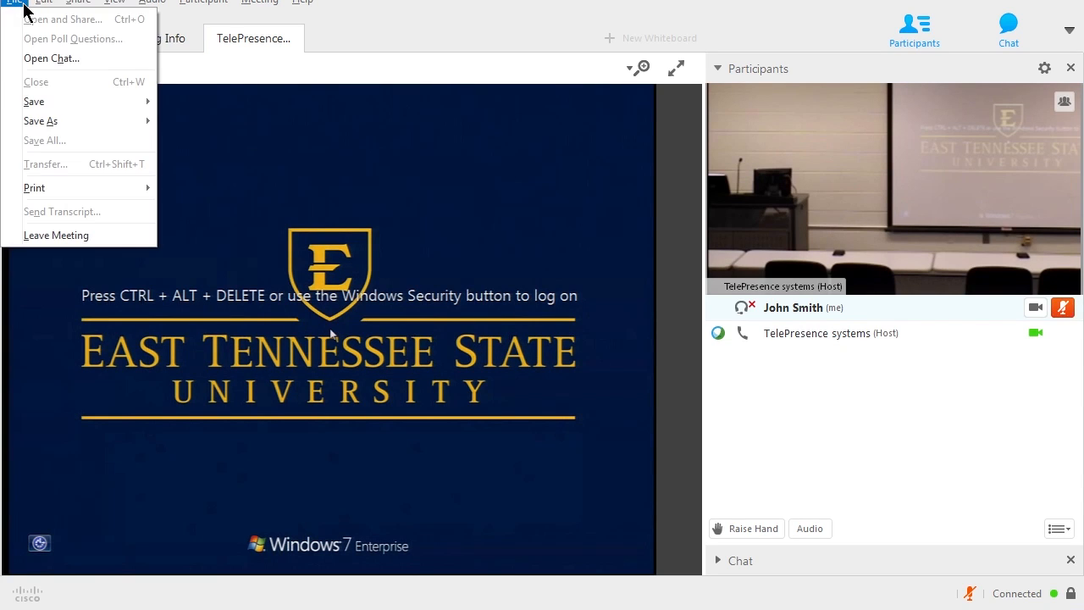
mouse_move(56, 234)
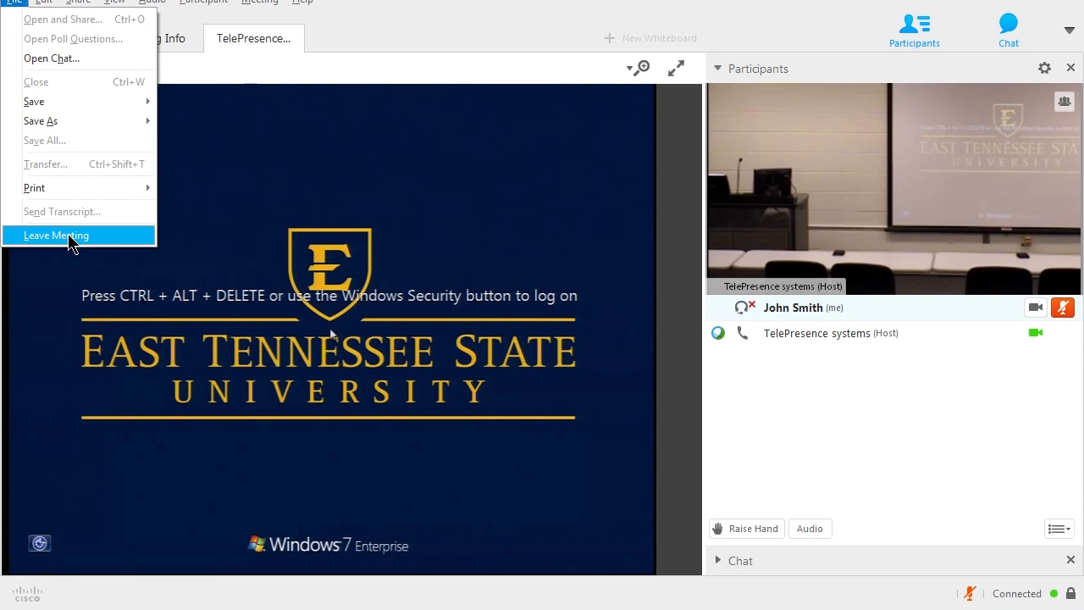
Step: Leave the meeting via File > Leave Meeting and confirm leaving the audio conference
left_click(55, 233)
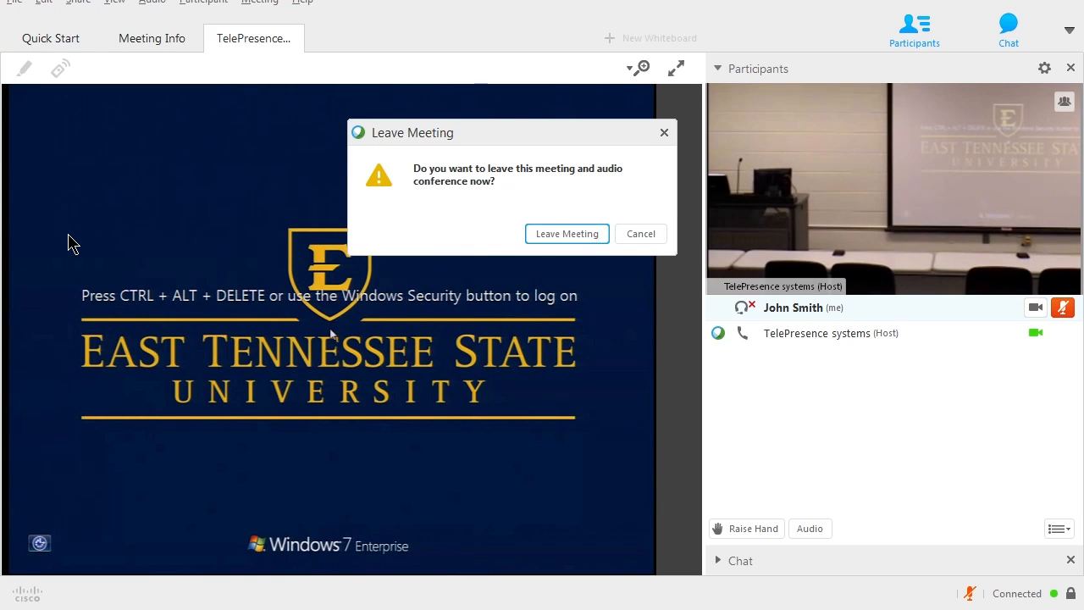
mouse_move(596, 212)
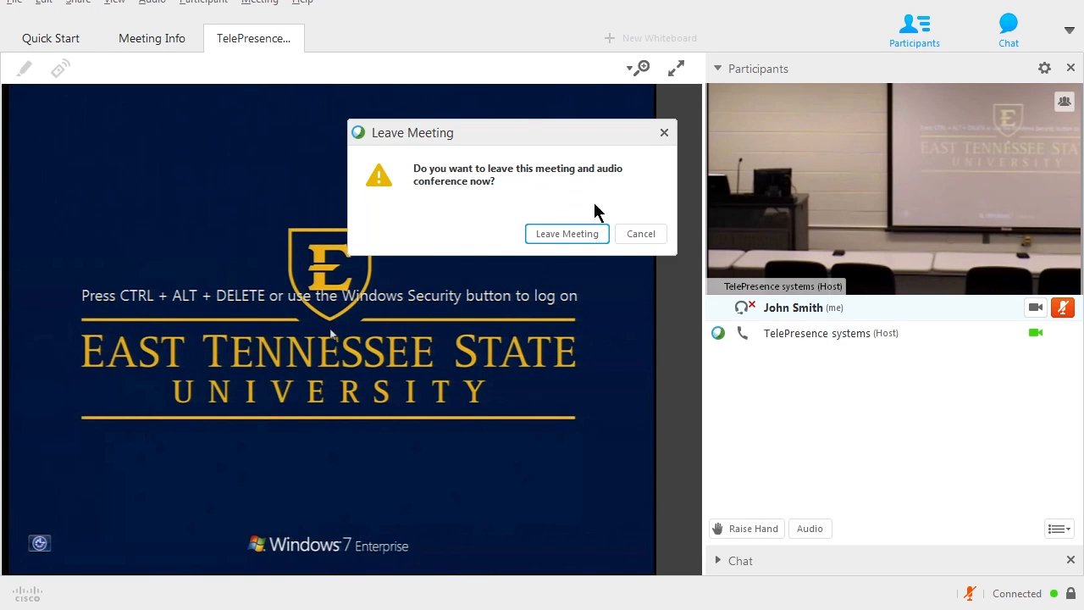
left_click(566, 233)
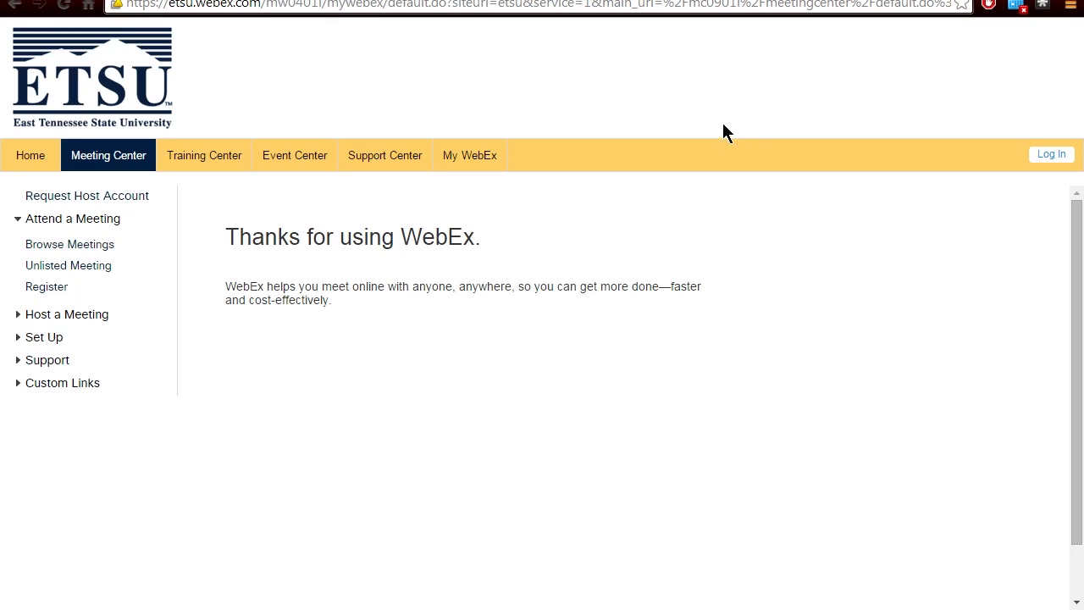
mouse_move(543, 105)
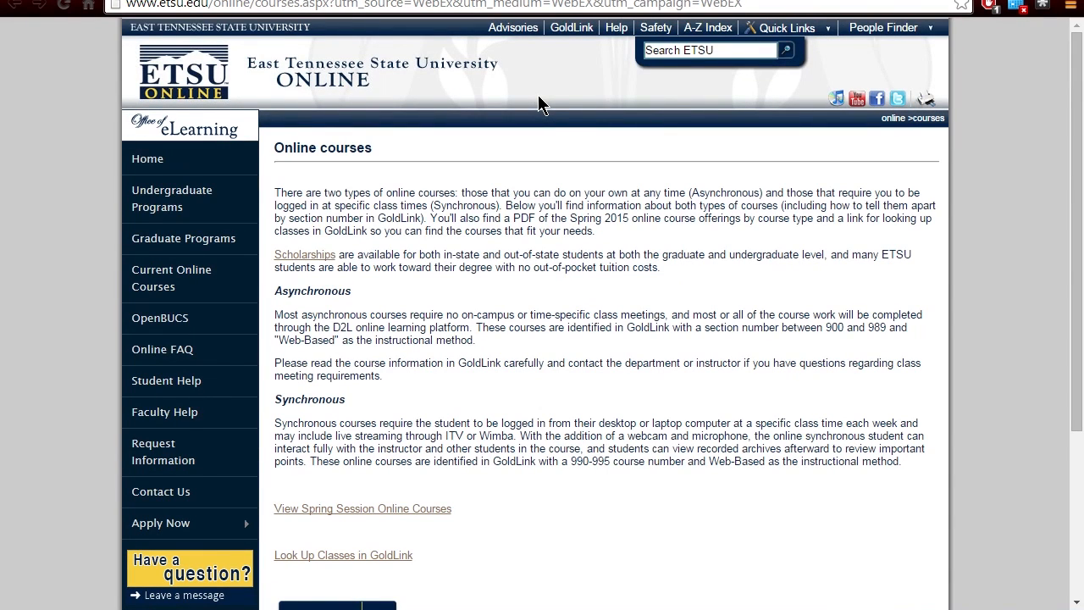
mouse_move(423, 254)
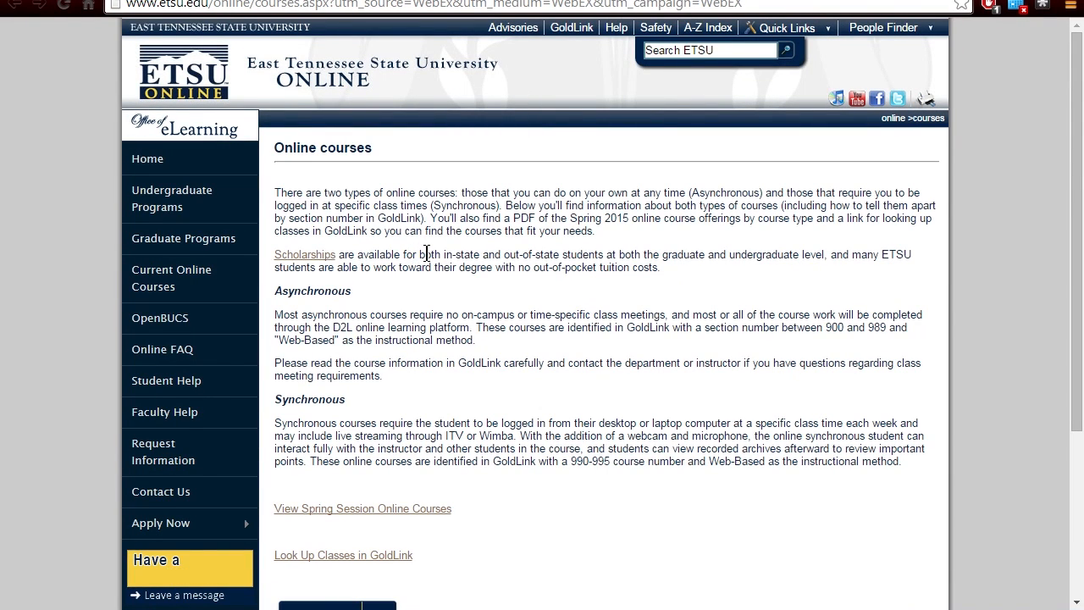